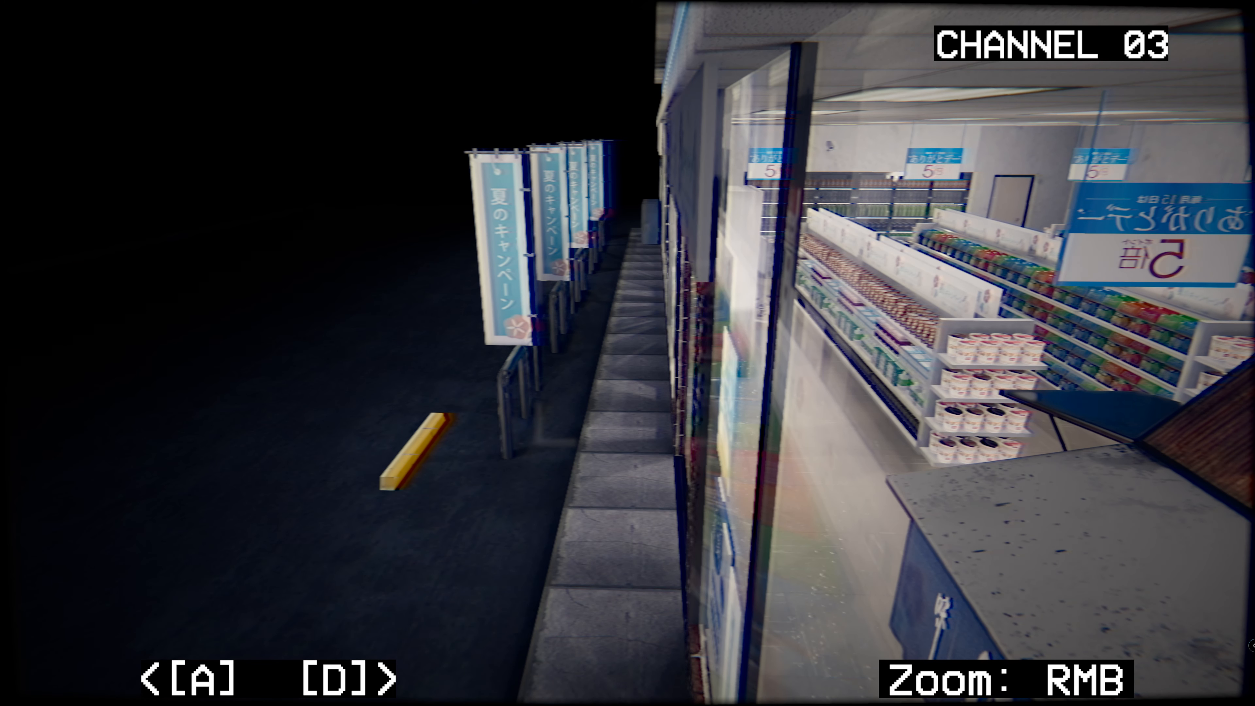
Leave the CHANNEL 03 camera feed and return to the back-room computer desk.
key(a)
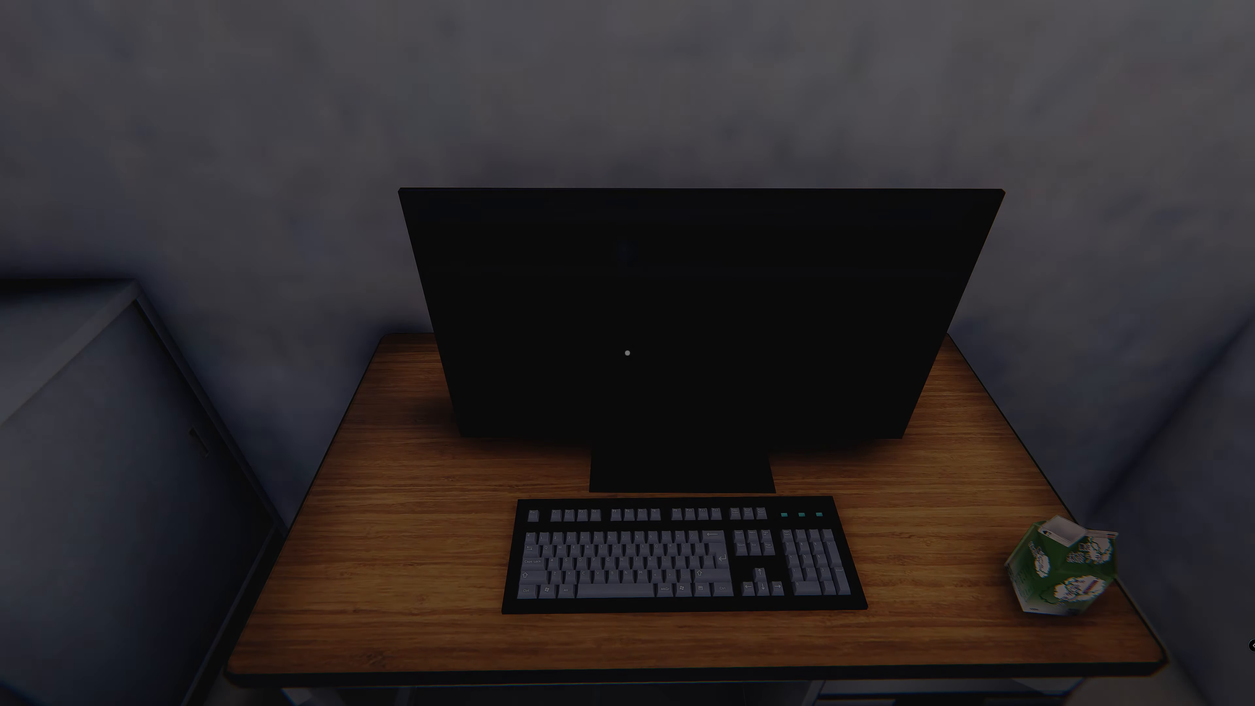
mouse_move(627, 353)
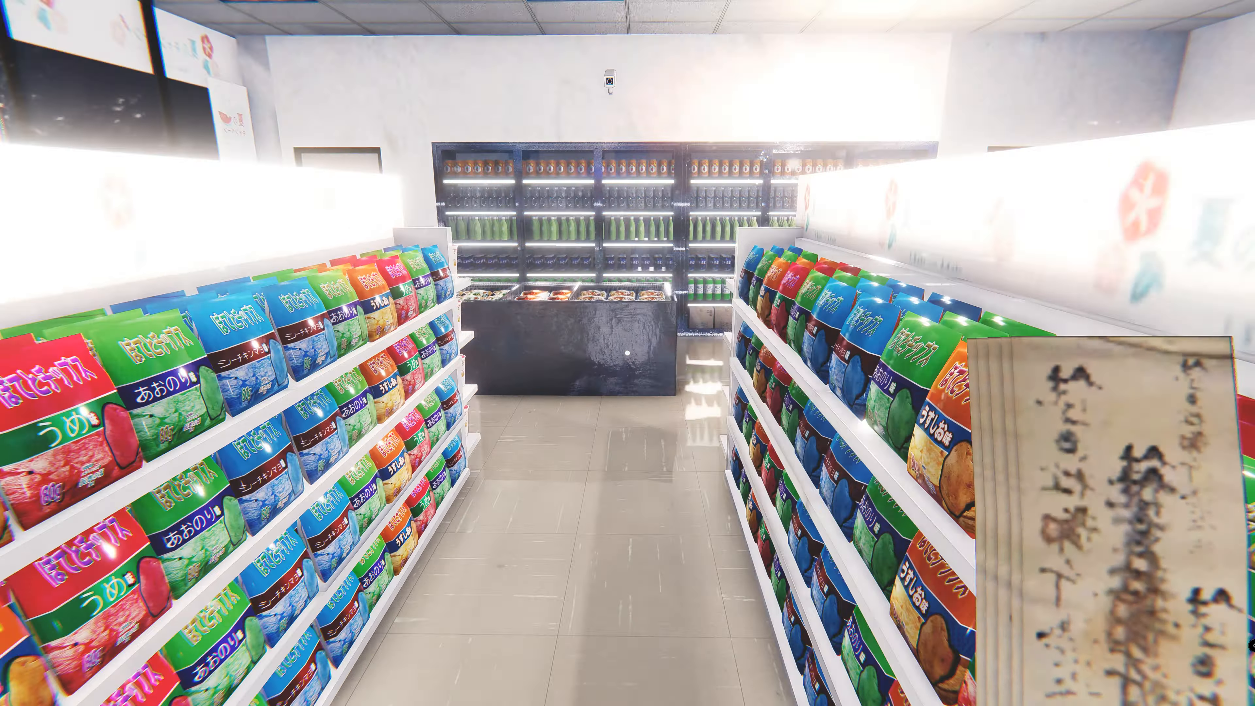
mouse_move(628, 353)
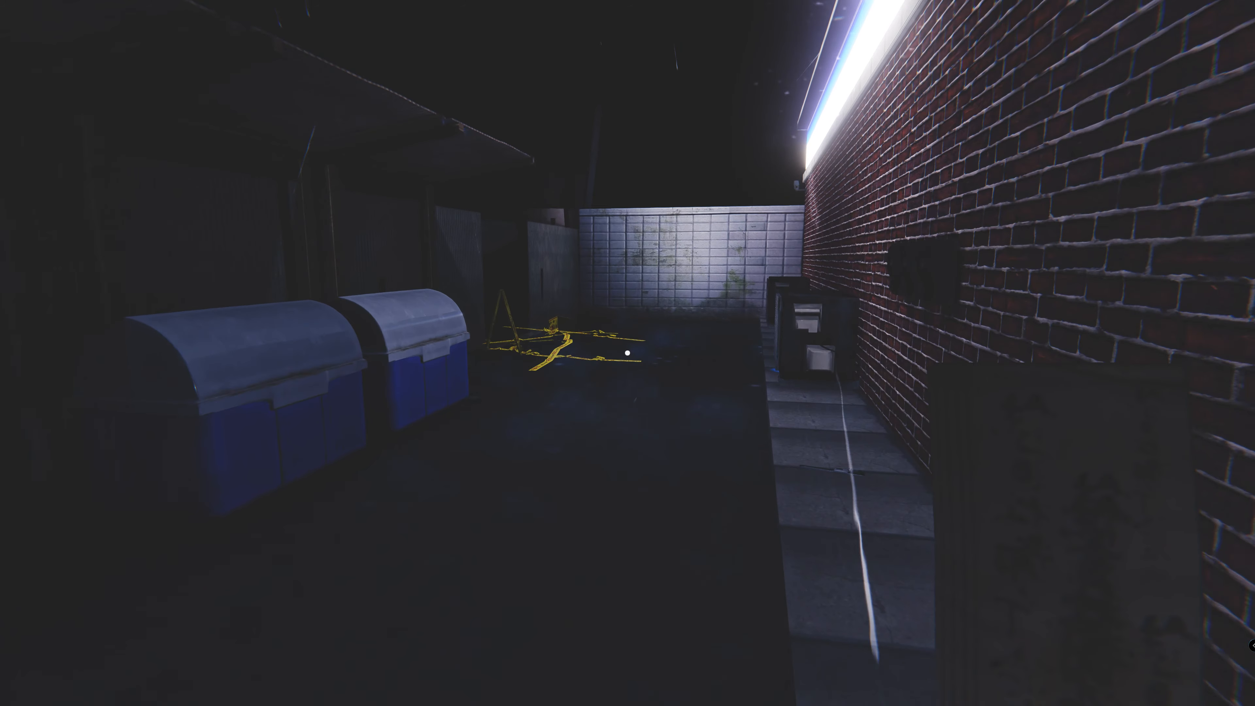
mouse_move(628, 353)
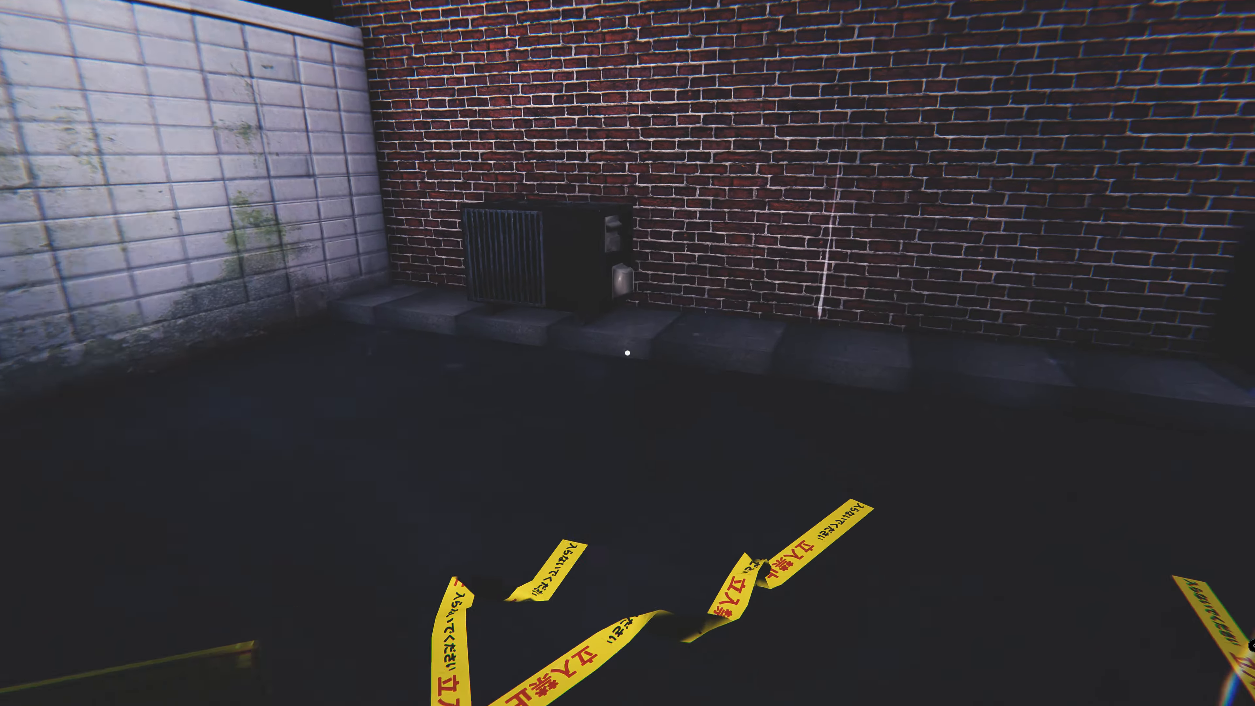
mouse_move(628, 353)
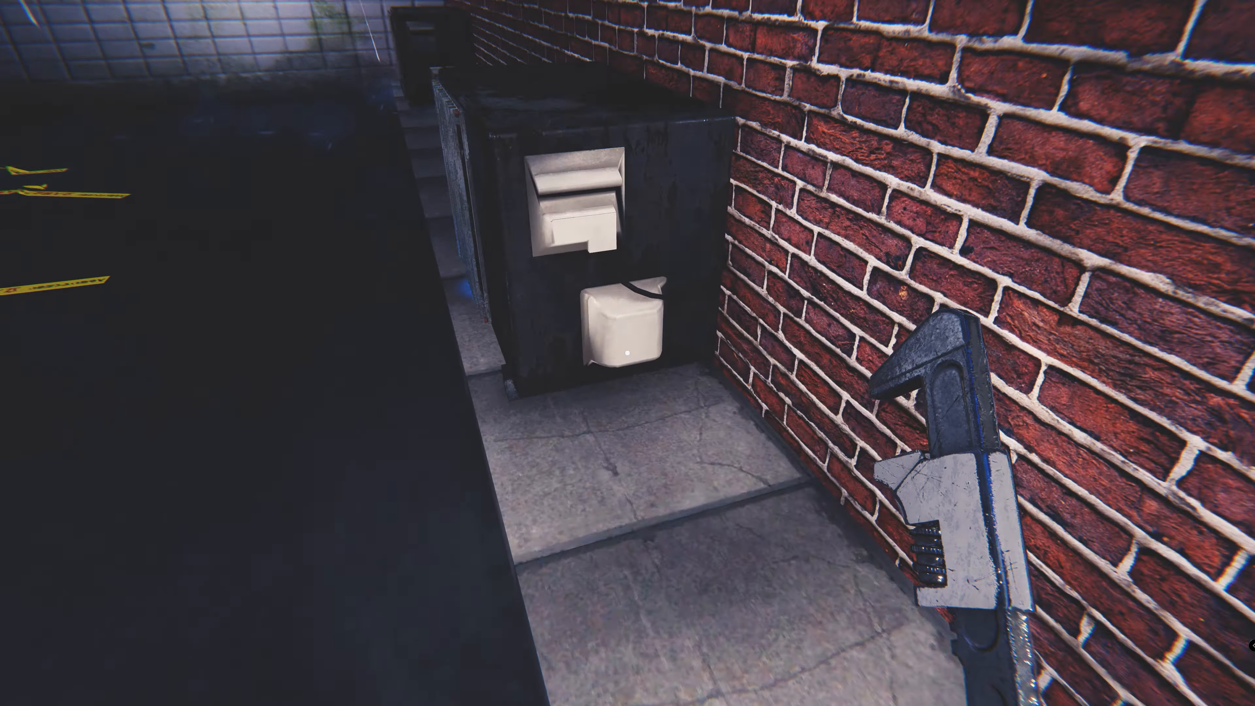
mouse_move(627, 353)
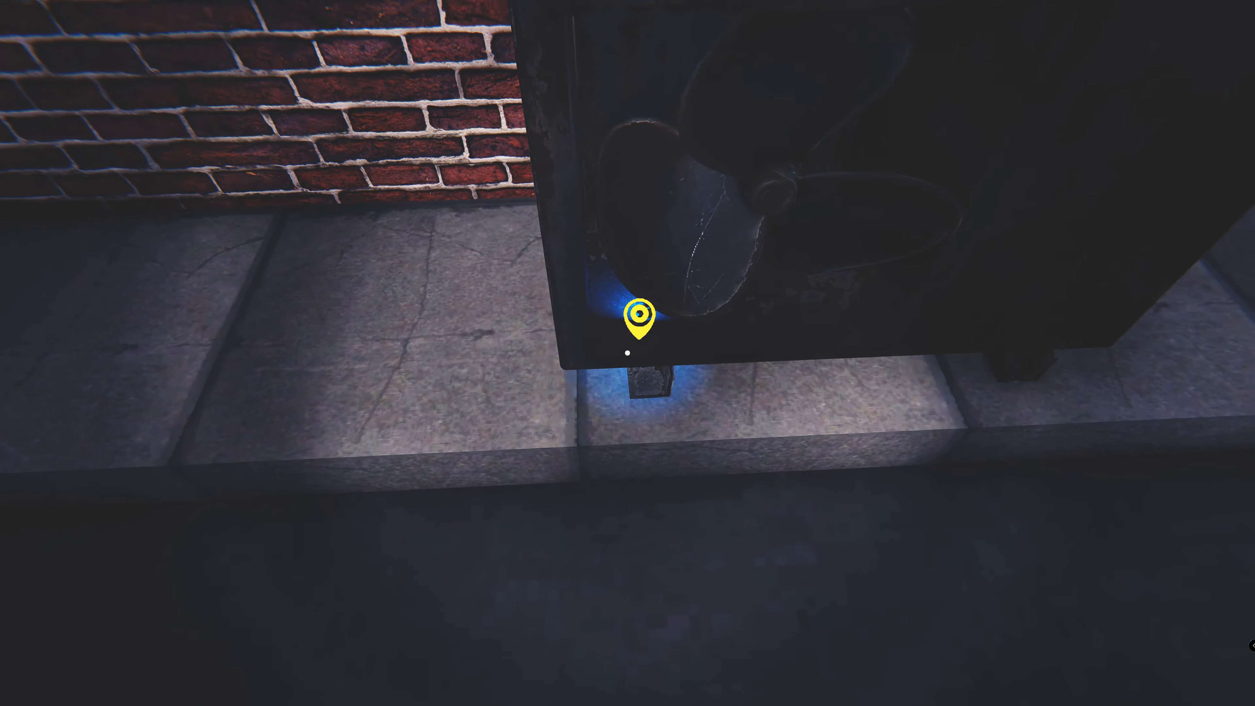
mouse_move(627, 352)
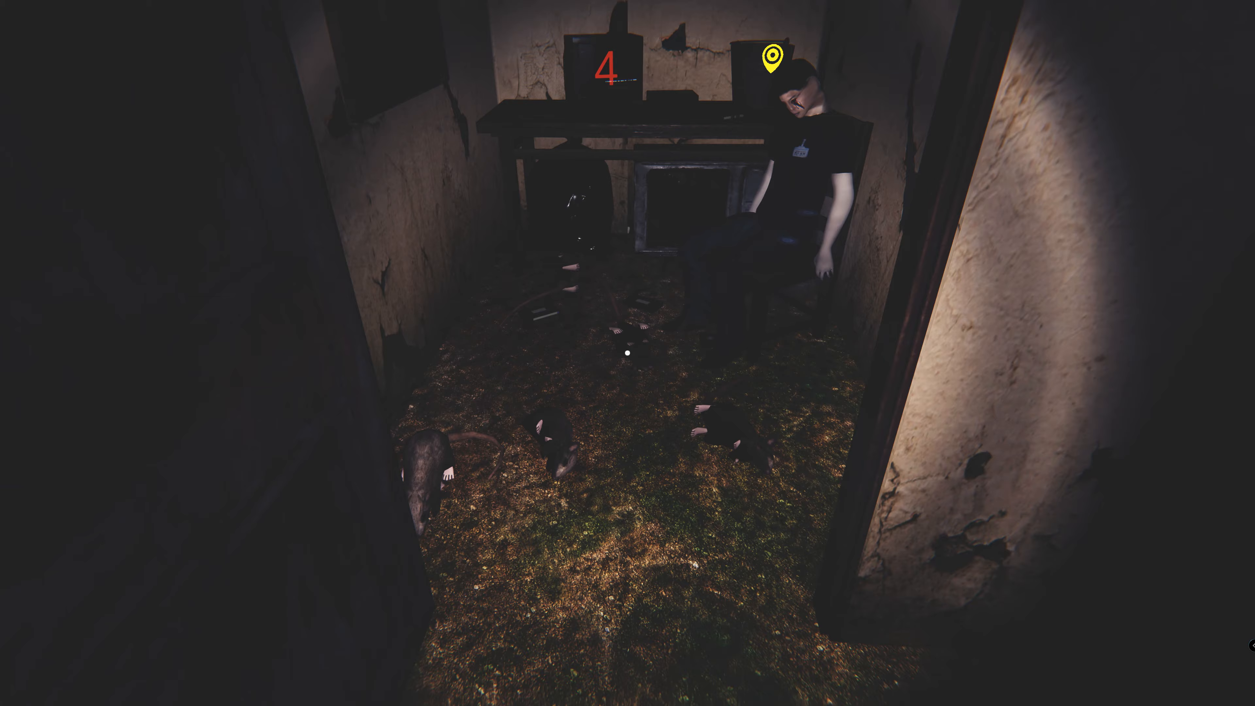
mouse_move(627, 352)
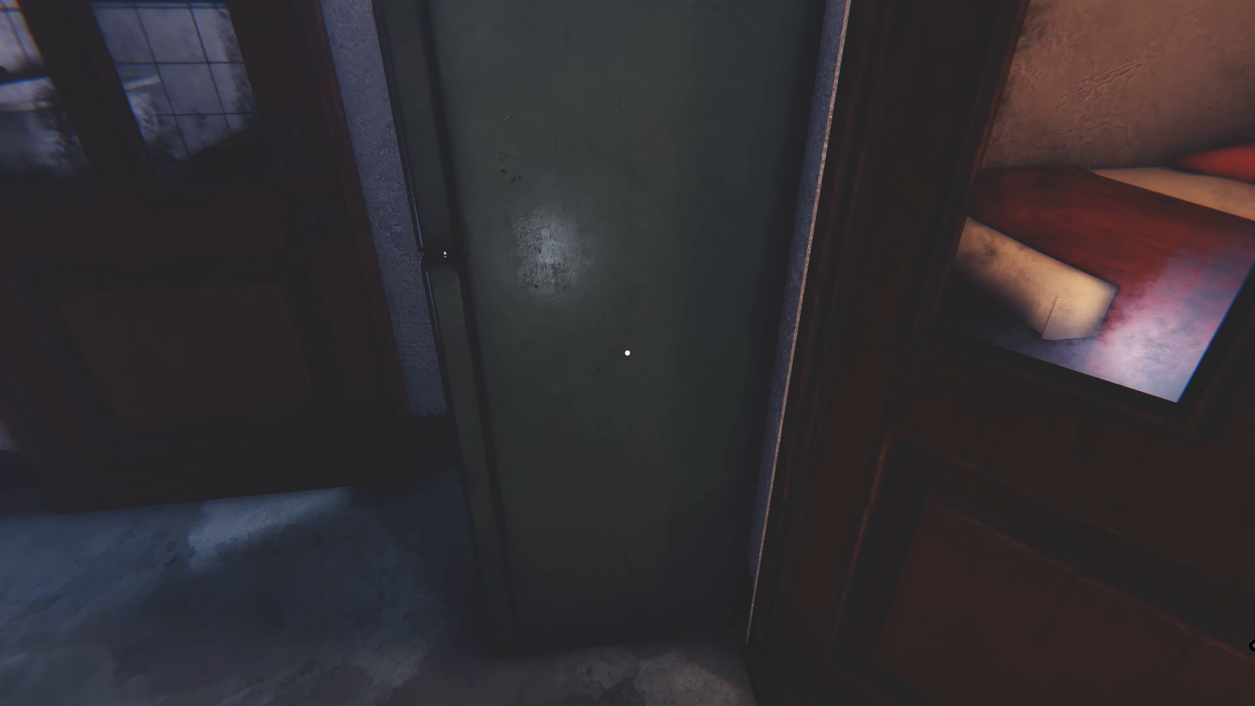
mouse_move(628, 352)
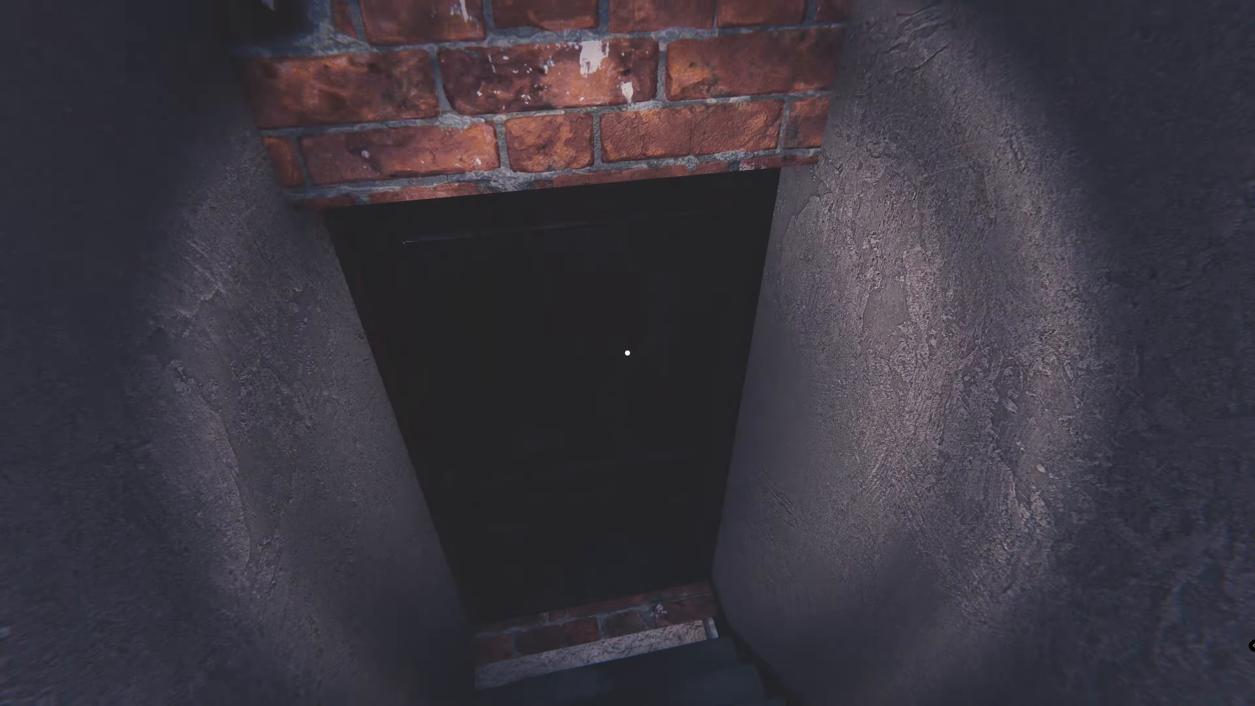
mouse_move(627, 353)
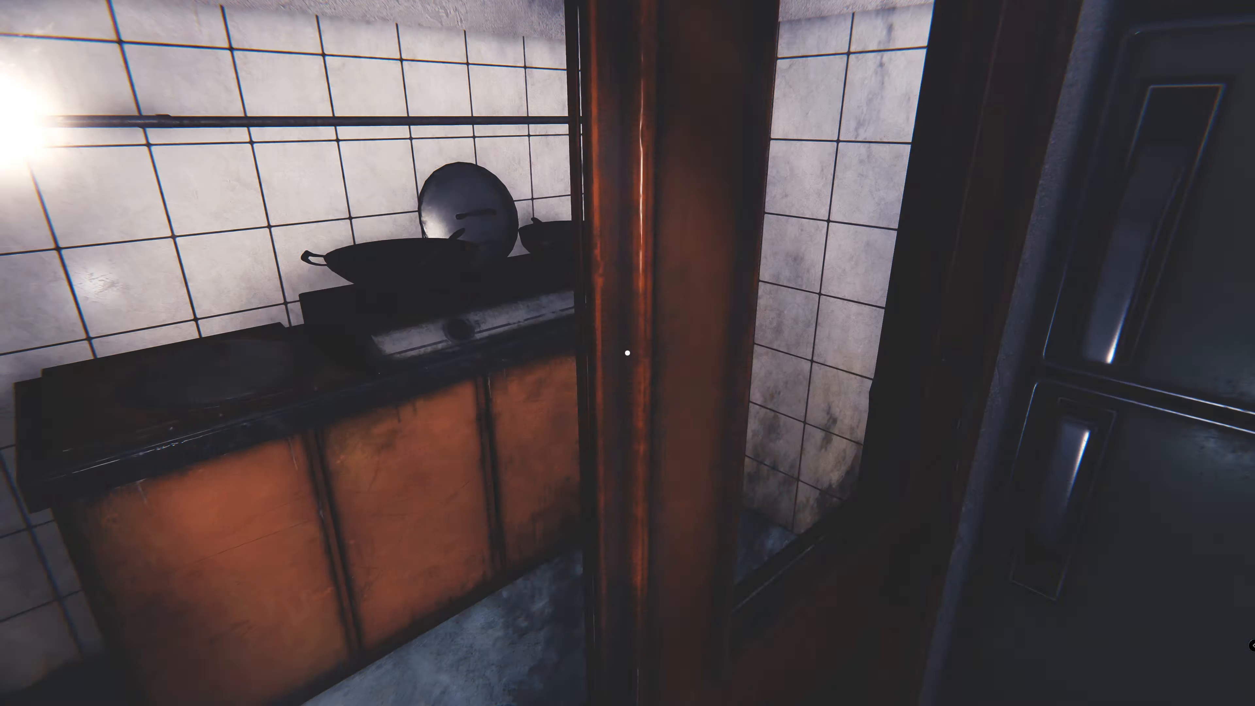
mouse_move(627, 353)
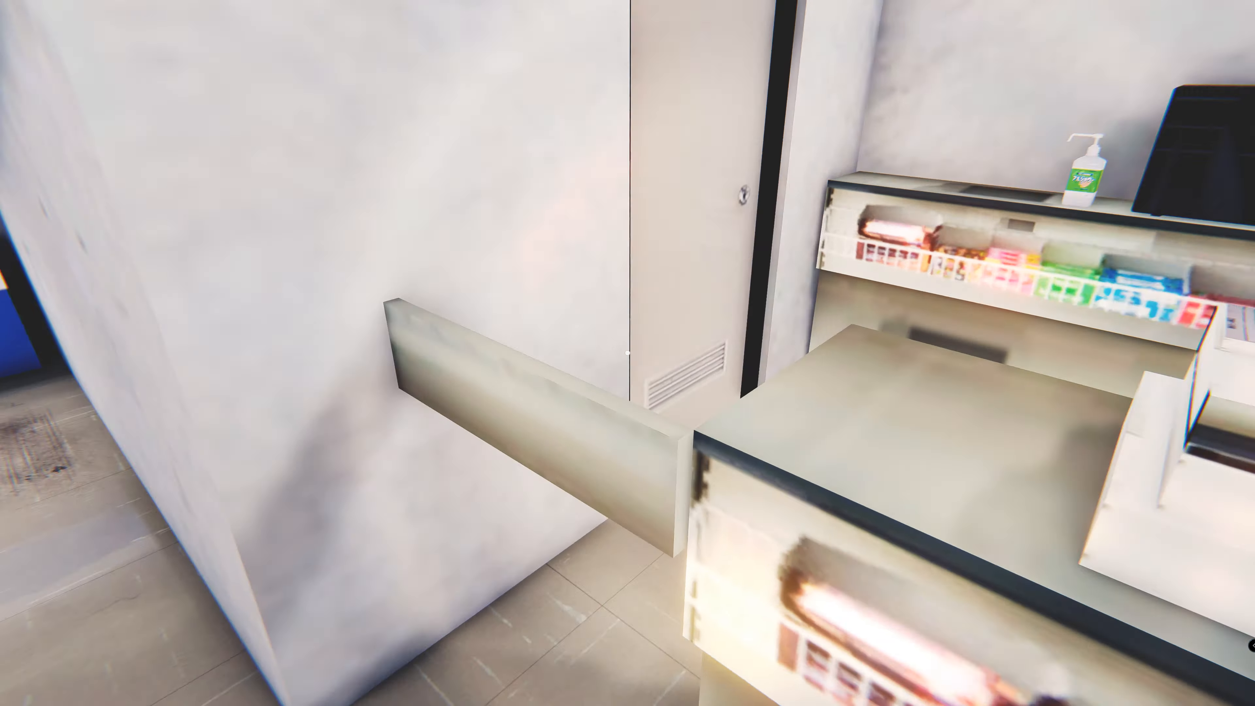
mouse_move(627, 353)
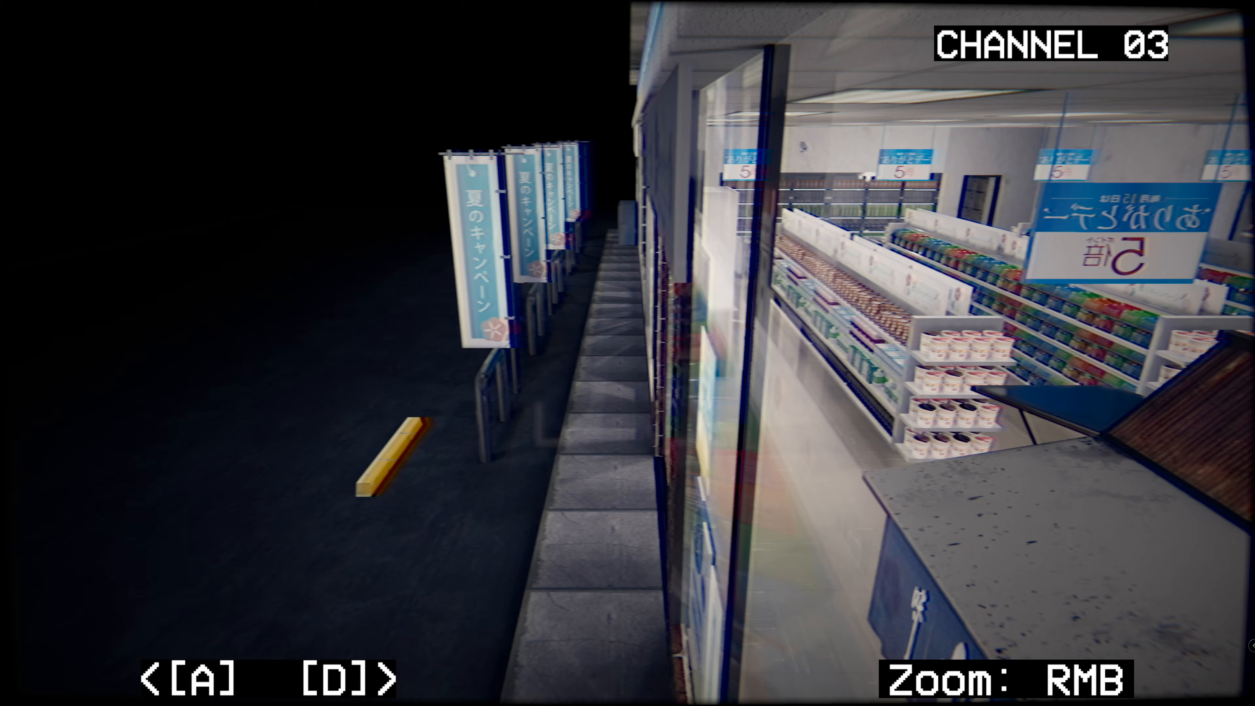
Cycle the security monitor to CHANNEL 03 showing the storefront and street outside.
key(a)
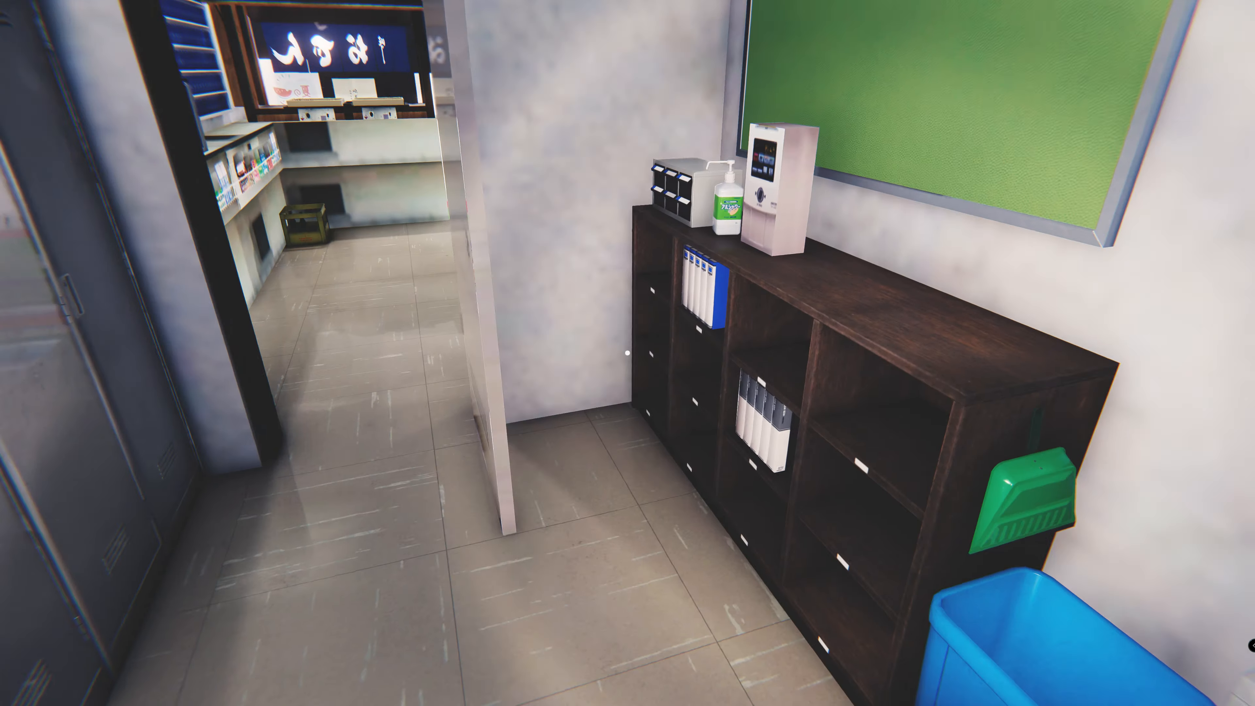
mouse_move(627, 353)
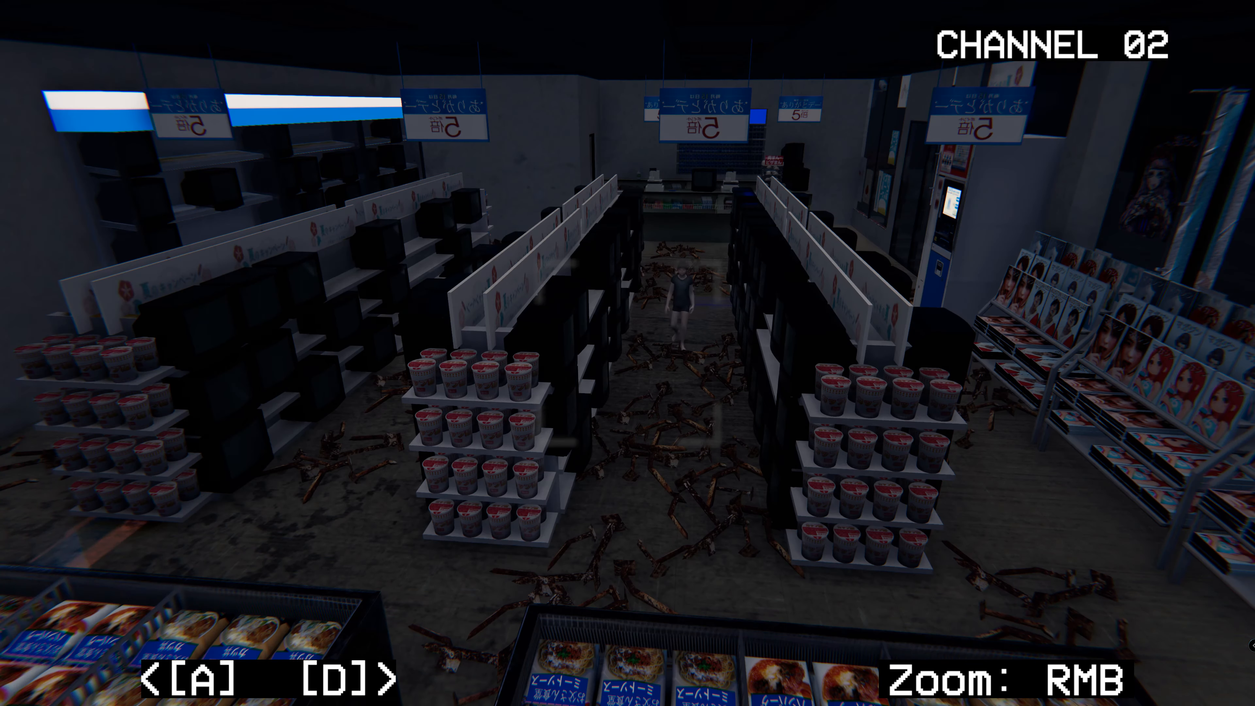
Cycle to CHANNEL 02 and zoom in on the girl standing among the aisle debris.
key(d)
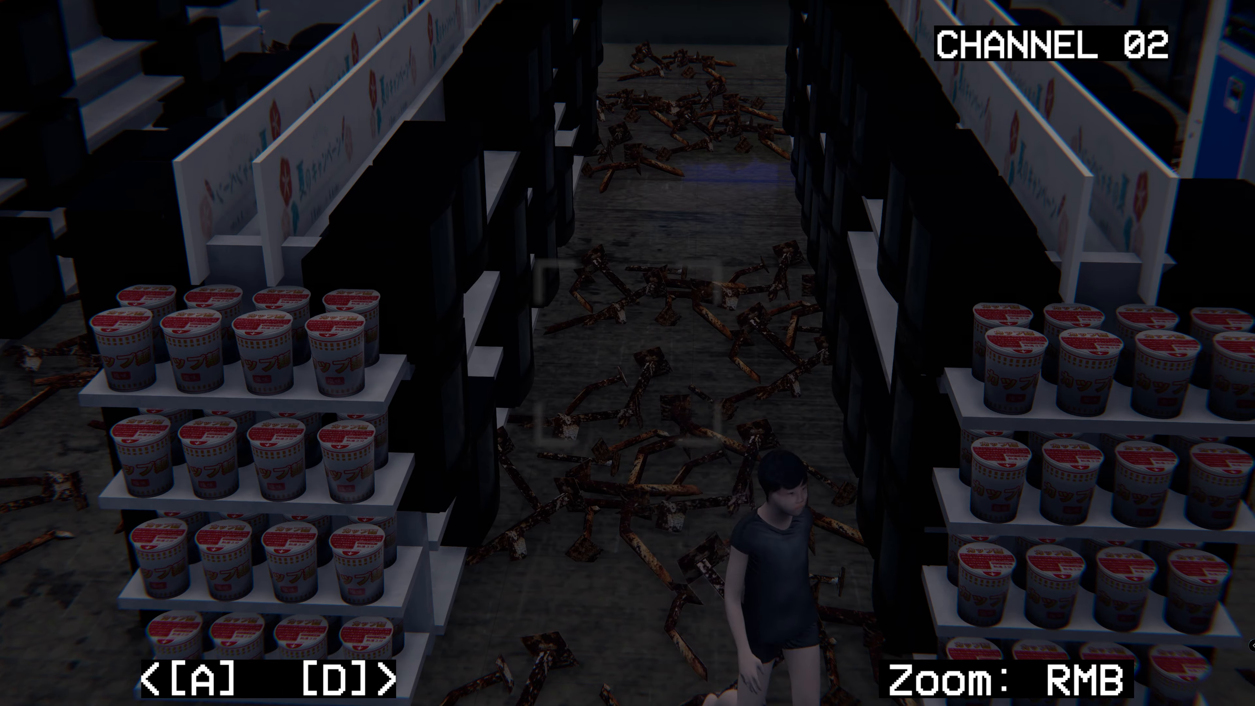
key(d)
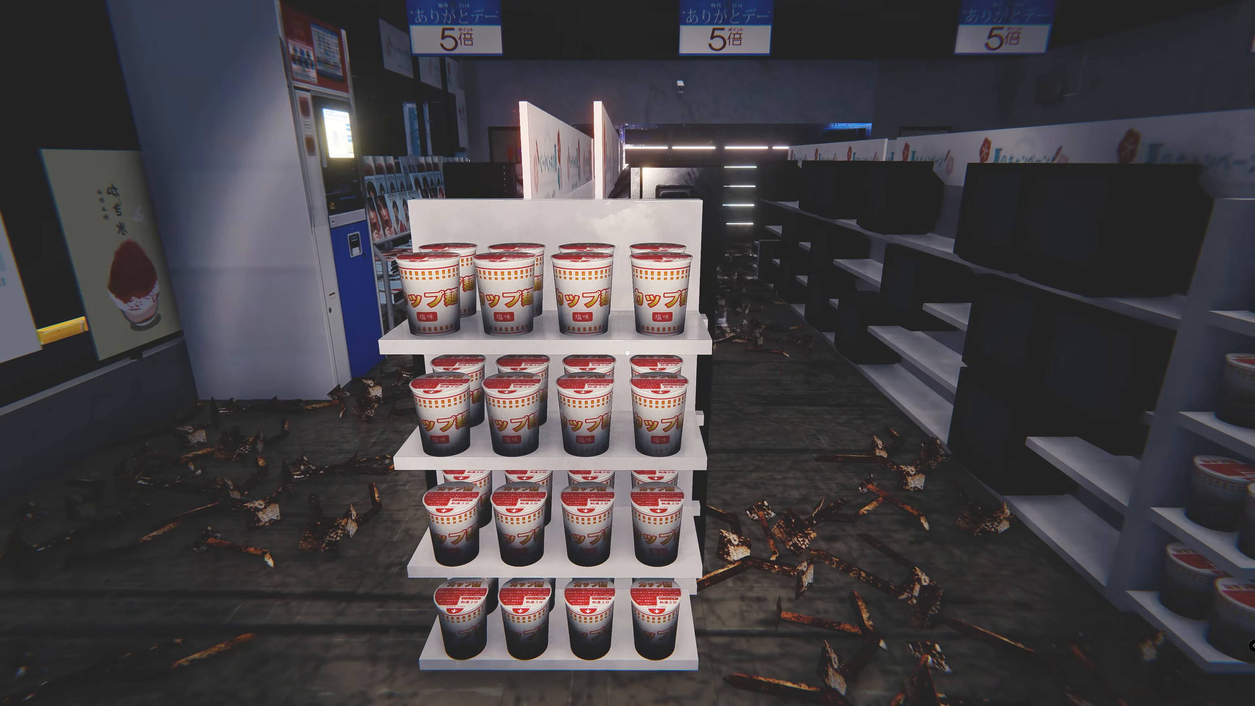
mouse_move(627, 353)
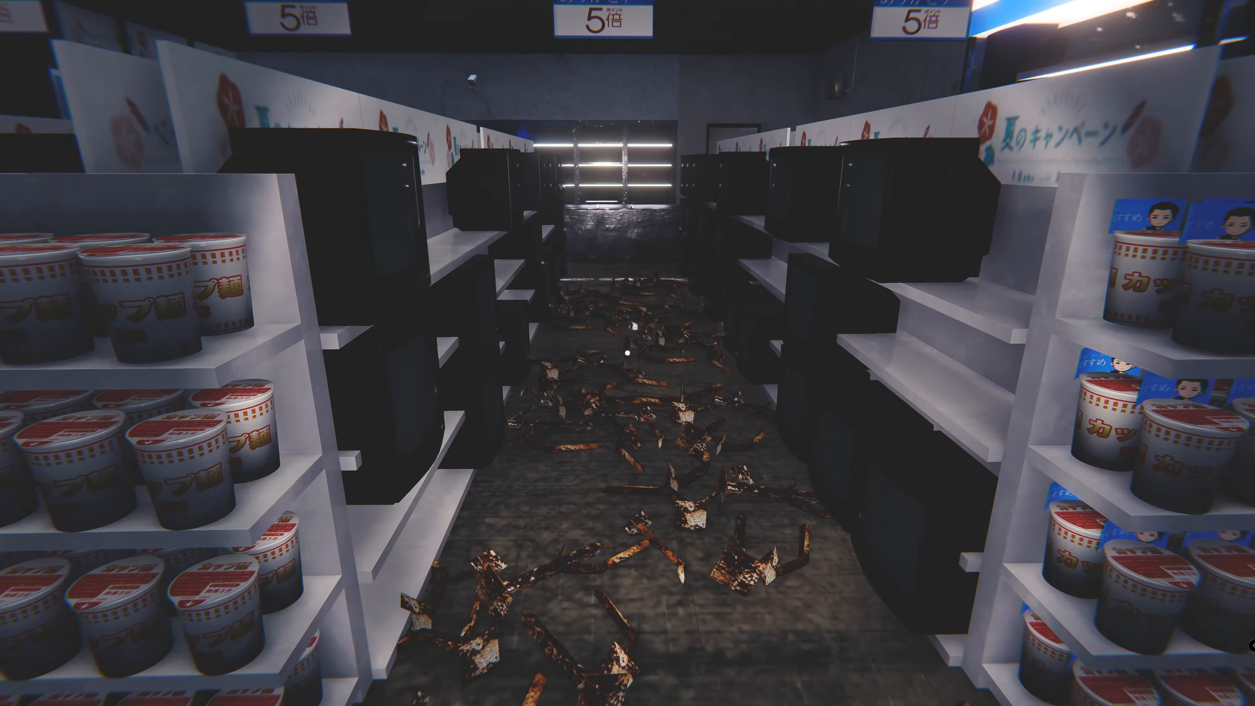
mouse_move(628, 353)
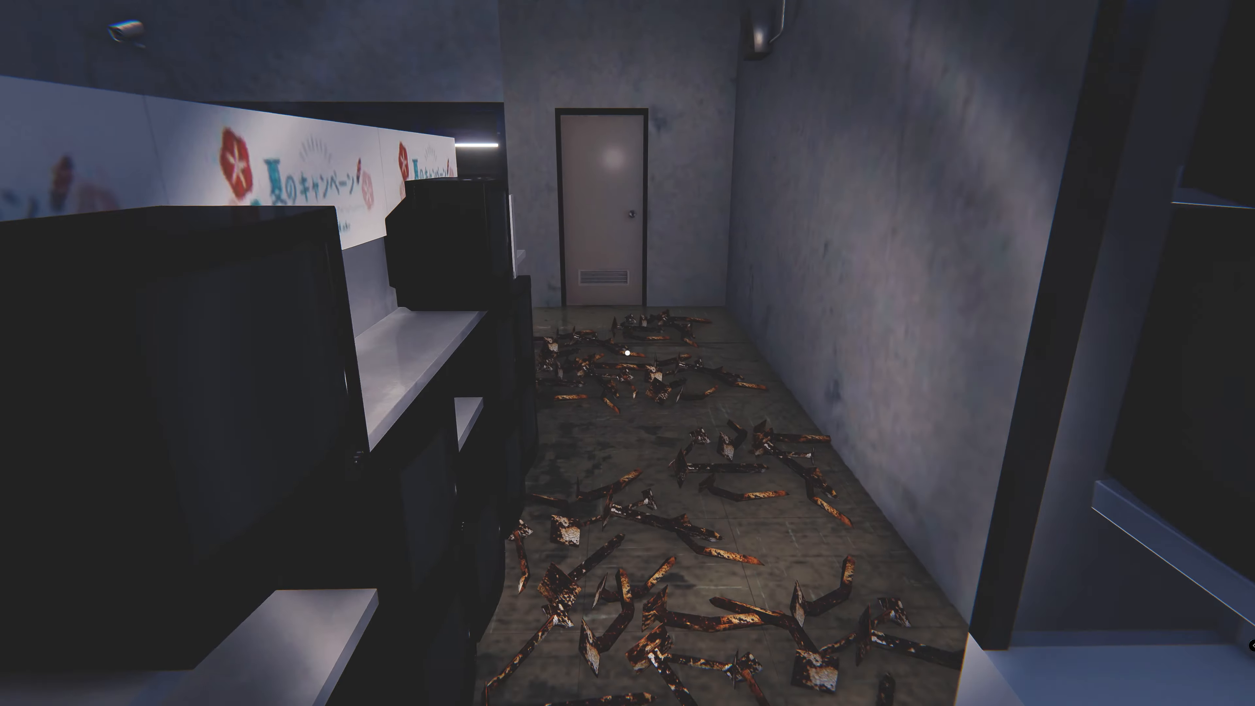
mouse_move(628, 353)
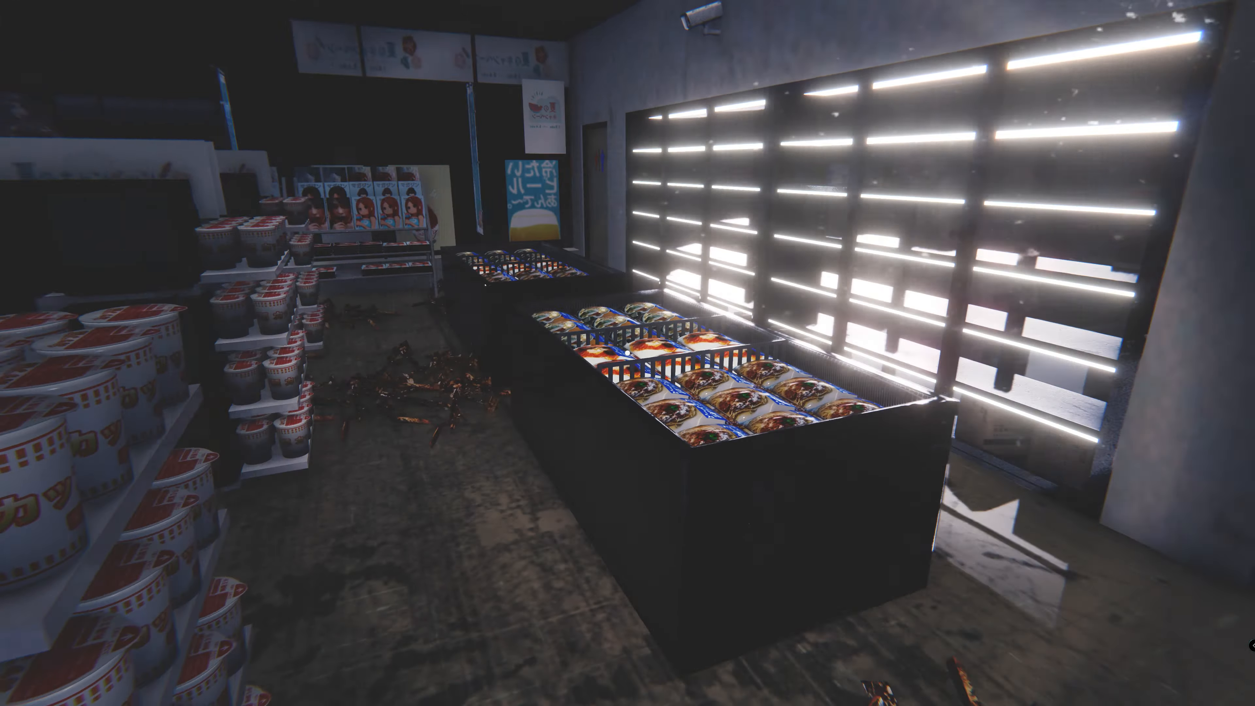
mouse_move(627, 353)
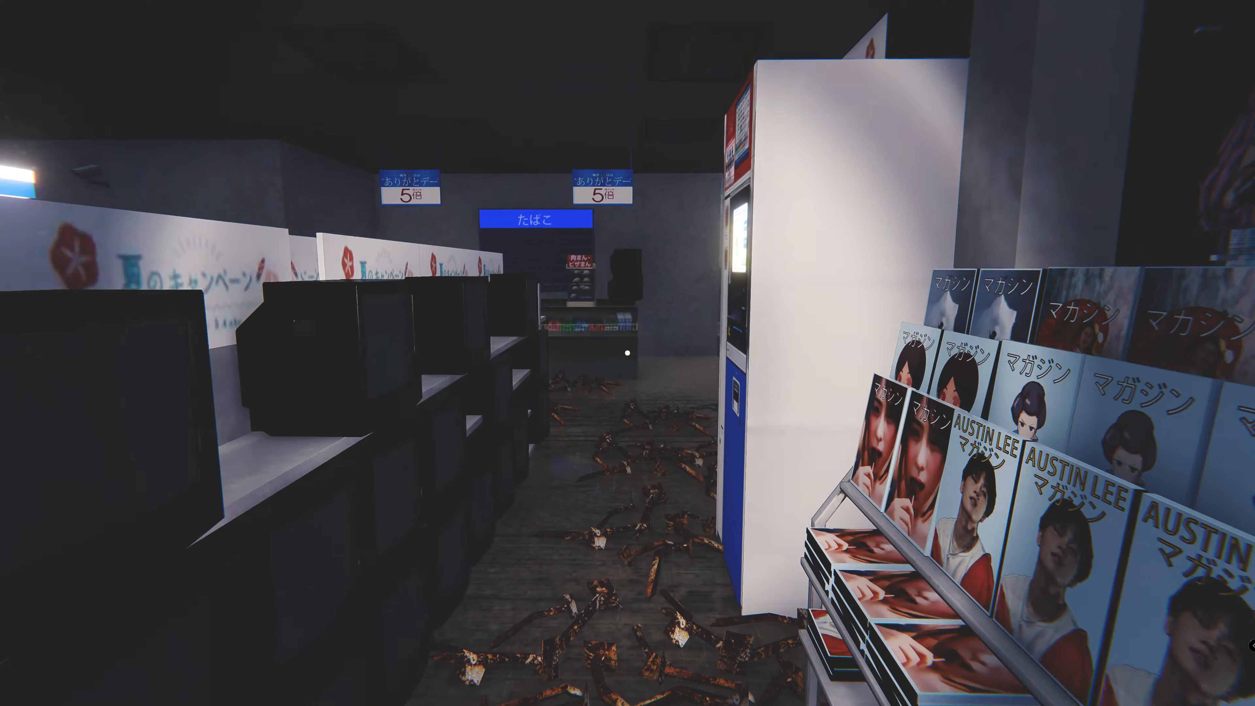
mouse_move(627, 353)
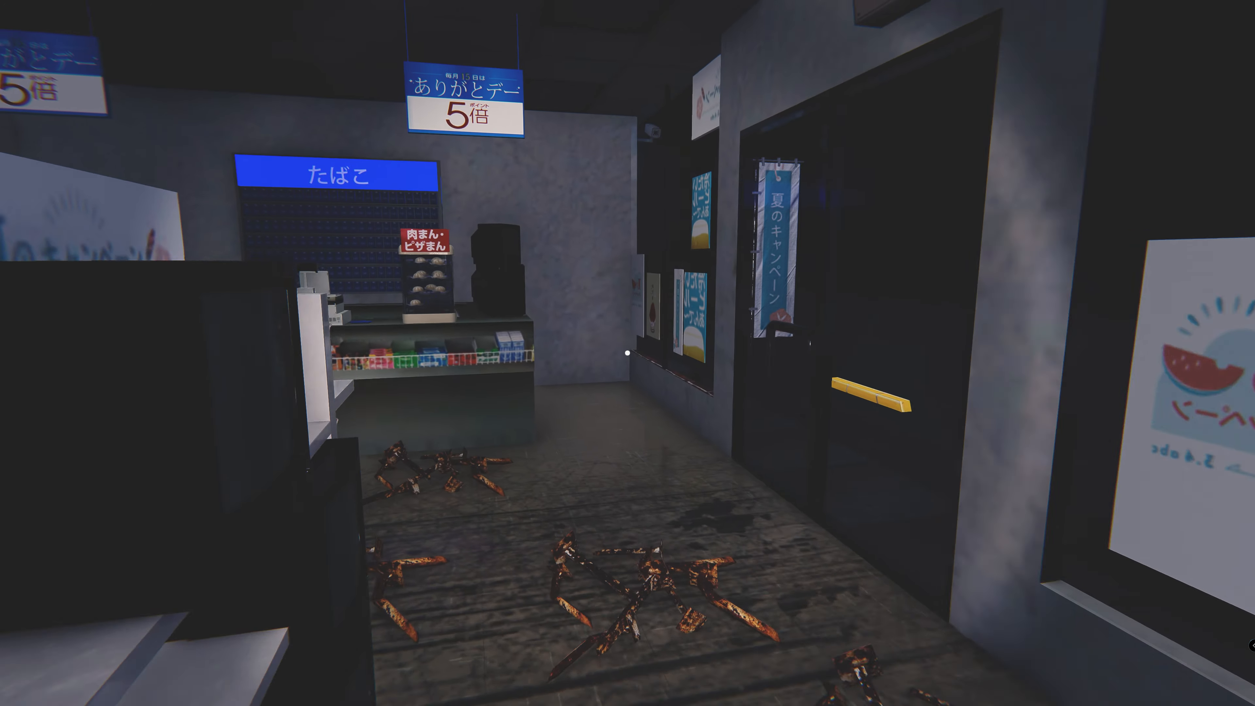
mouse_move(627, 353)
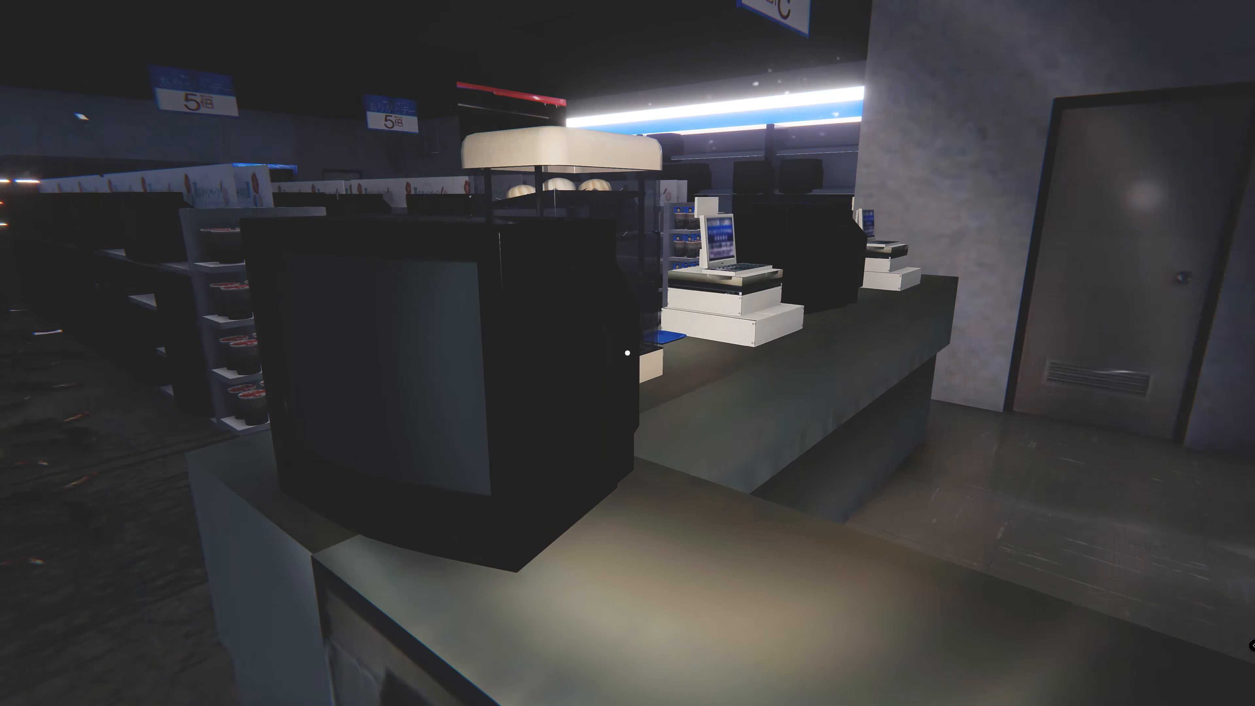
mouse_move(627, 353)
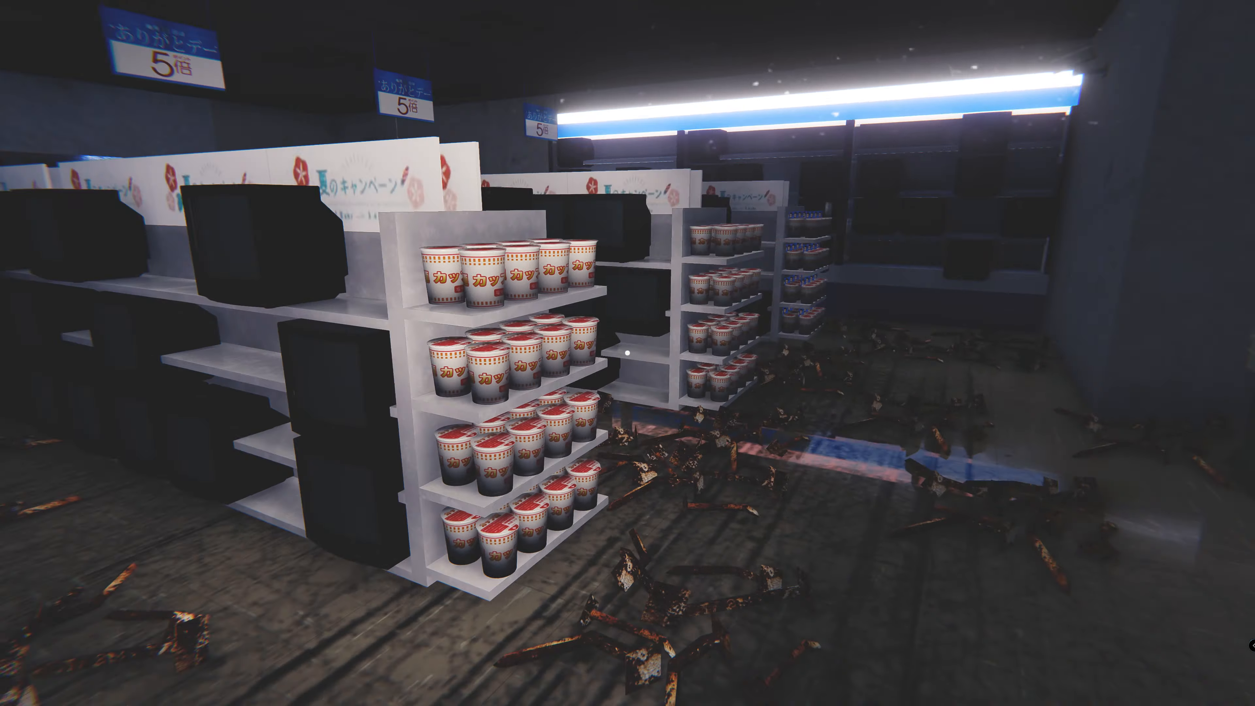
mouse_move(627, 353)
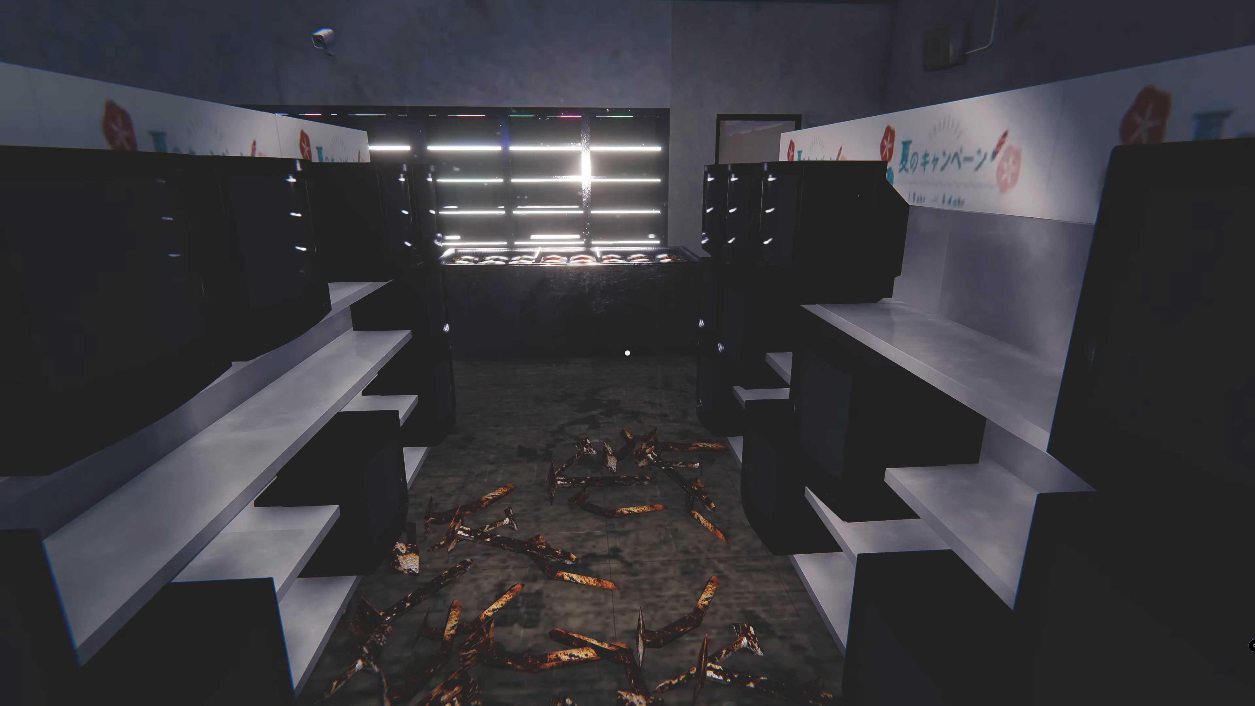
mouse_move(628, 353)
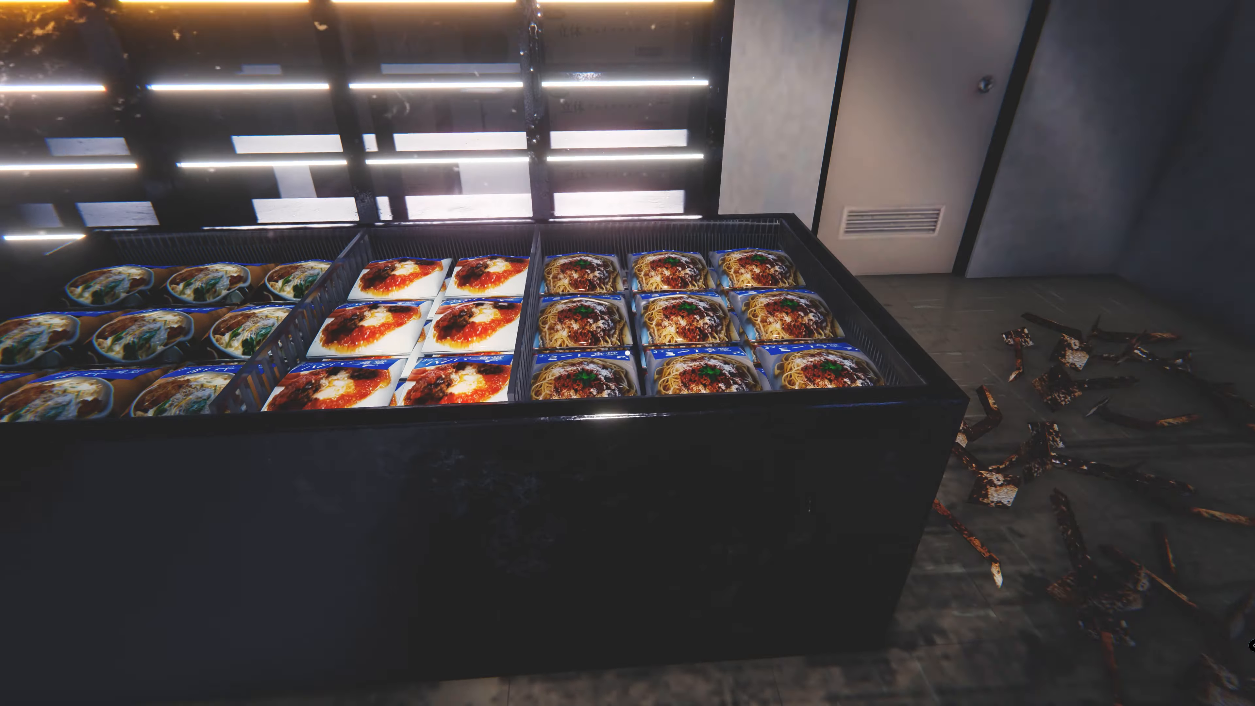
mouse_move(627, 353)
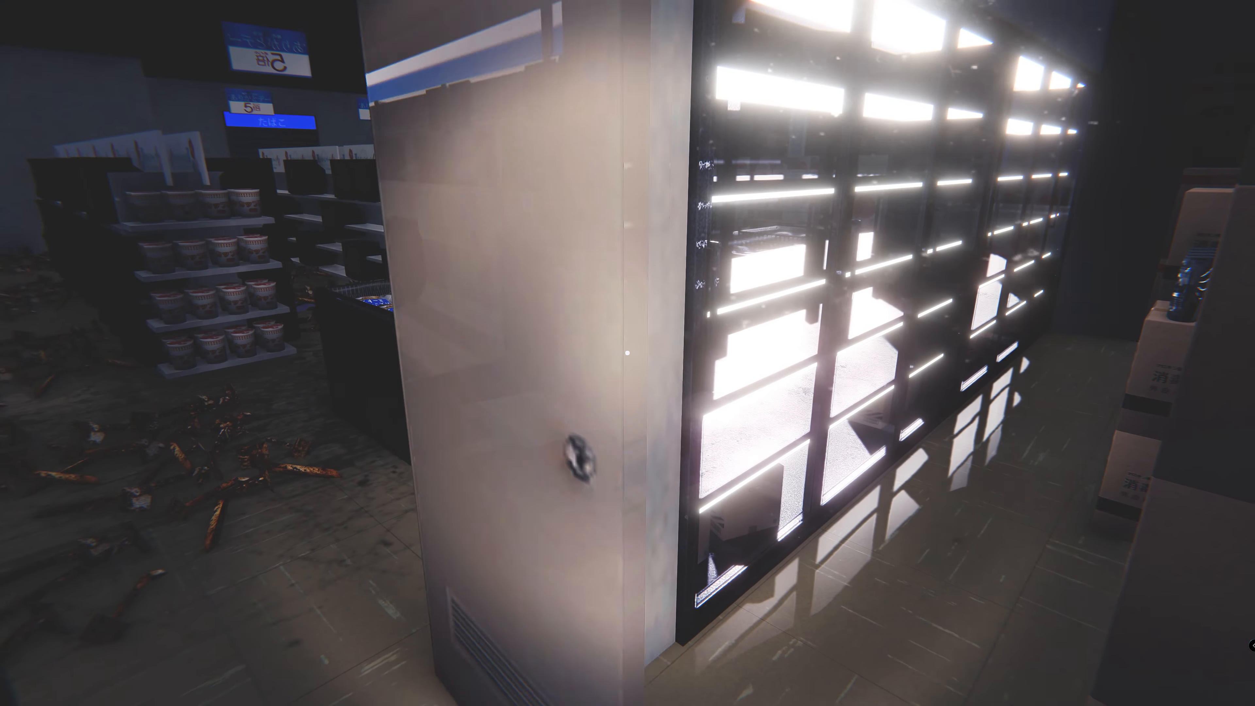
mouse_move(628, 353)
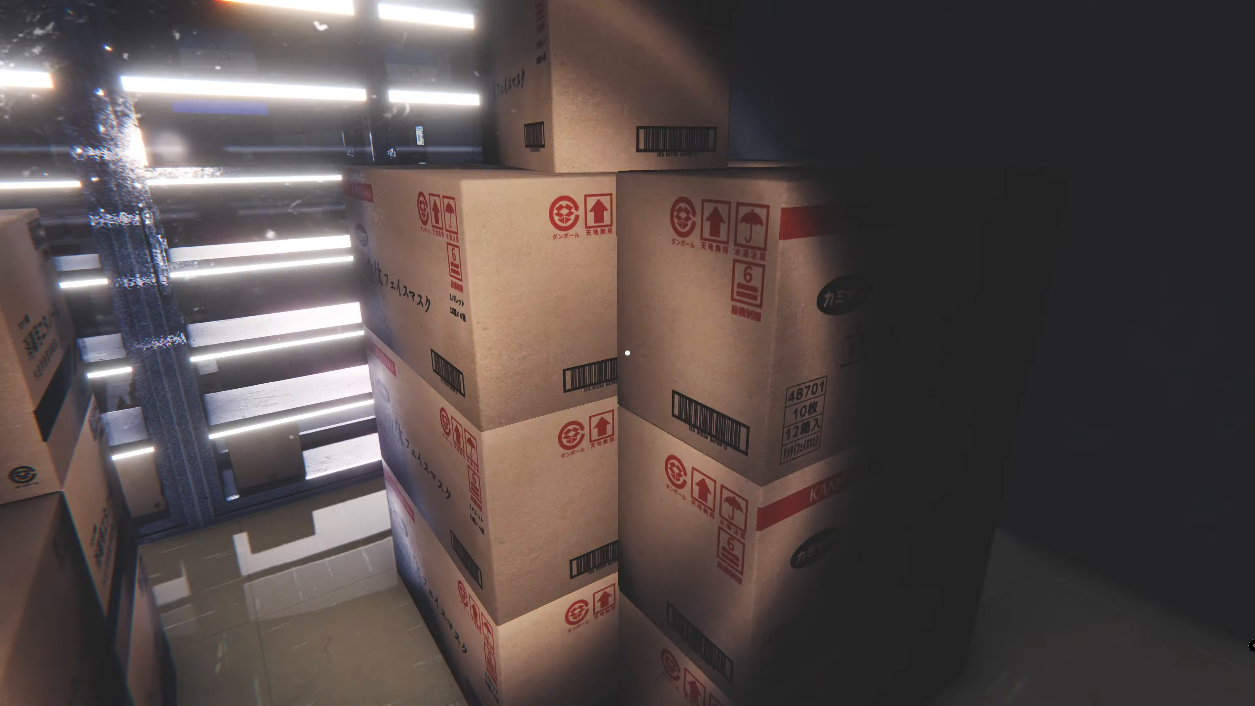
mouse_move(627, 353)
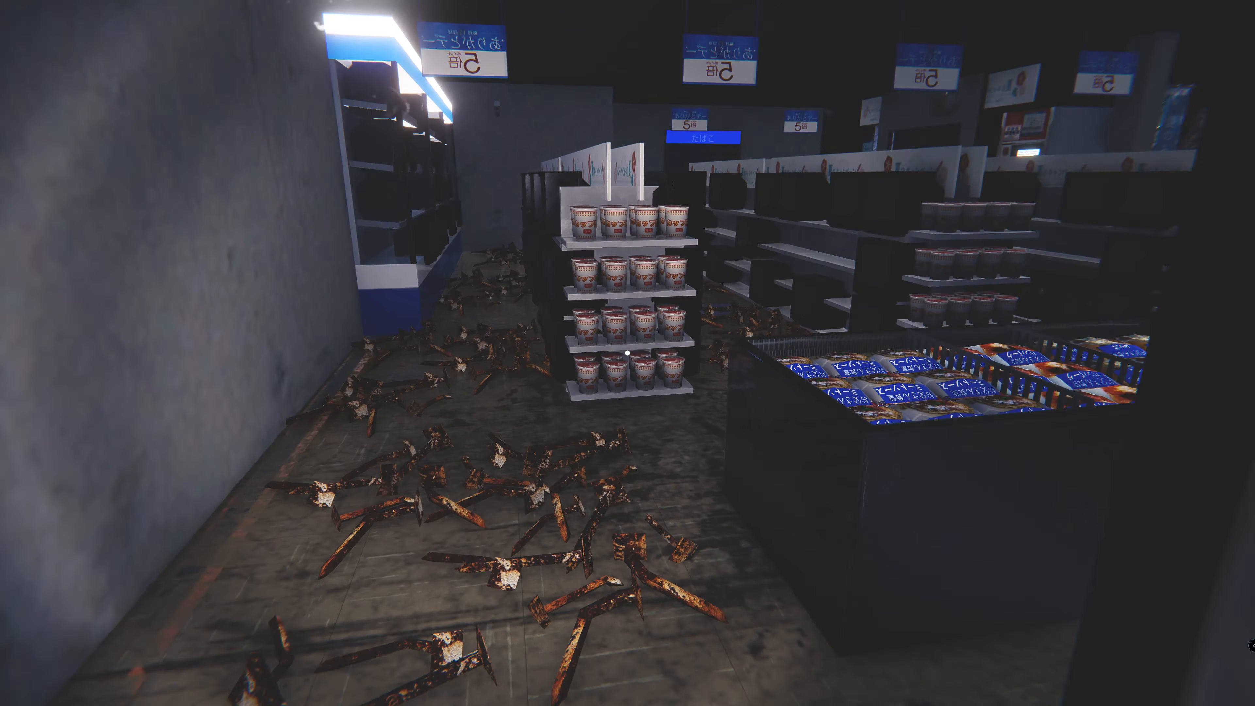
mouse_move(628, 353)
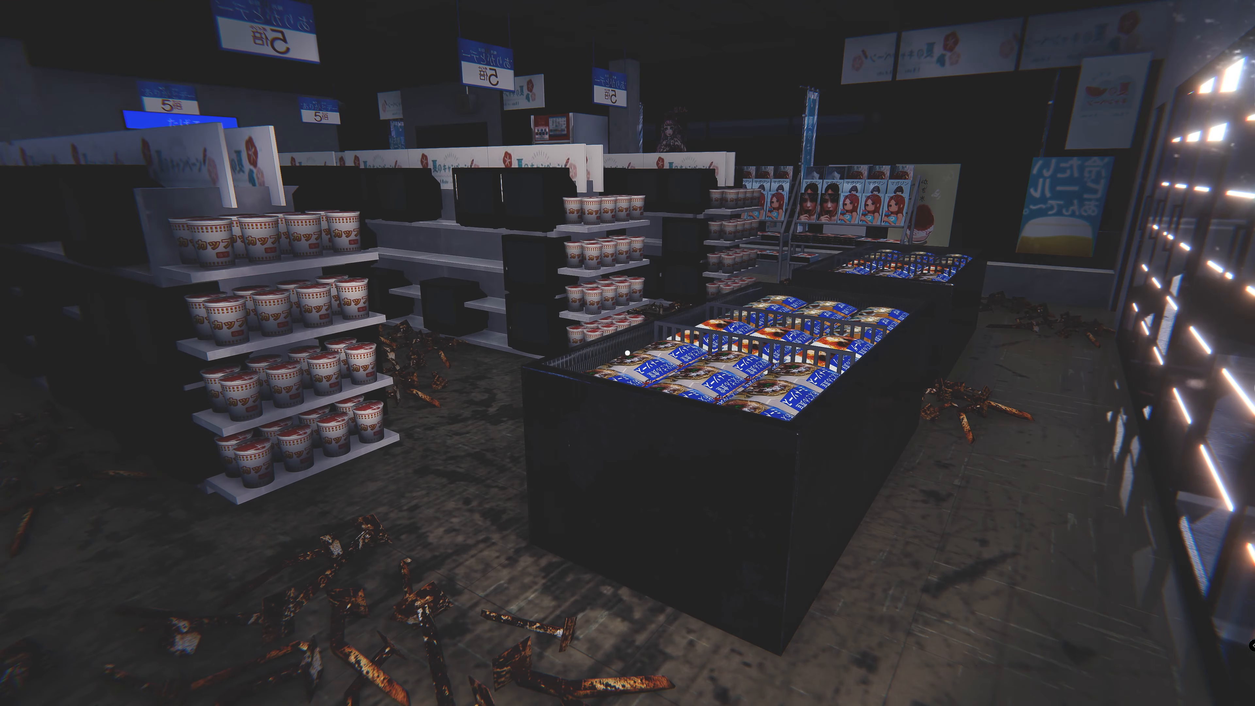
mouse_move(628, 352)
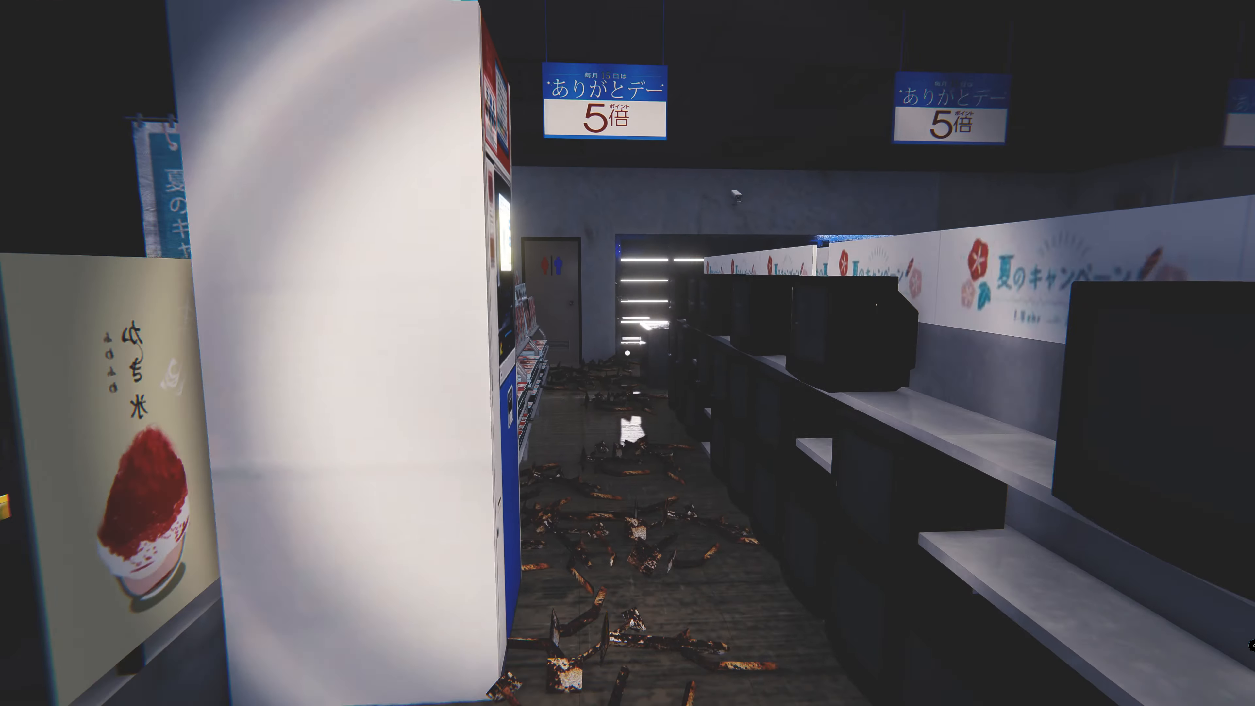
mouse_move(627, 353)
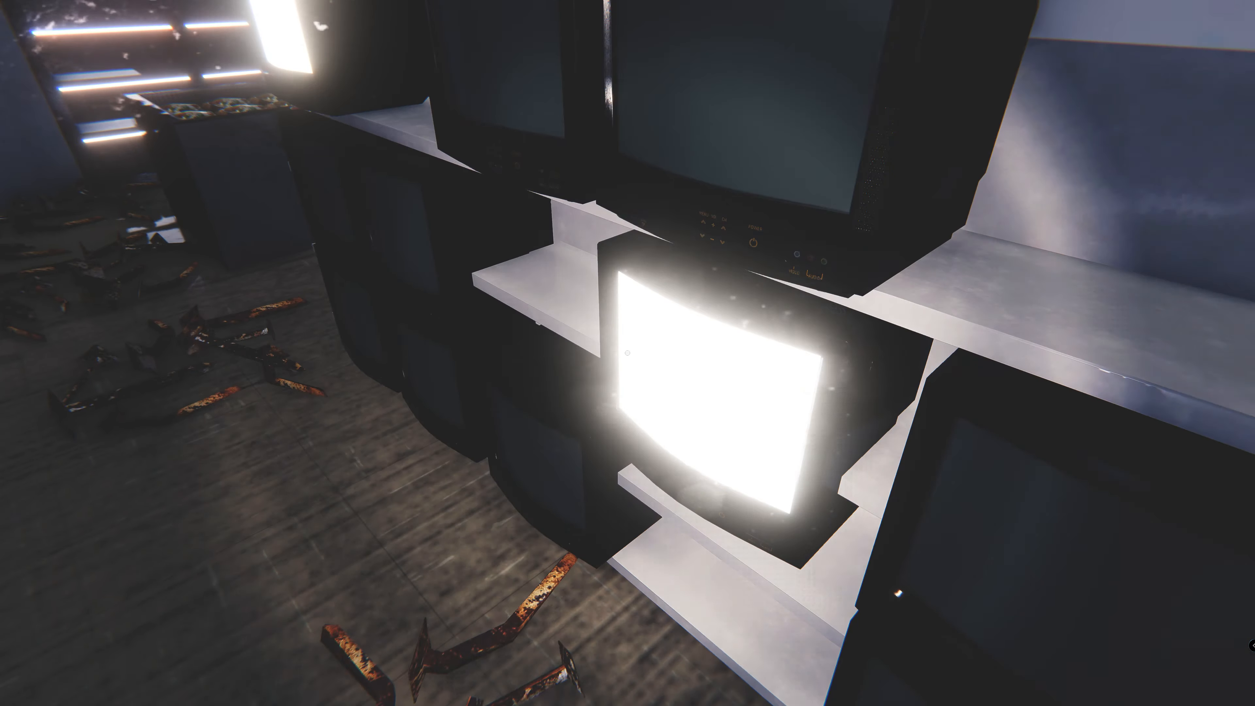
mouse_move(627, 353)
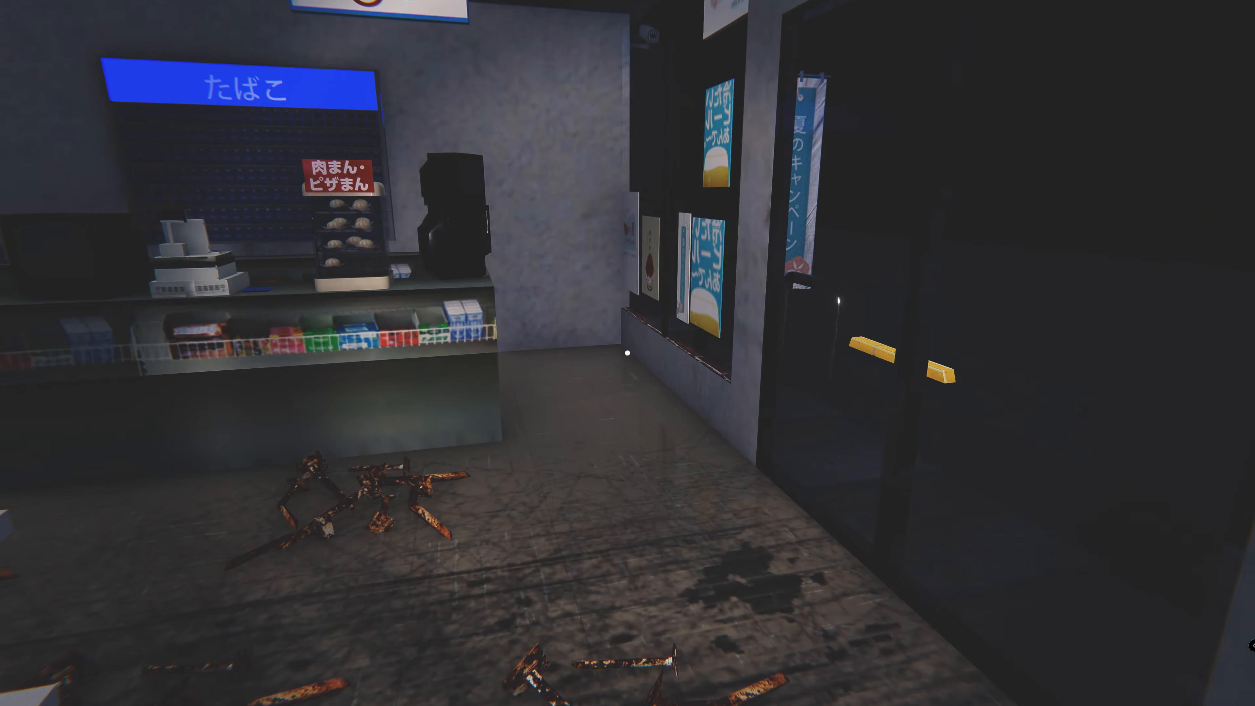
mouse_move(627, 353)
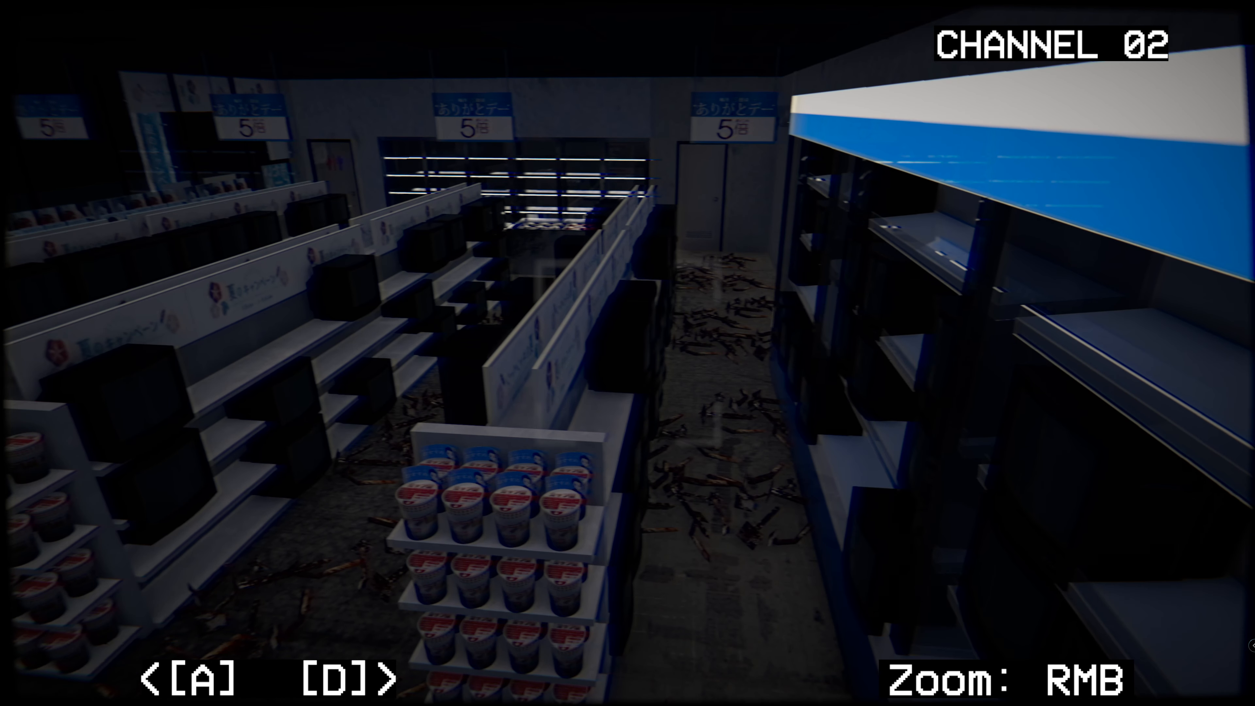
Cycle the security camera feed from channel 02 to channel 03 and back.
key(d)
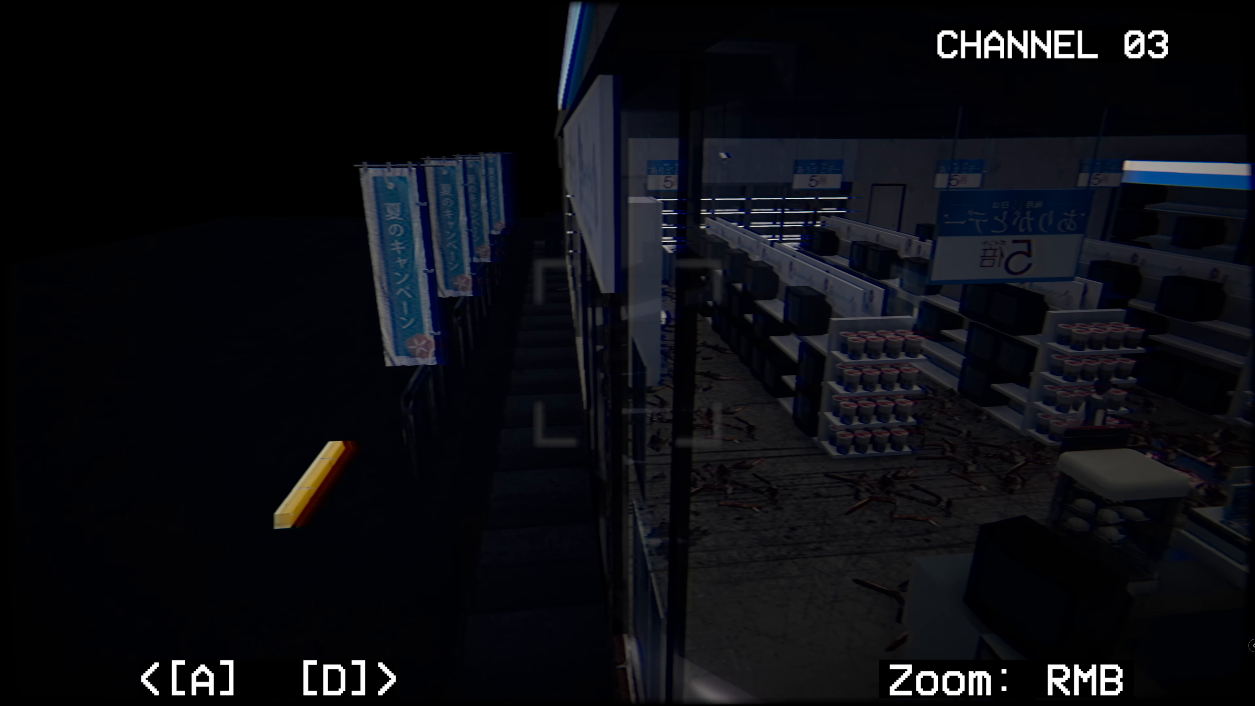
key(a)
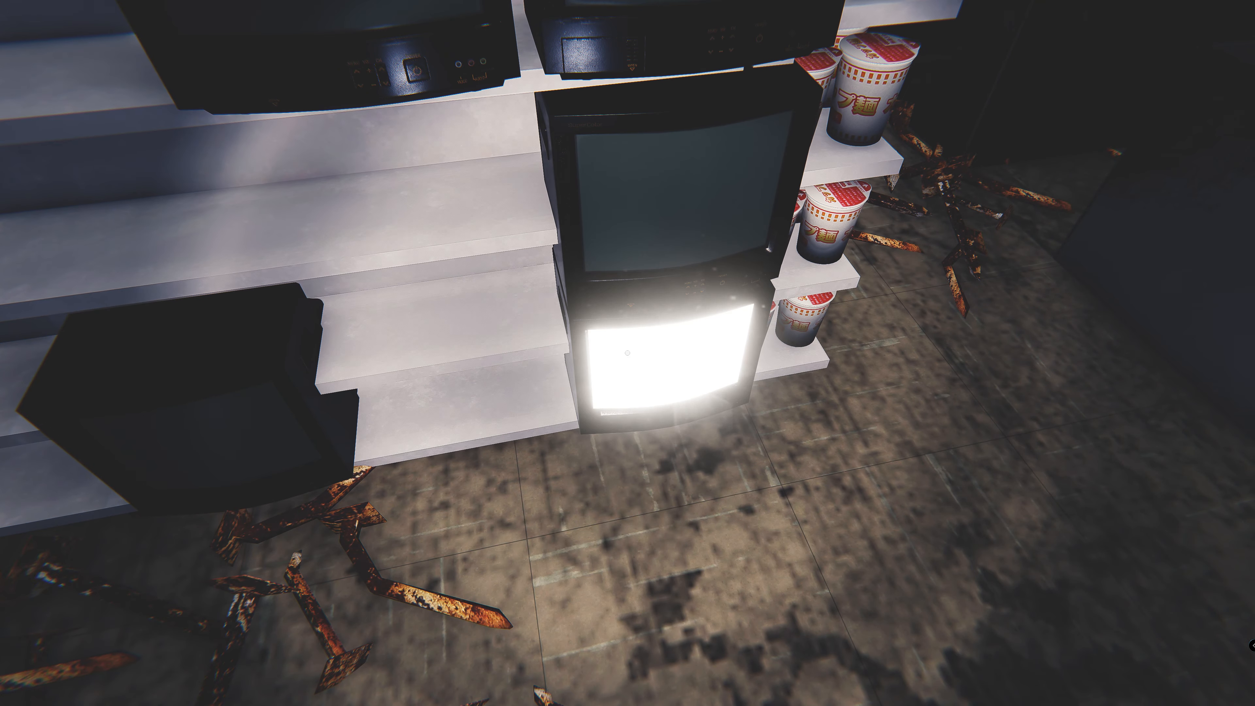
mouse_move(627, 352)
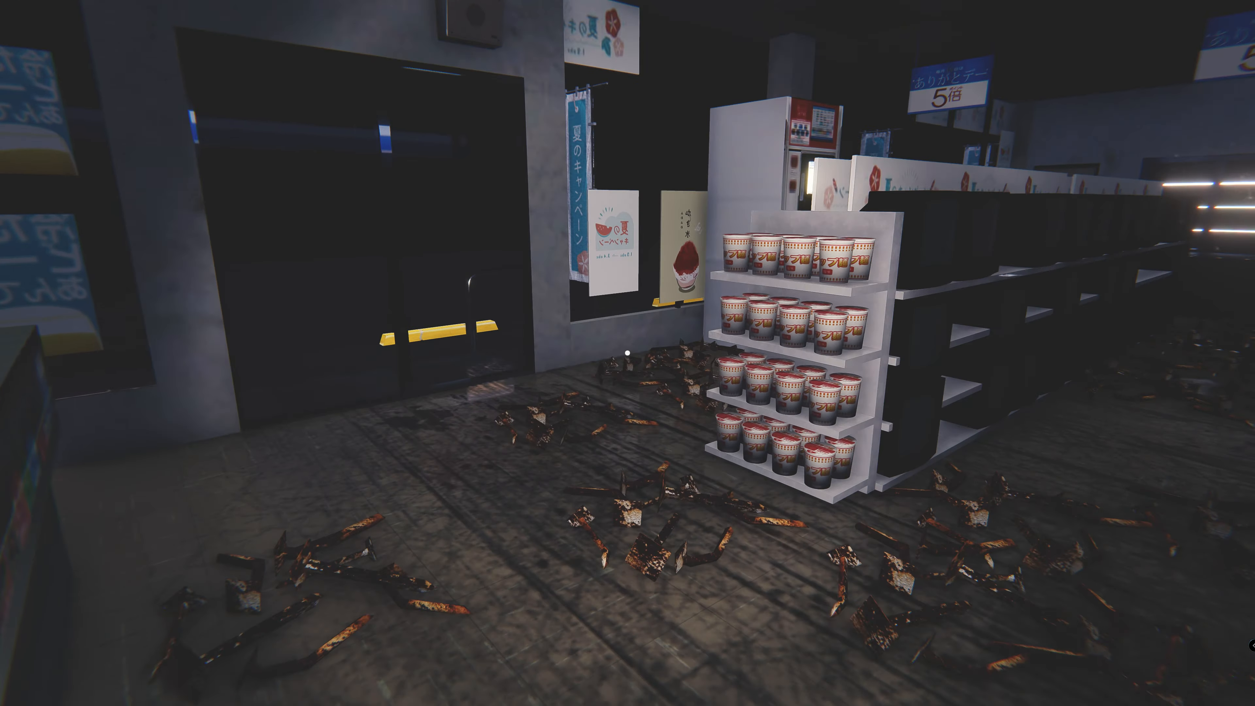
mouse_move(628, 353)
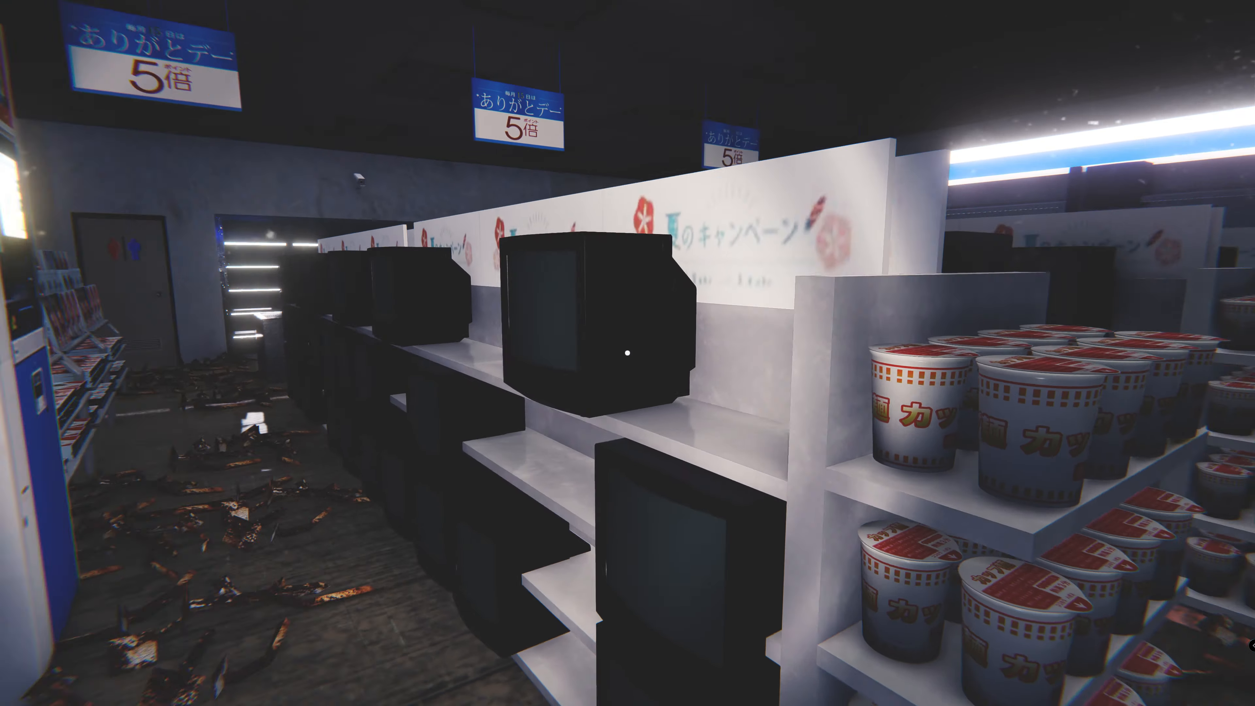
mouse_move(628, 353)
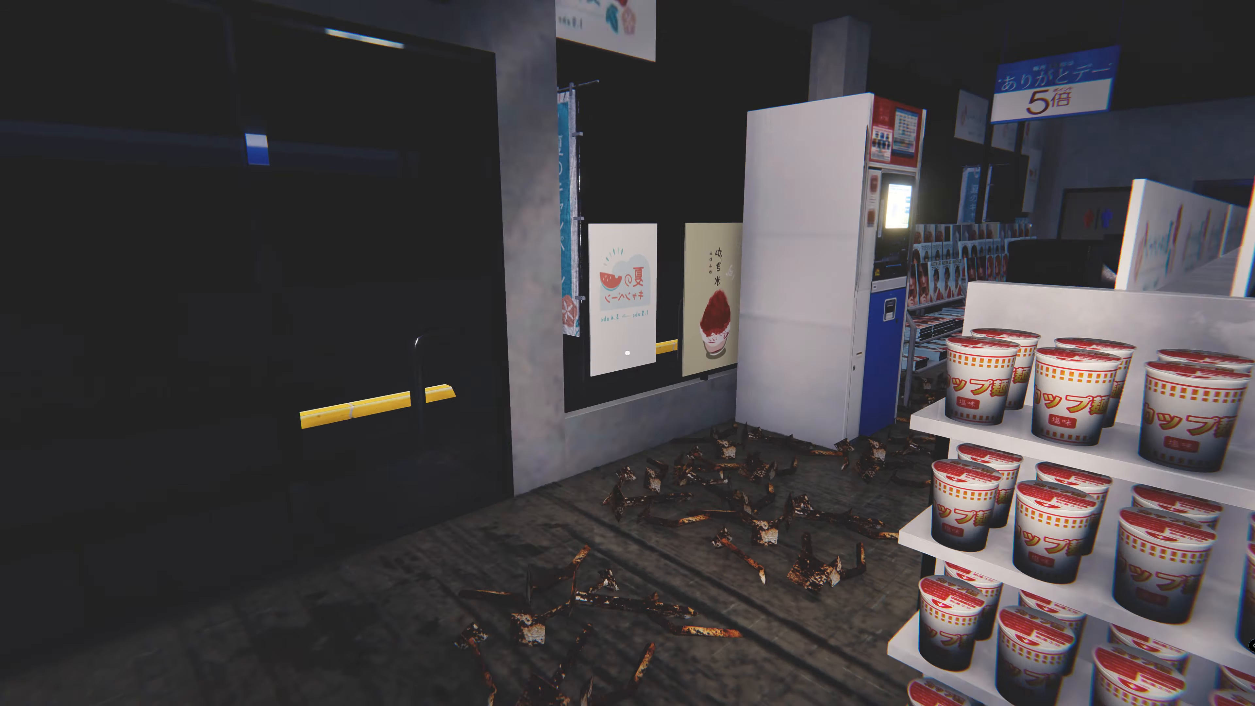
mouse_move(627, 353)
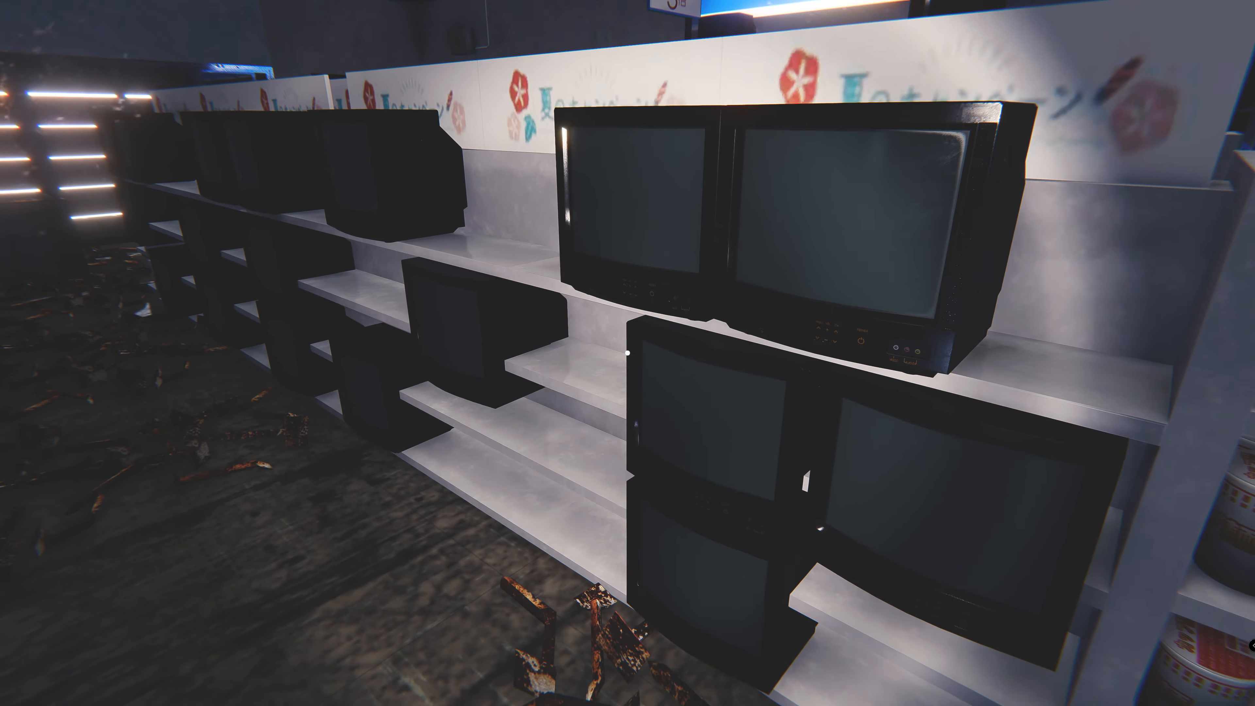
mouse_move(628, 353)
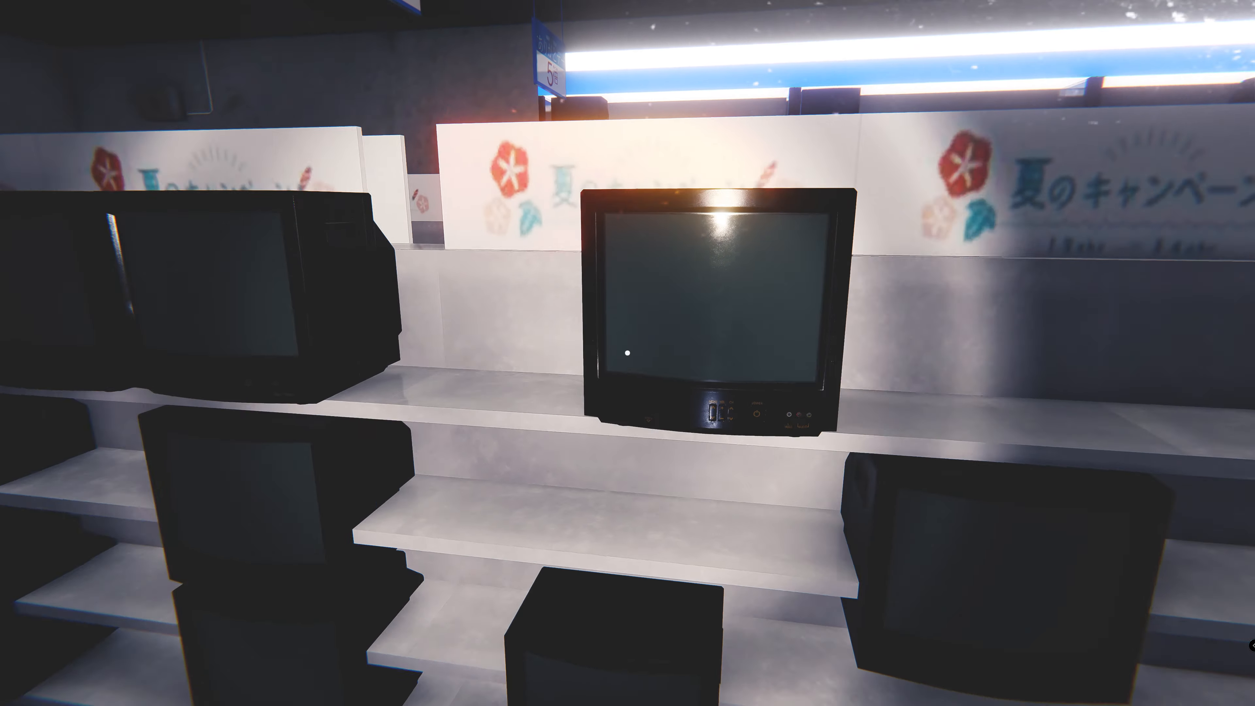
mouse_move(628, 352)
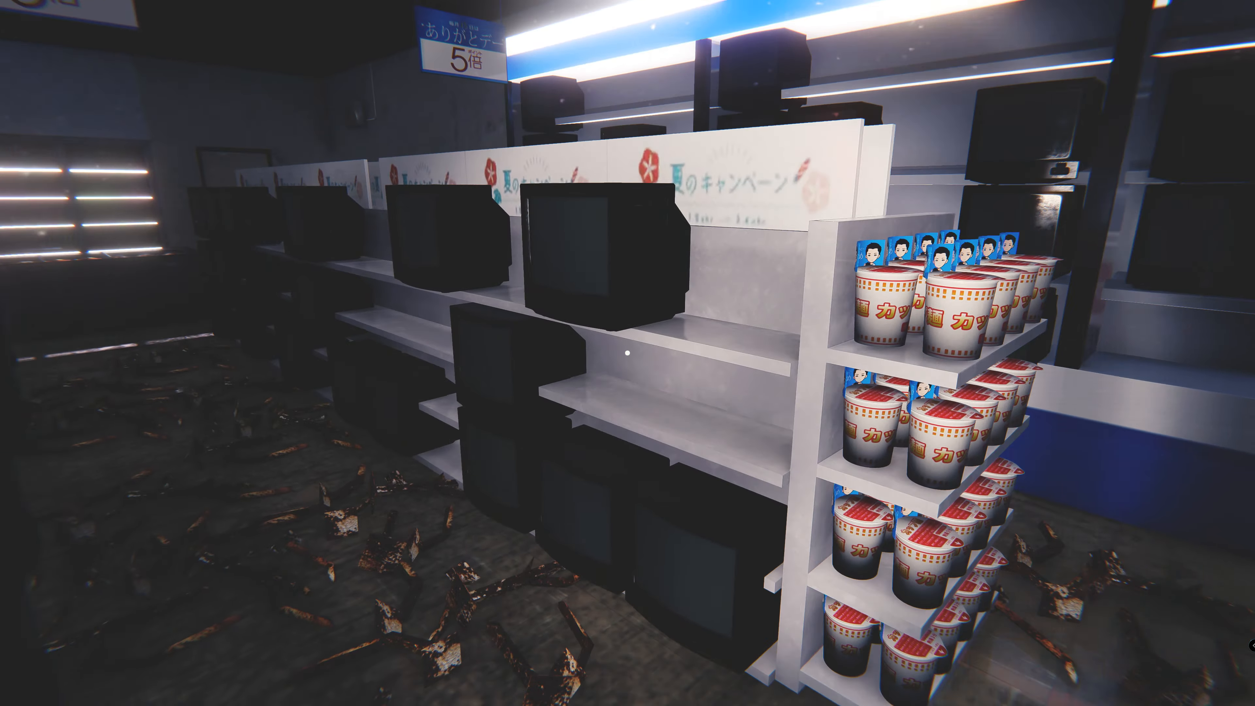
mouse_move(627, 353)
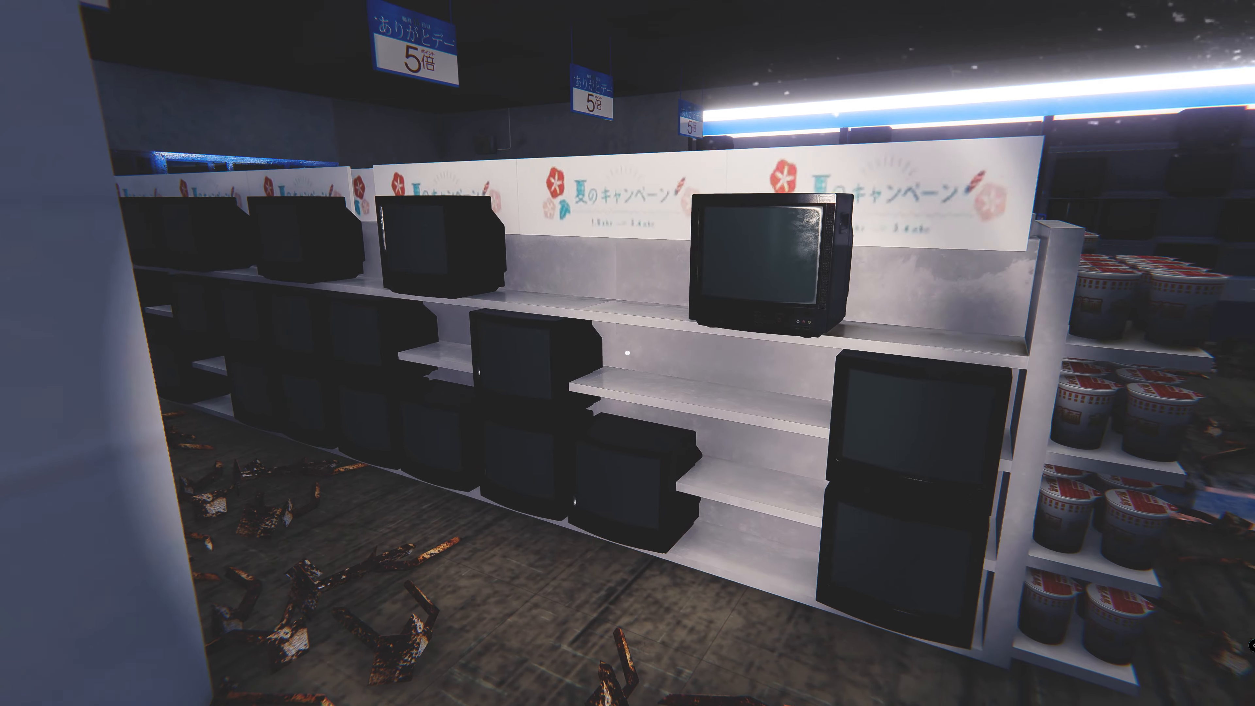
mouse_move(628, 353)
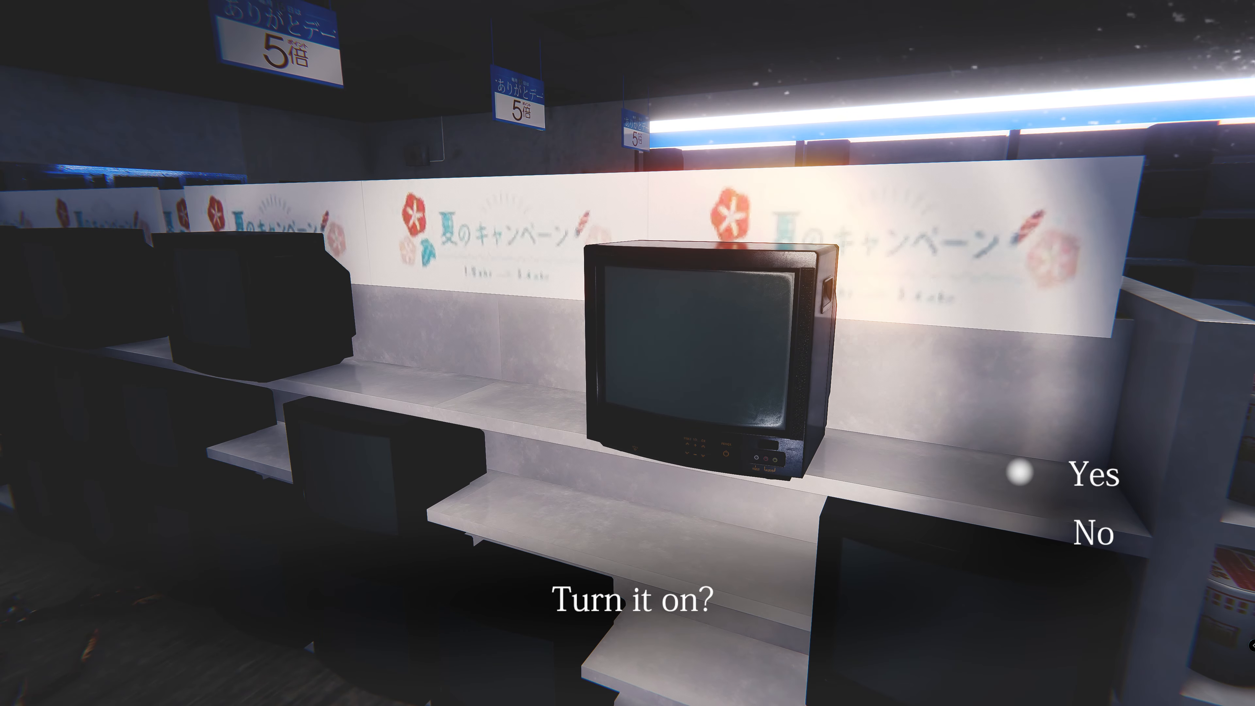
Agree to turn on the television on the aisle shelf.
click(1086, 474)
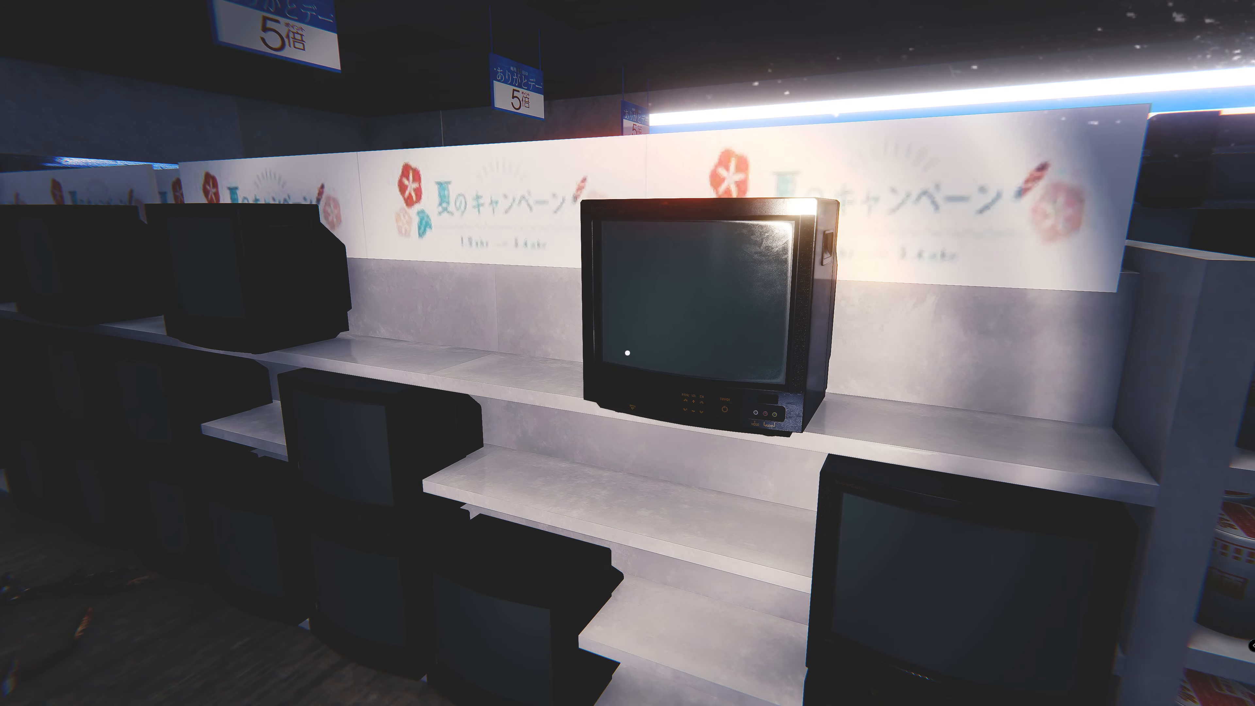
mouse_move(628, 353)
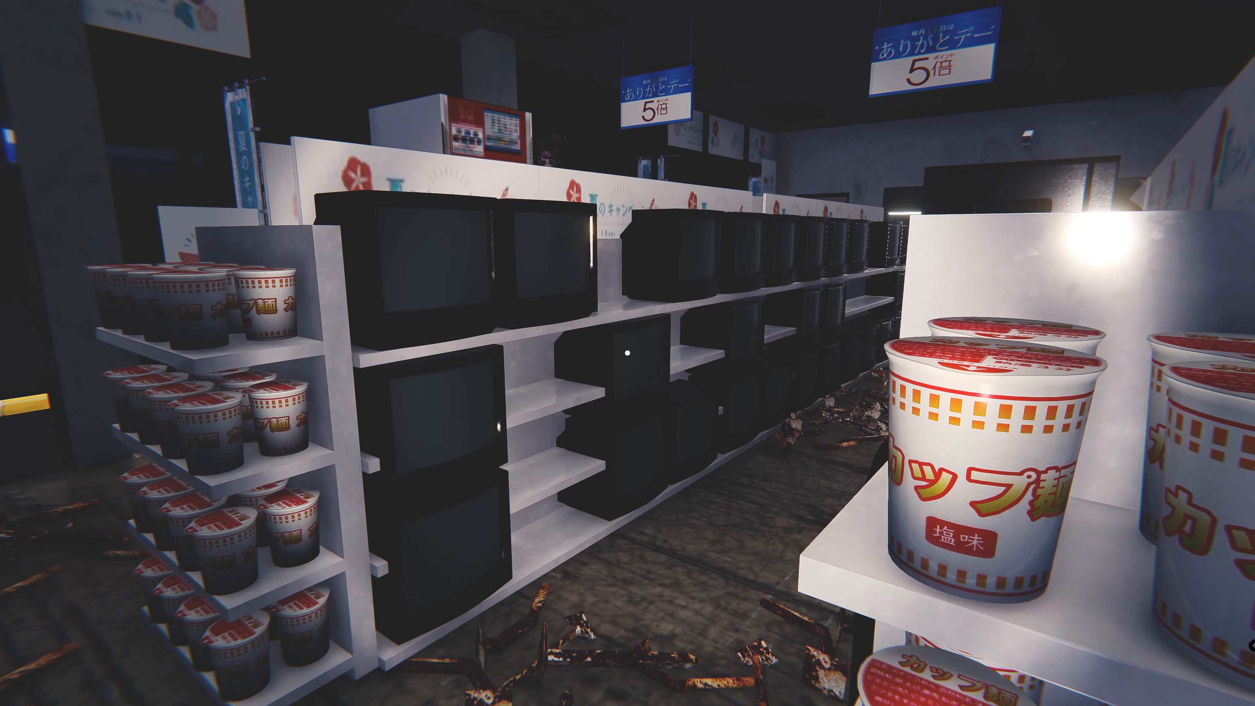
mouse_move(627, 353)
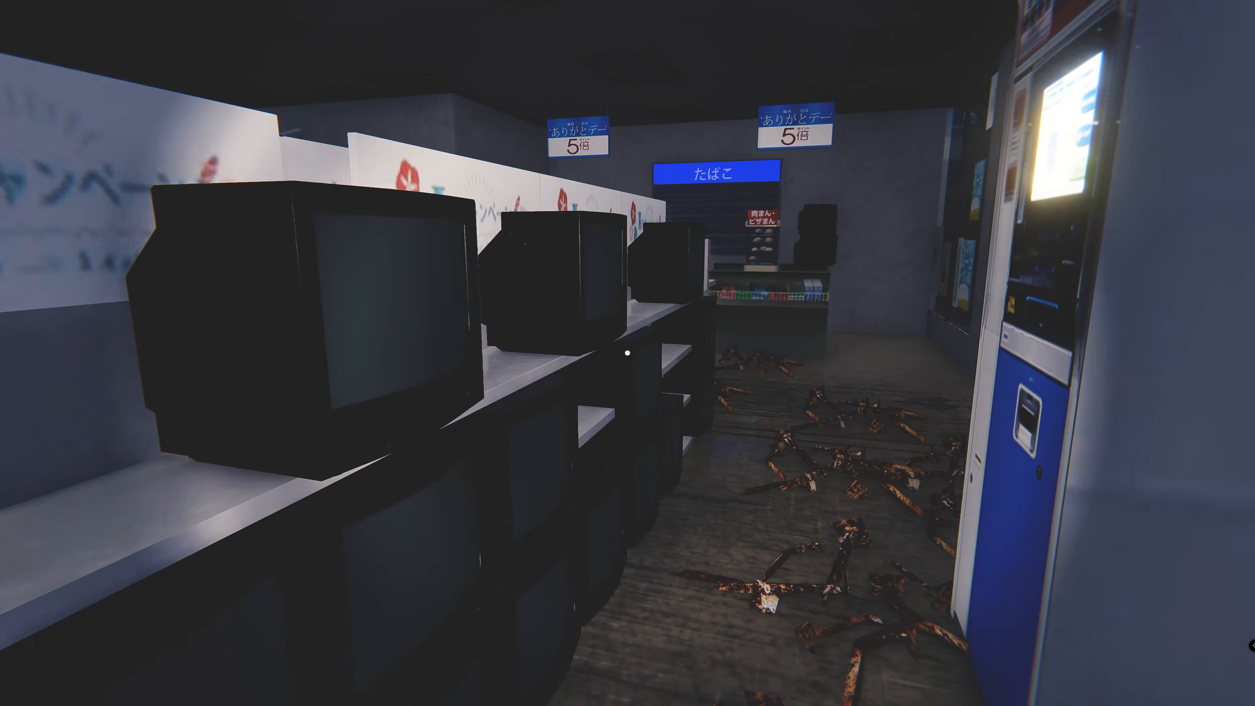
mouse_move(627, 353)
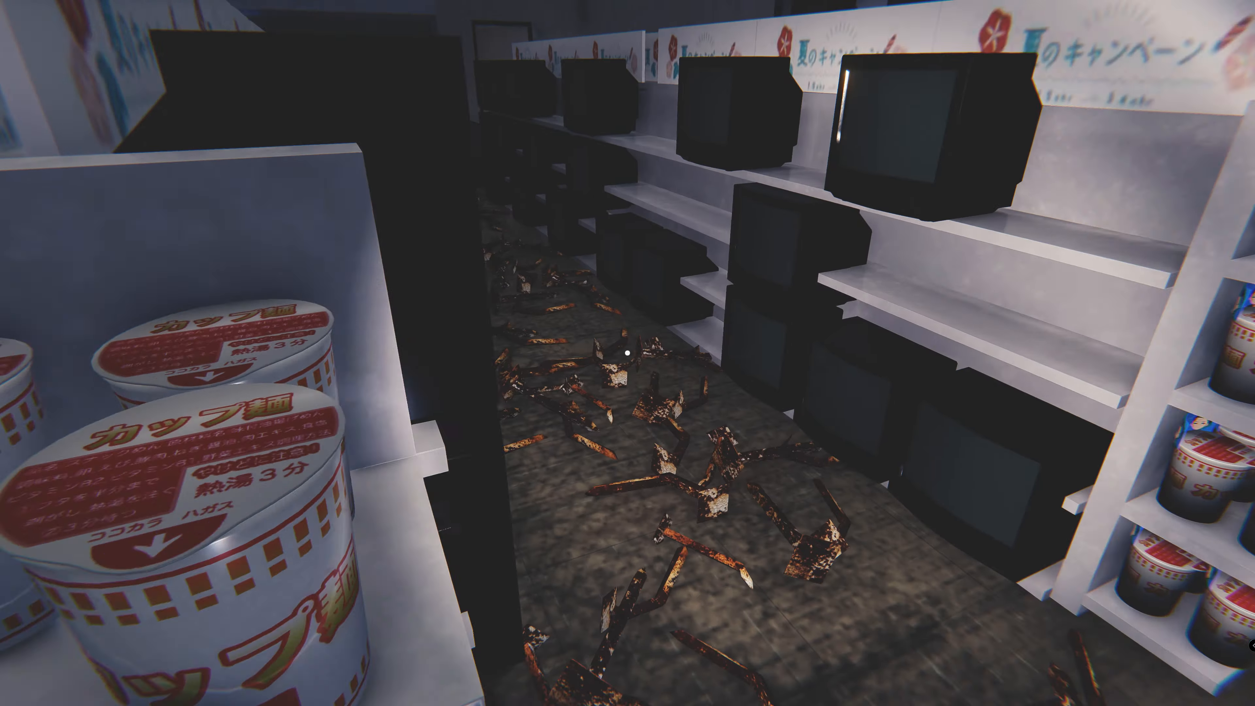
mouse_move(628, 353)
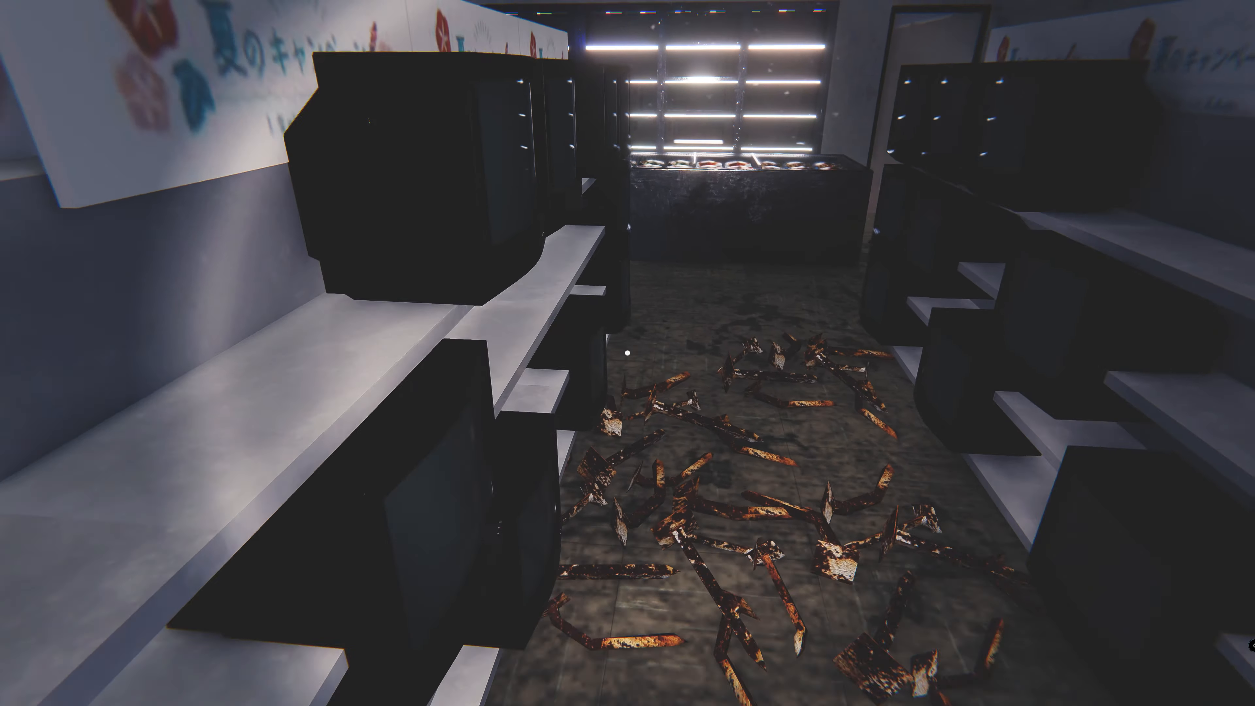
mouse_move(627, 353)
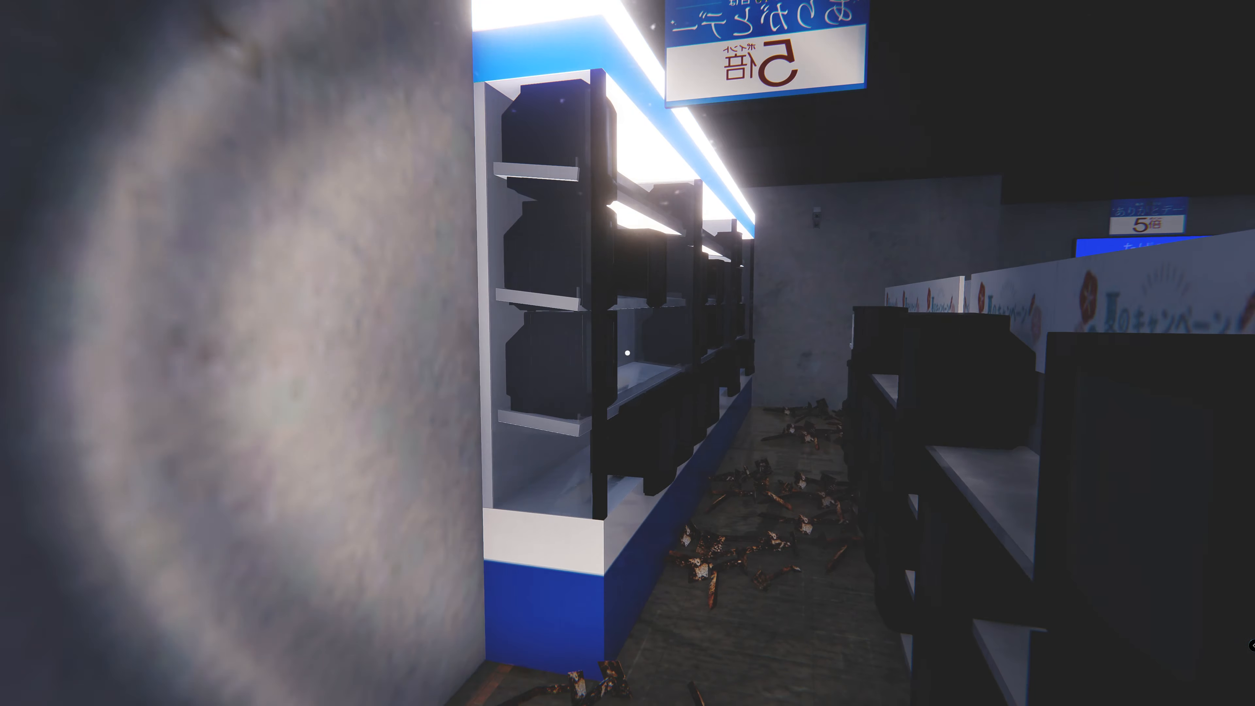
mouse_move(628, 353)
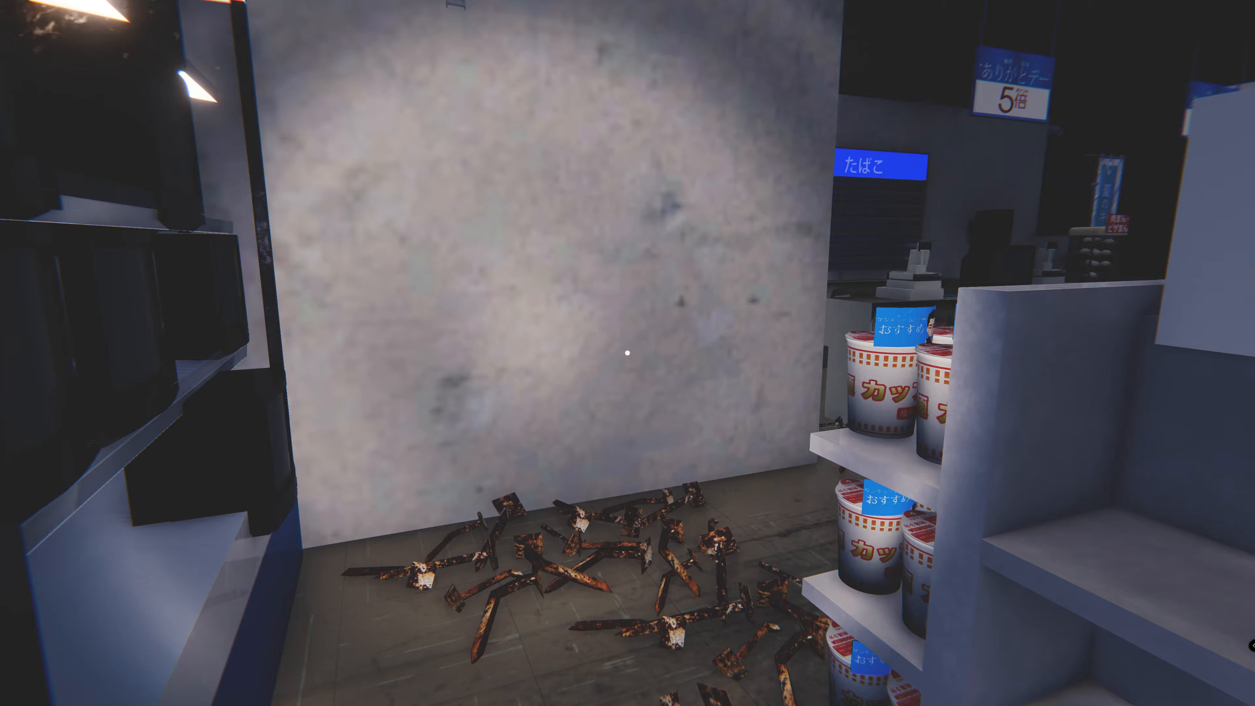
mouse_move(628, 353)
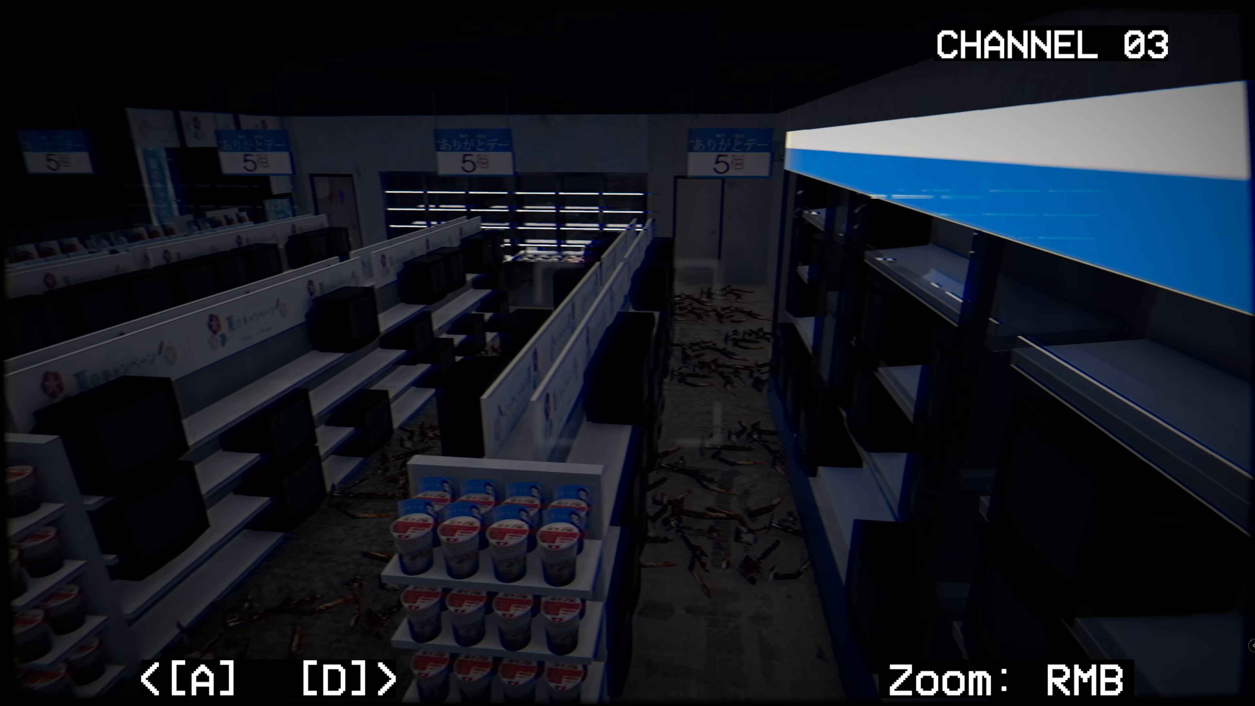
Switch the CCTV to the outside channel 03 view, then to another channel.
key(a)
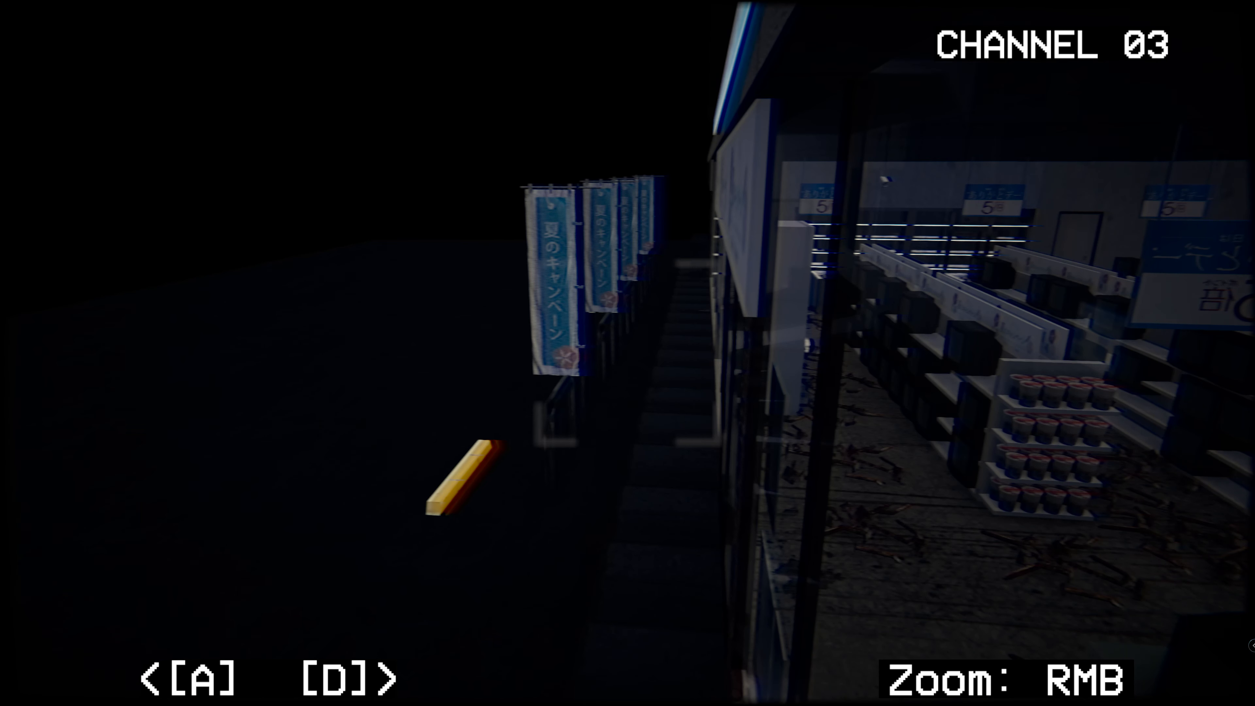
key(a)
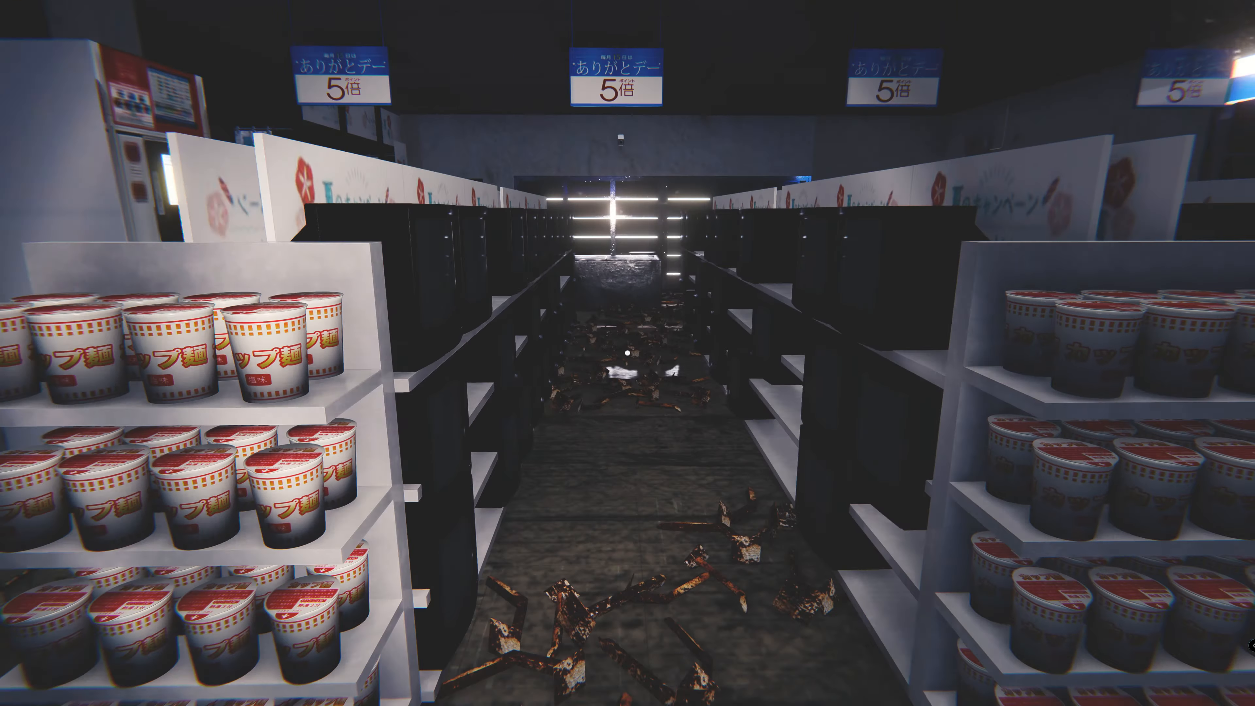
mouse_move(627, 353)
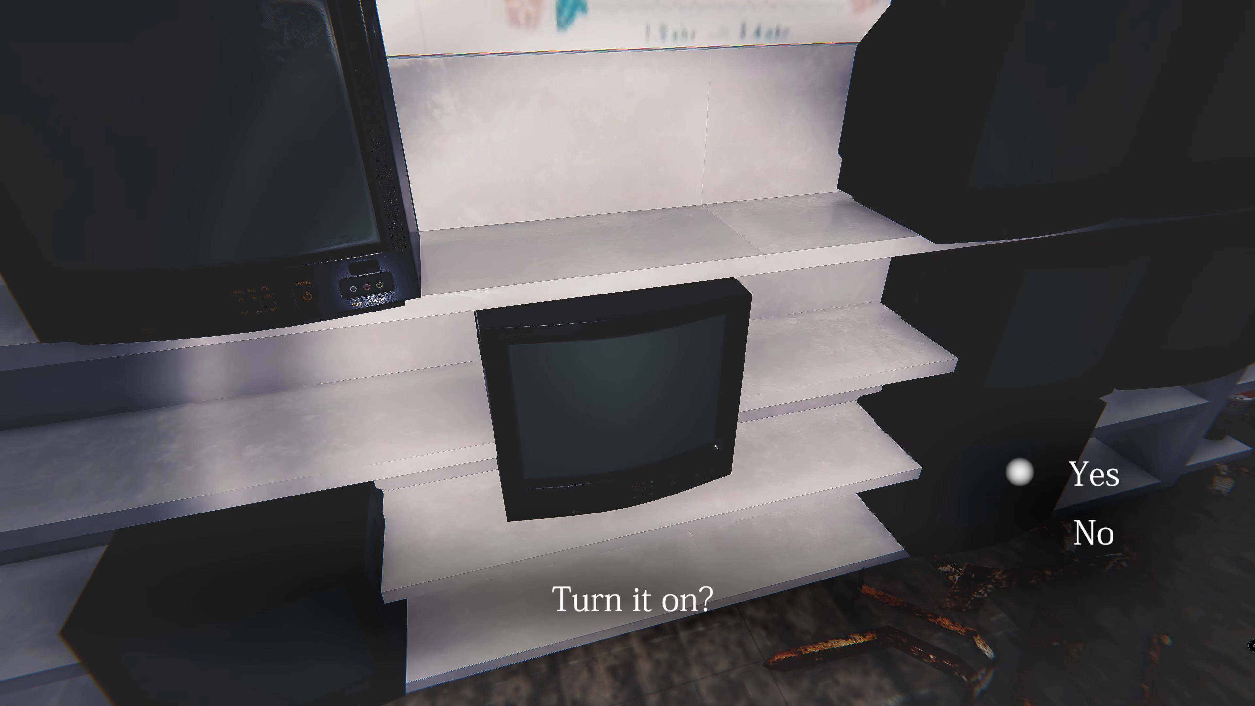
Choose Yes at the 'Turn it on?' prompt so the small TV shows the camera feed.
click(1089, 471)
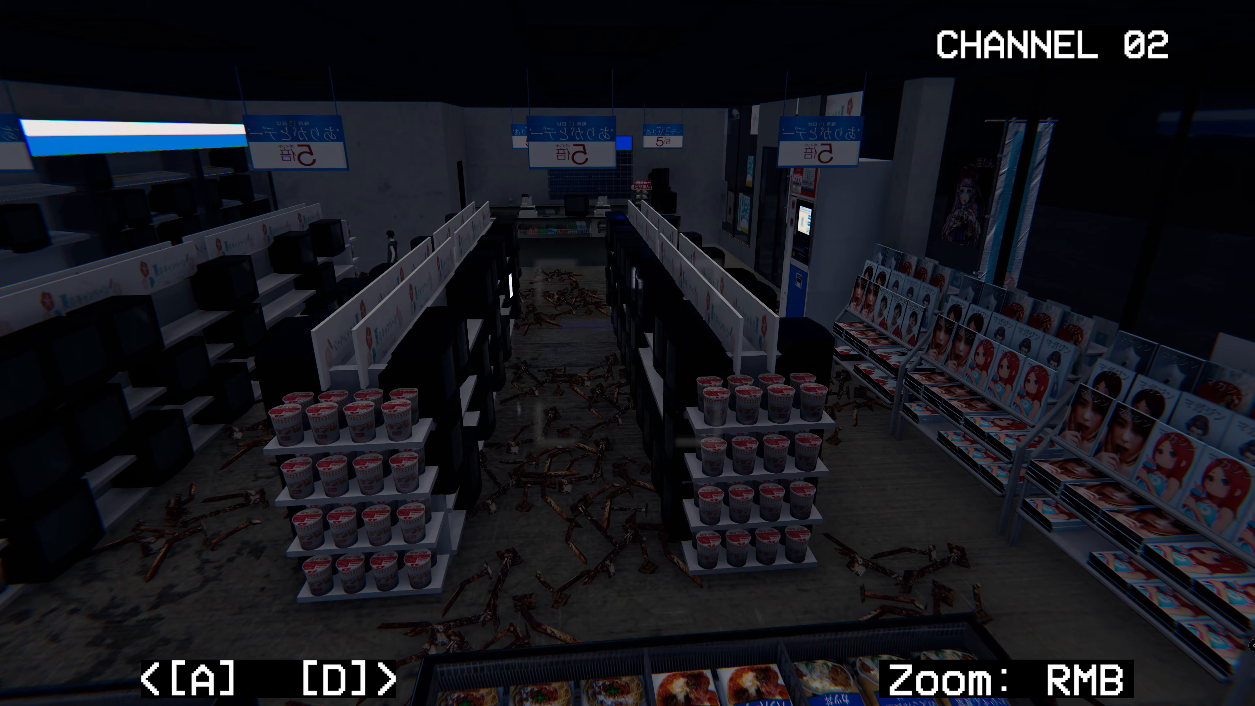
Flip the TV's camera feed through channels 01, 03 and 02 looking for the wandering figure.
key(a)
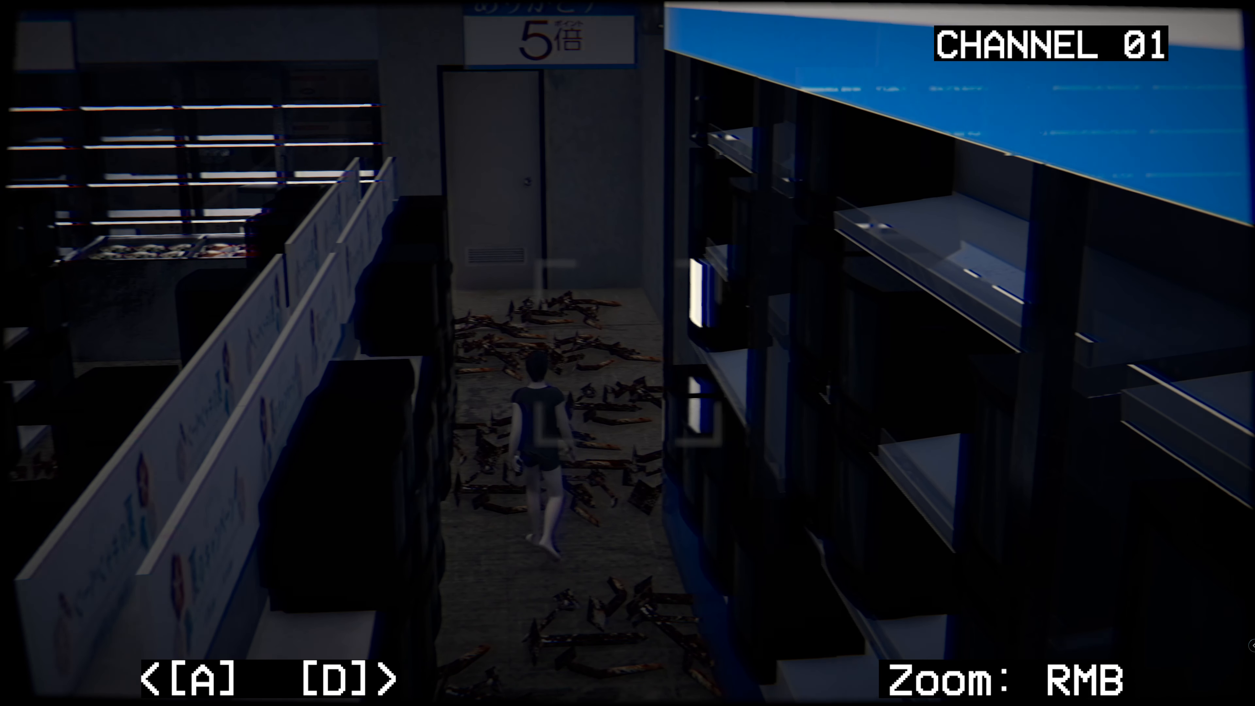
key(w)
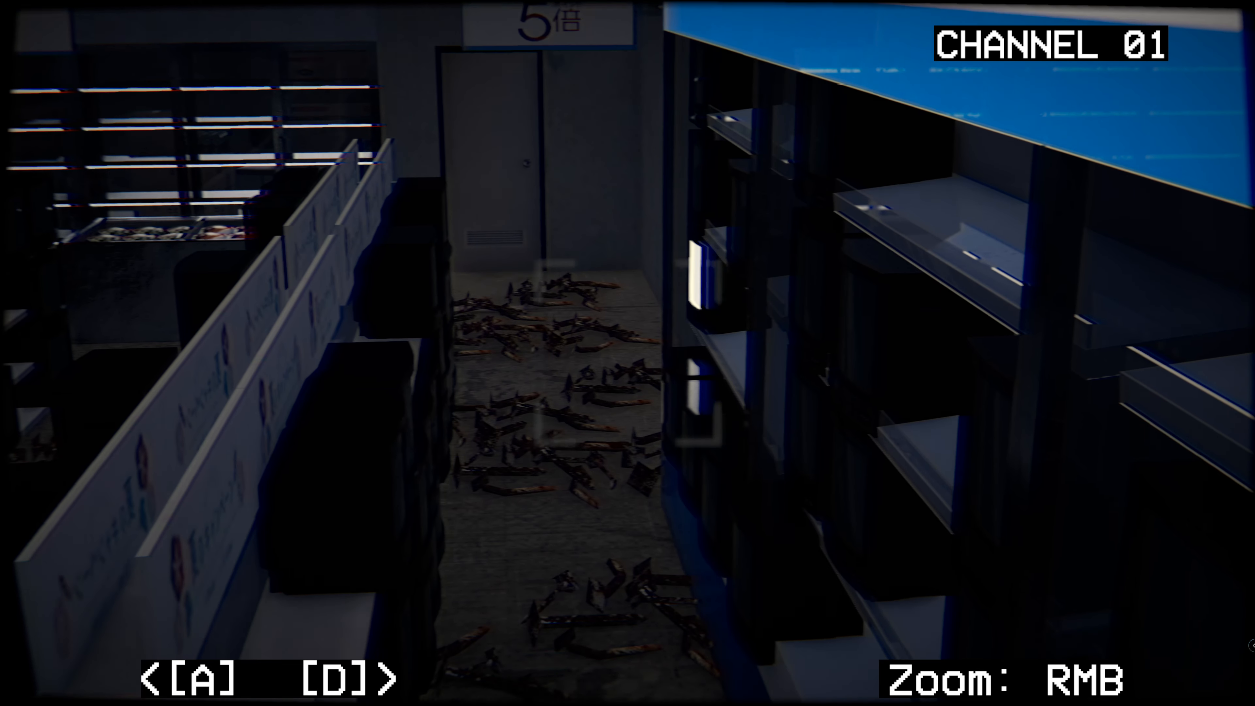
key(D)
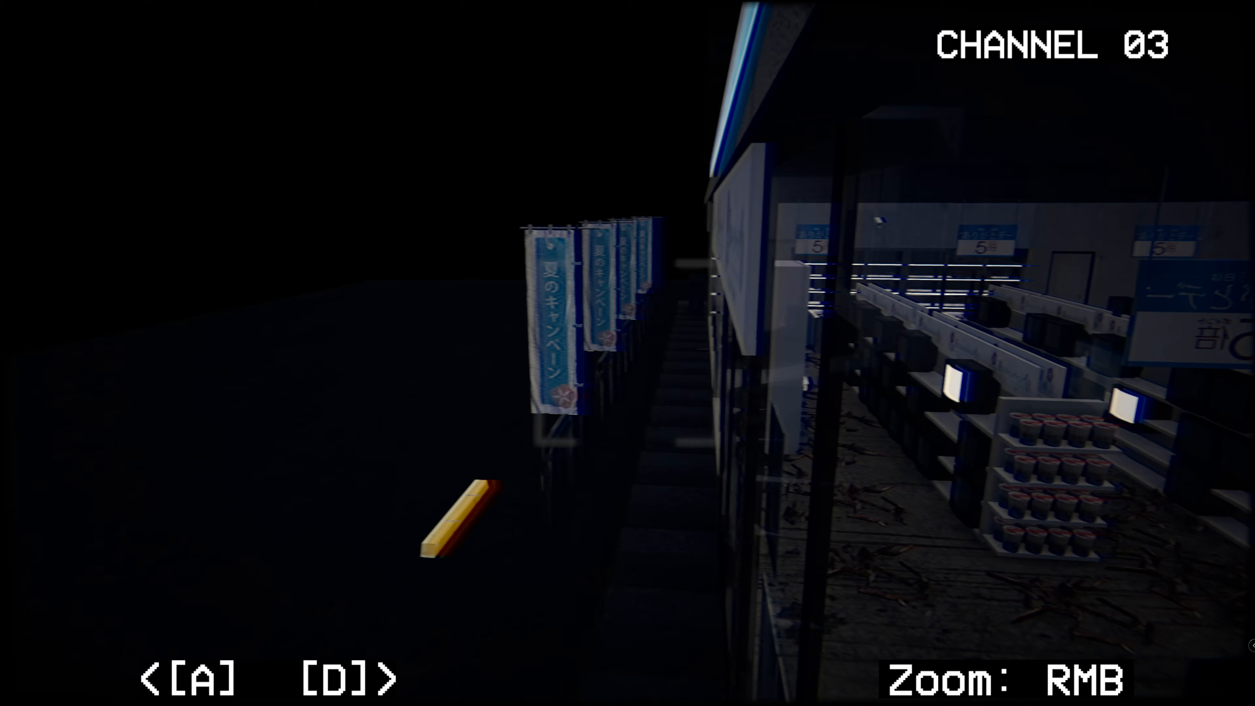
key(a)
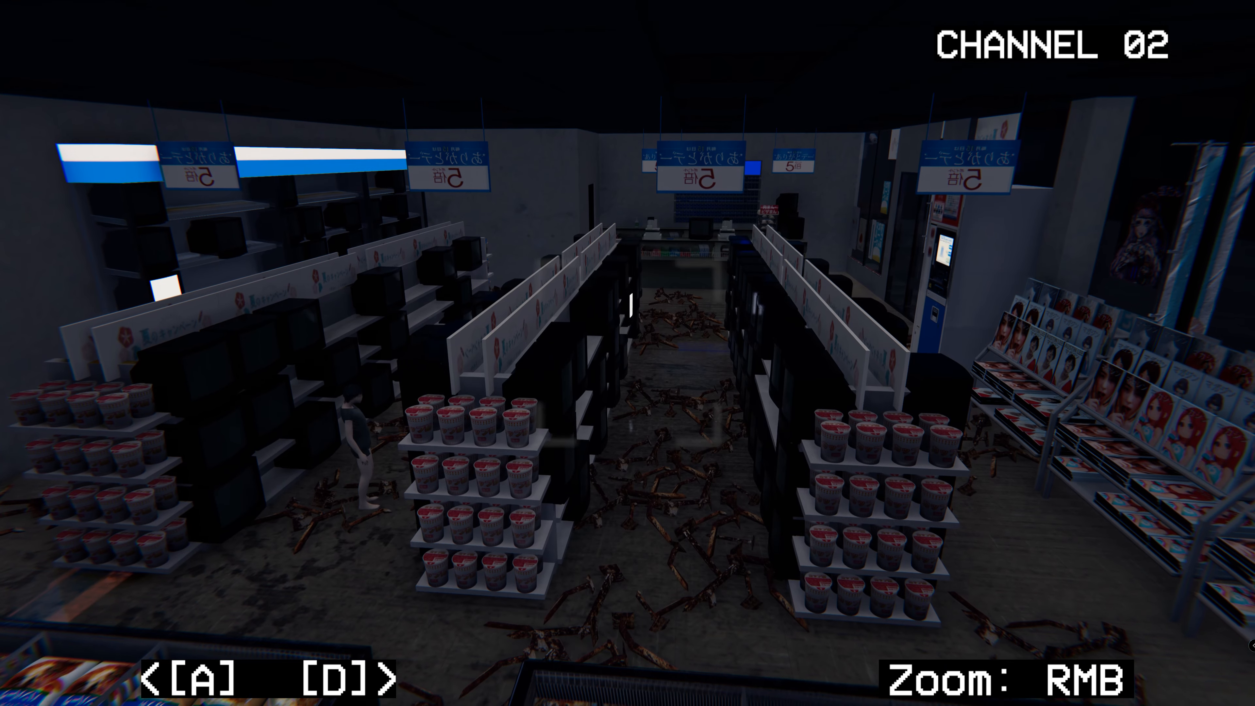
key(a)
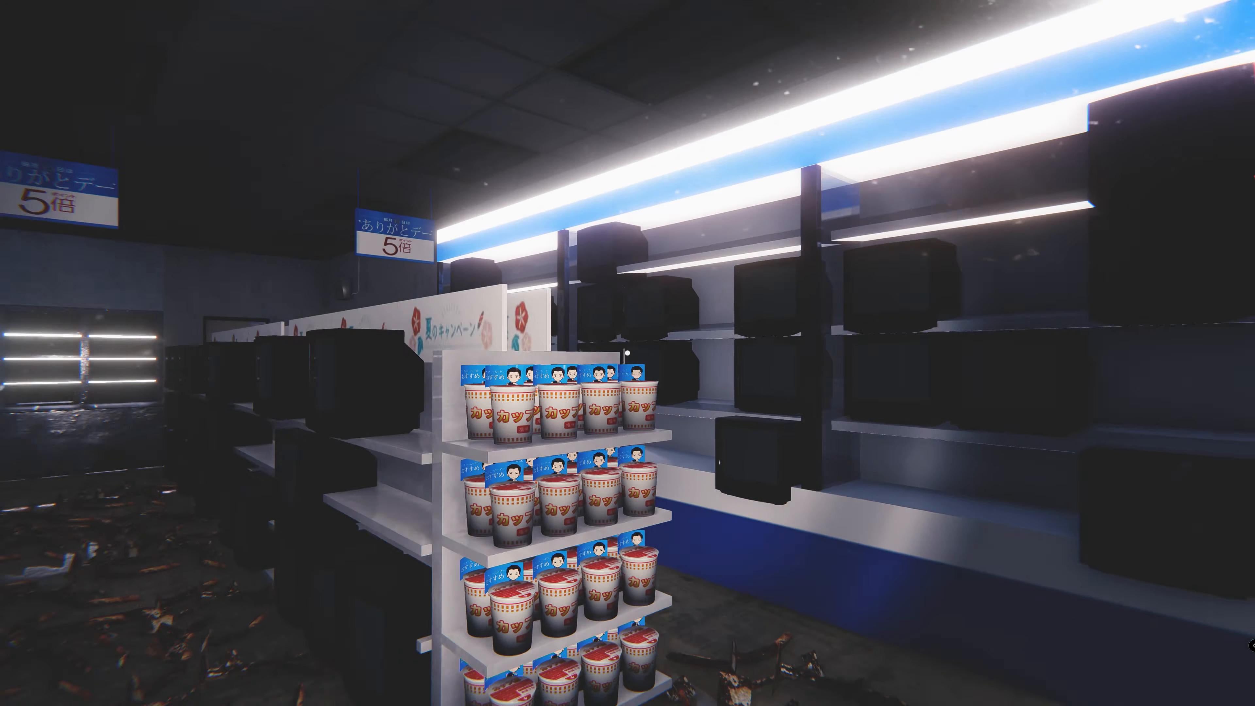
mouse_move(627, 353)
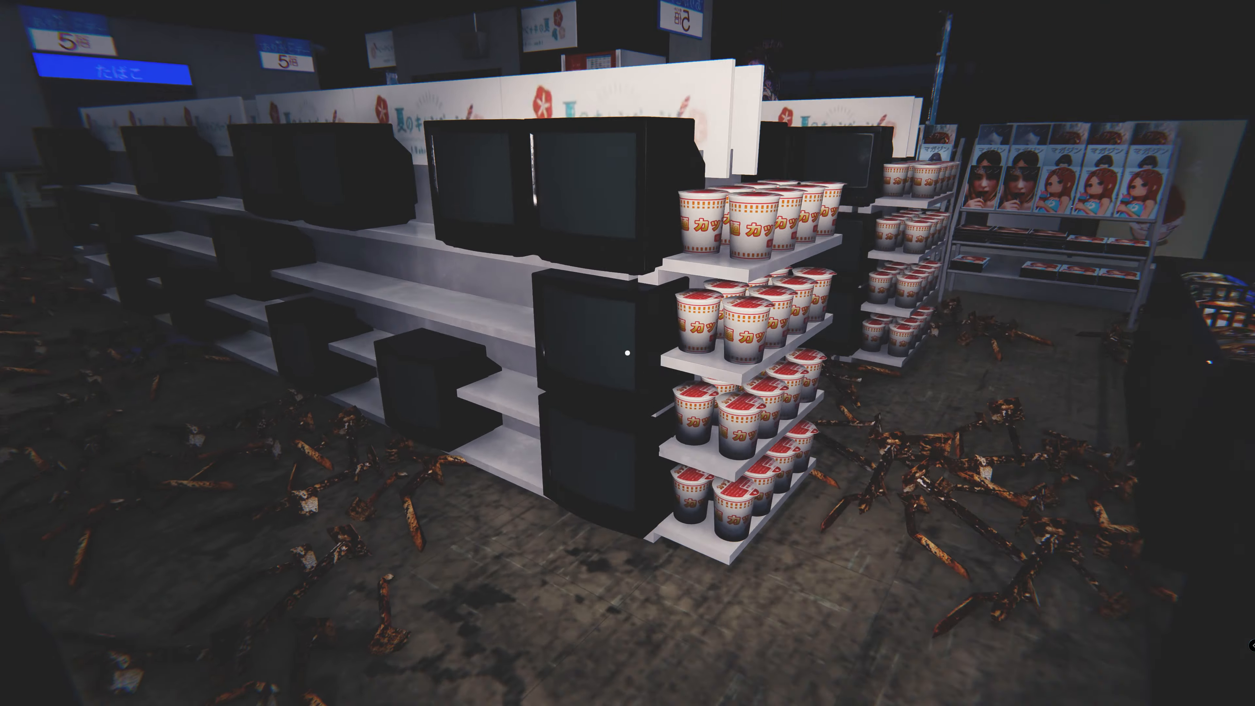
mouse_move(627, 353)
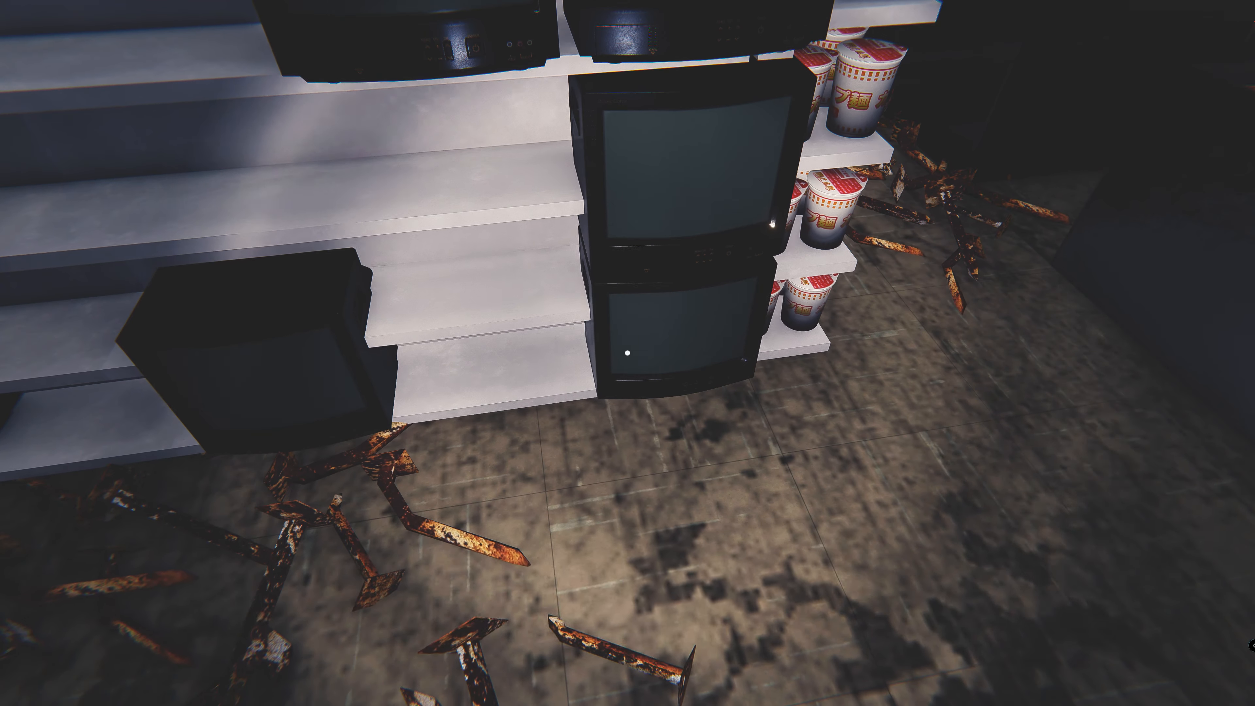
mouse_move(627, 353)
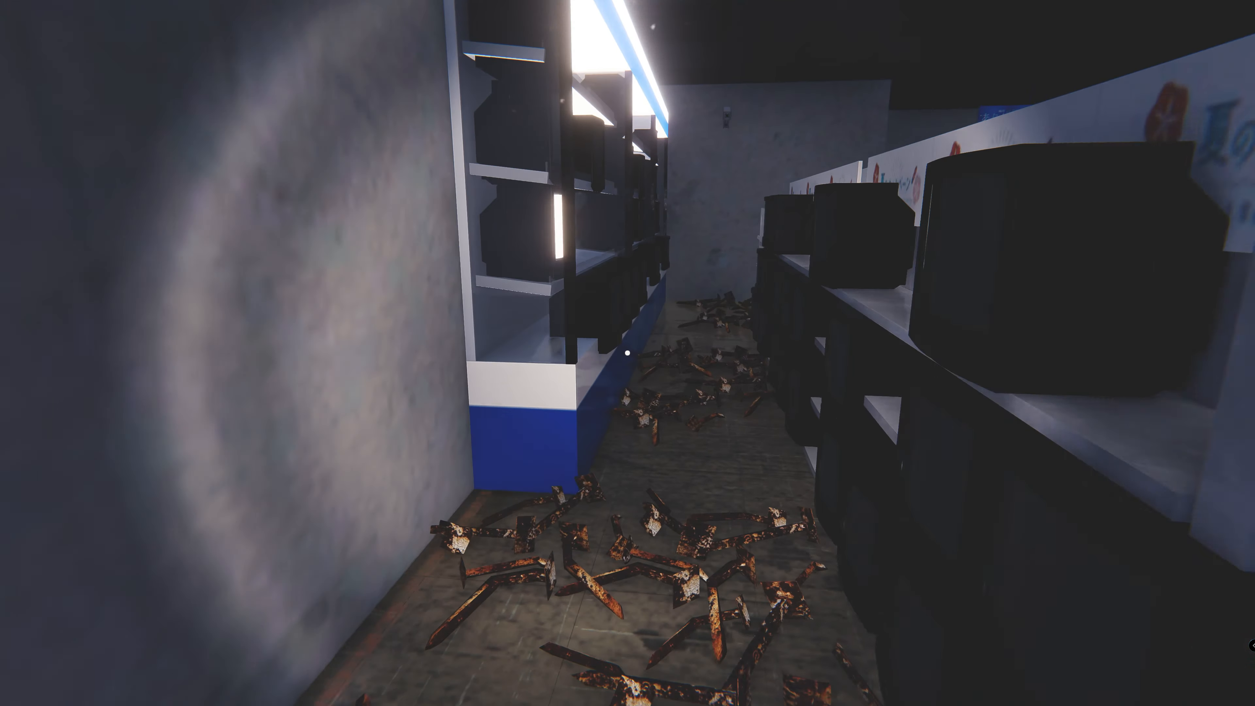
mouse_move(627, 353)
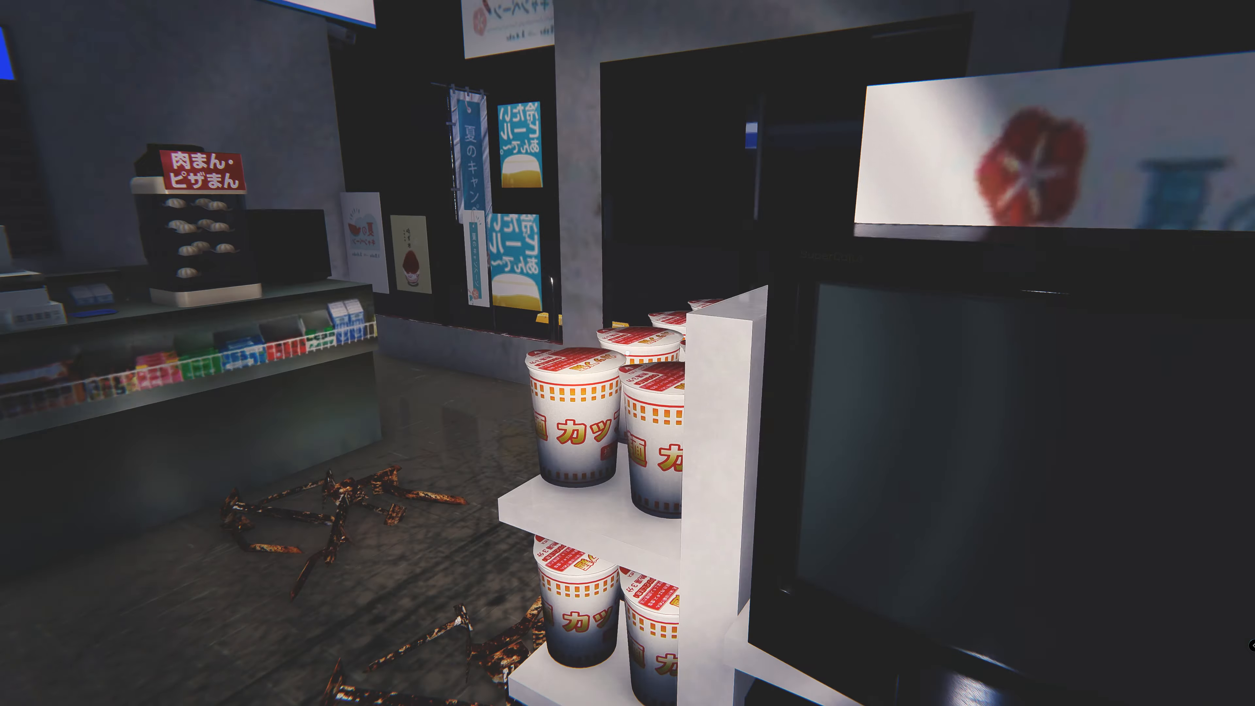
mouse_move(628, 353)
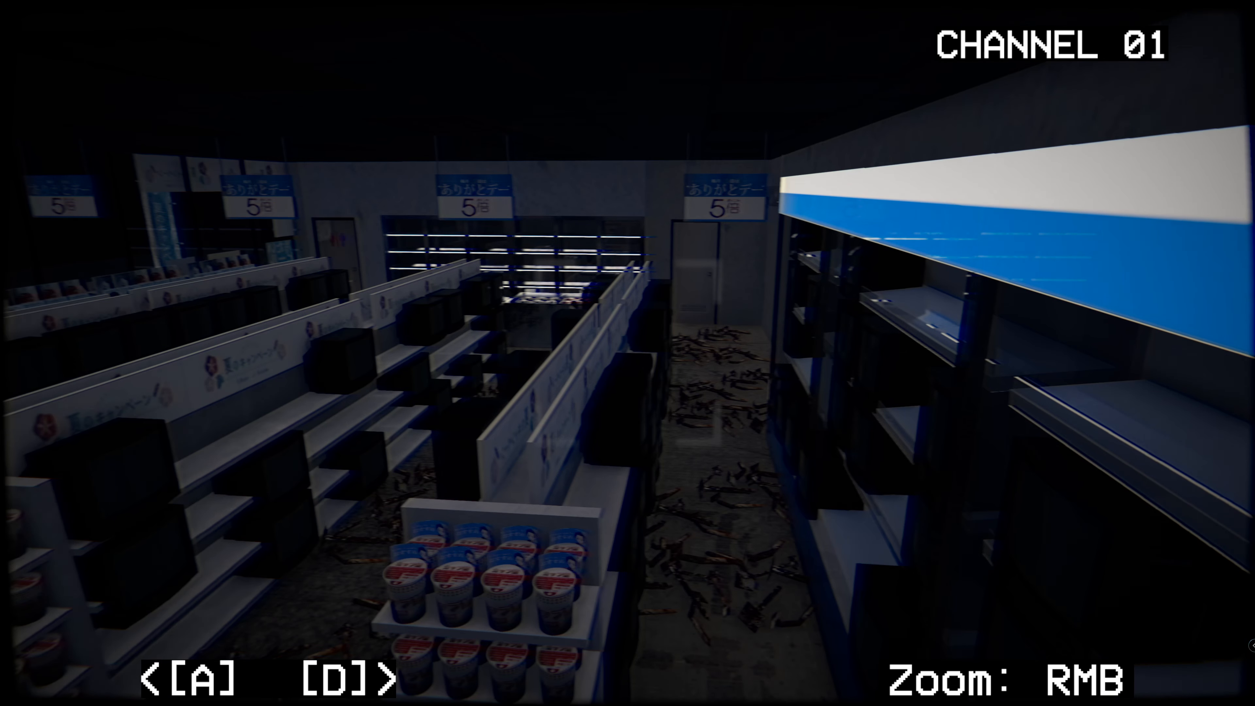
Switch the monitor between channels 02 and 01 and zoom in on the figure among the shelves.
key(d)
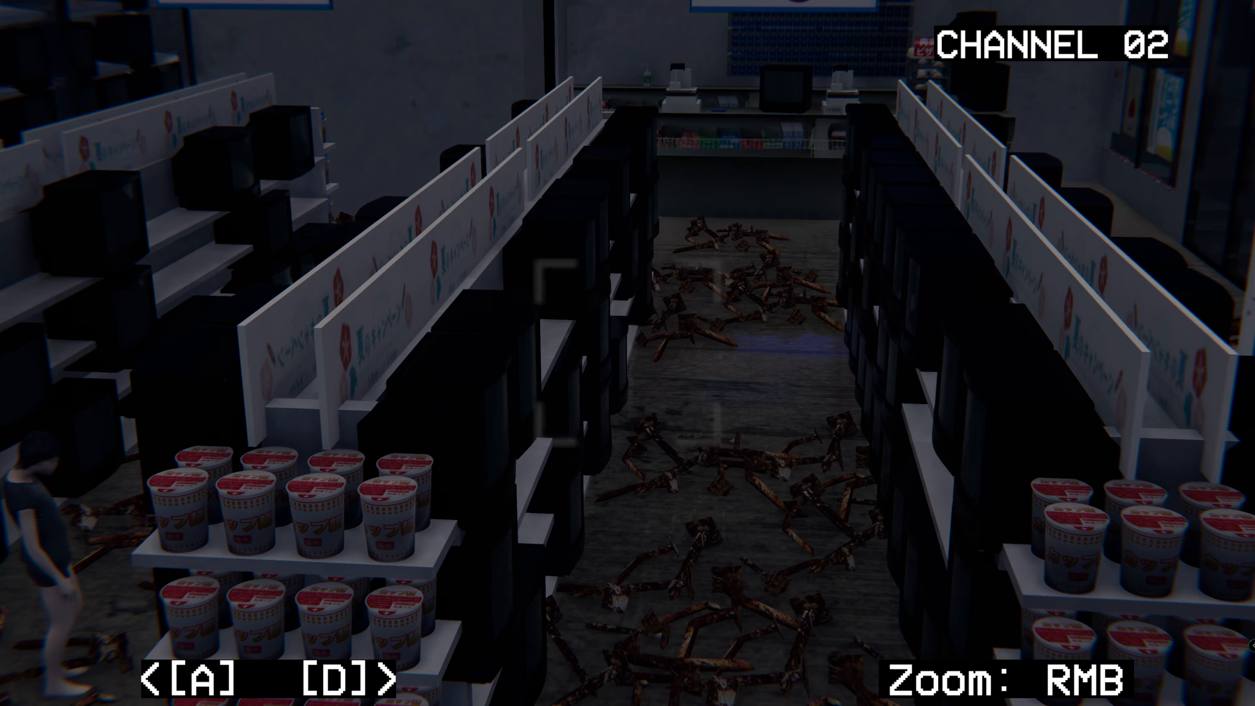
key(a)
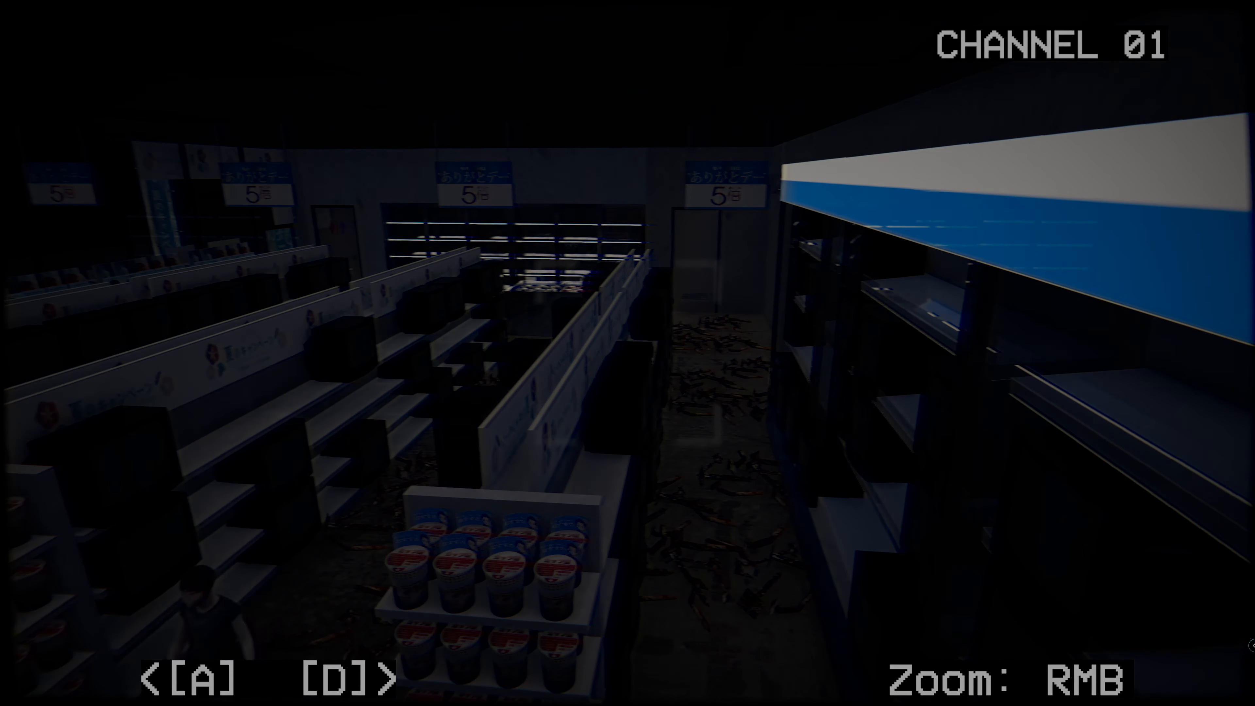
right_click(628, 353)
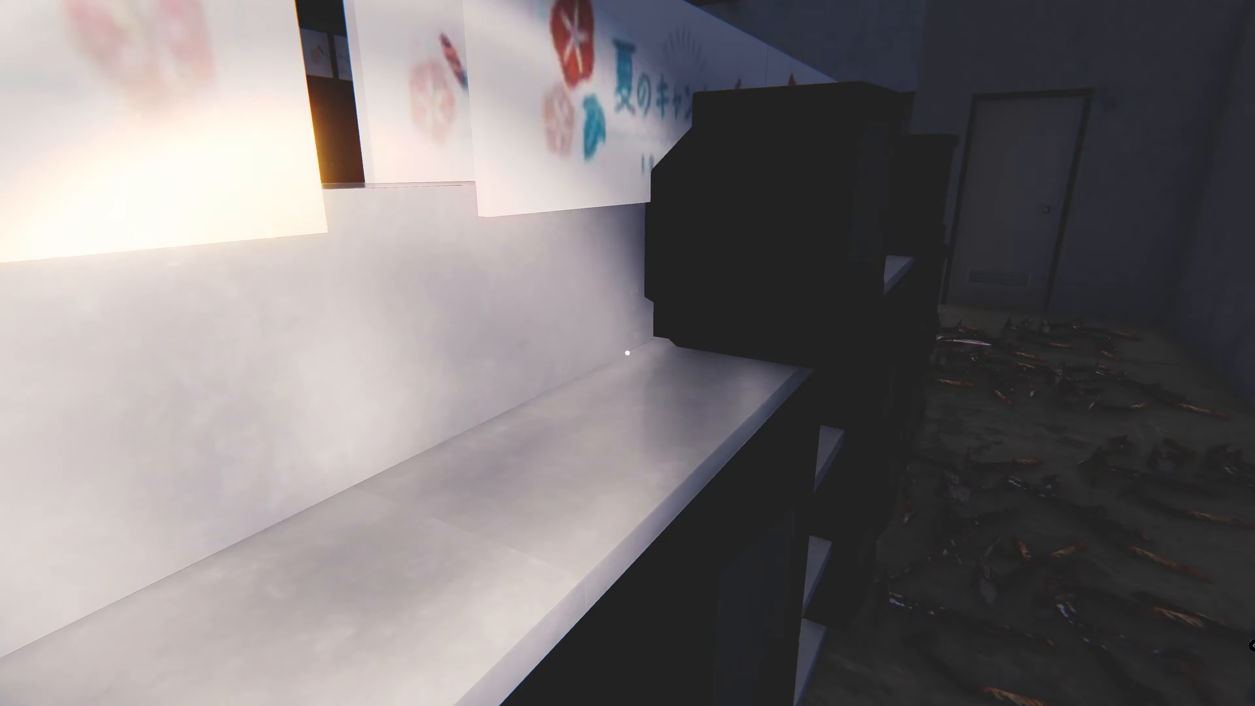
mouse_move(628, 353)
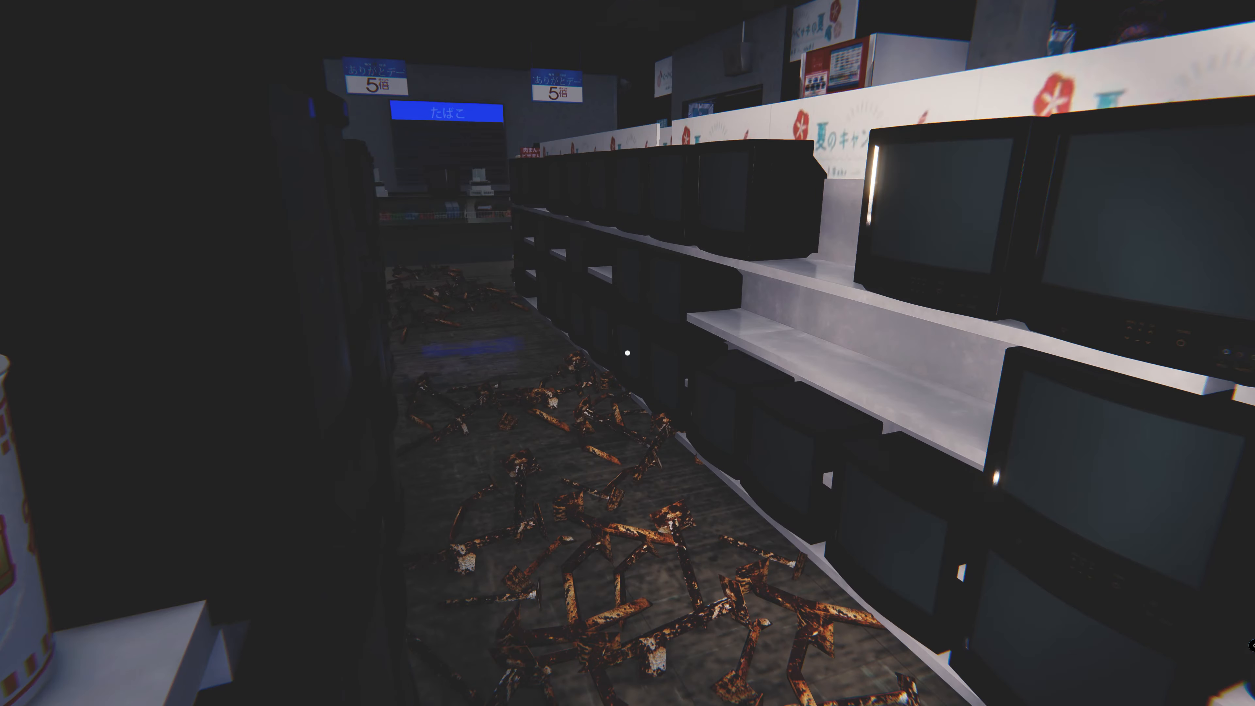
mouse_move(628, 353)
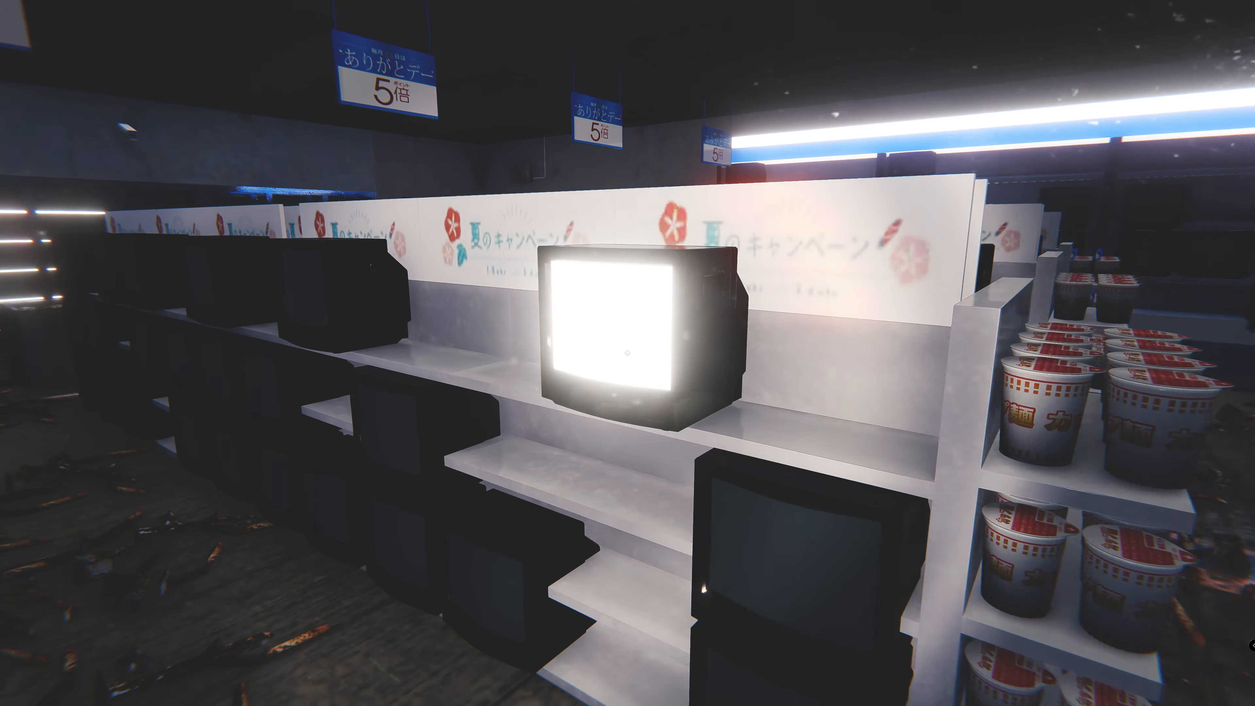
mouse_move(627, 353)
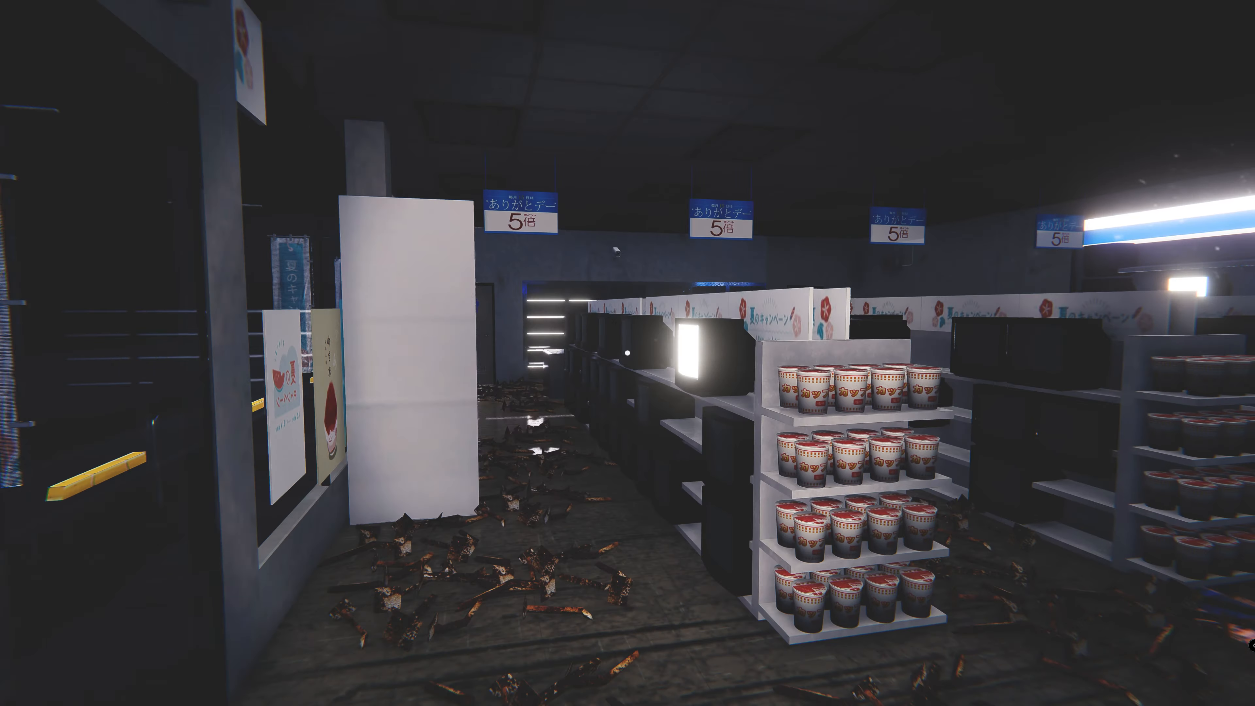
mouse_move(627, 353)
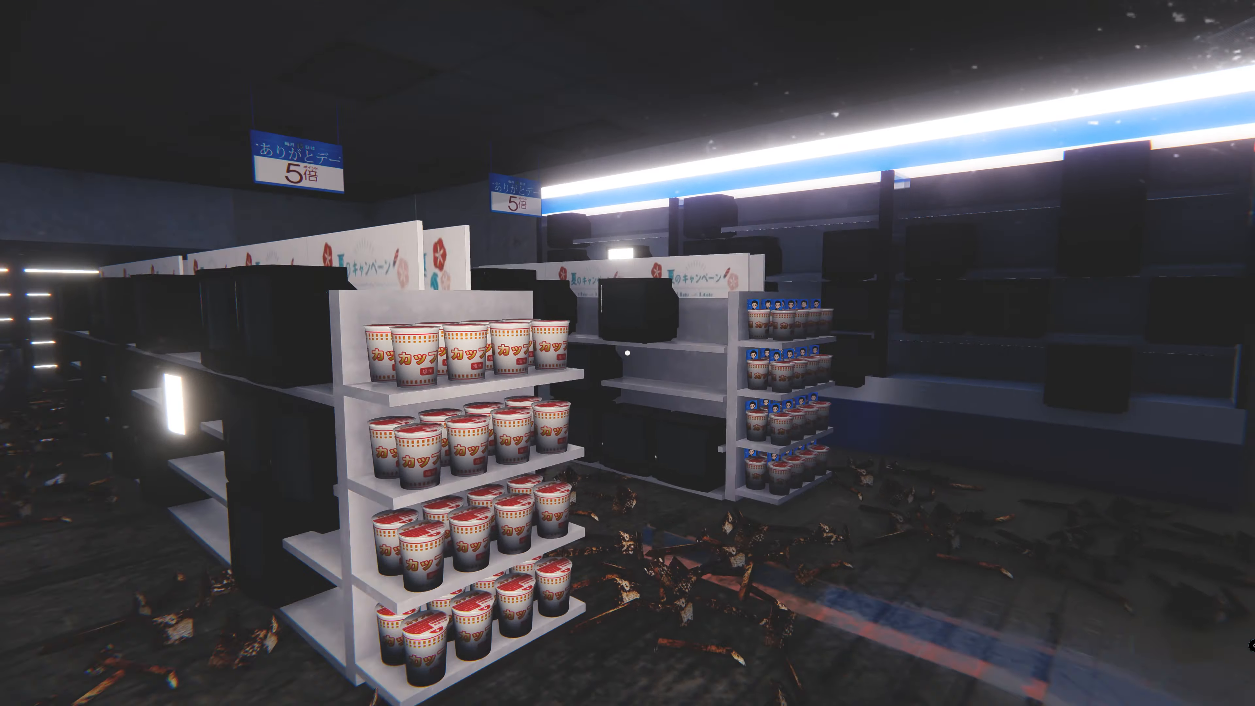
mouse_move(628, 353)
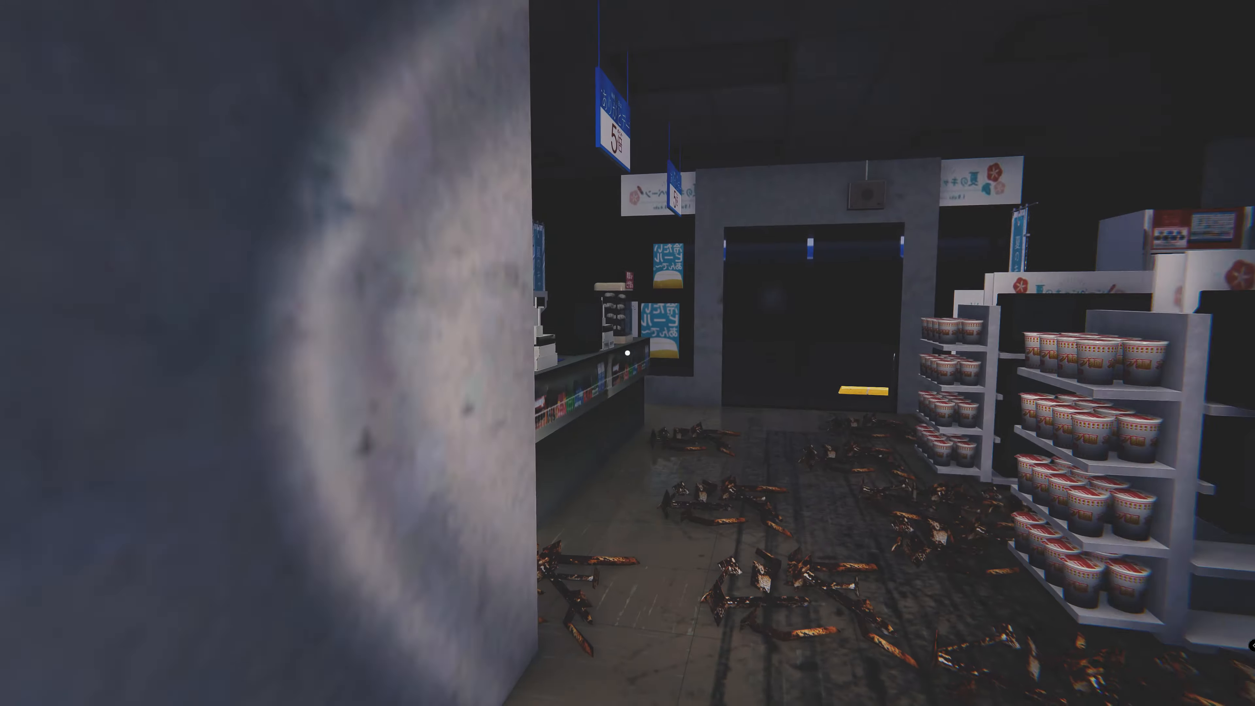
mouse_move(628, 353)
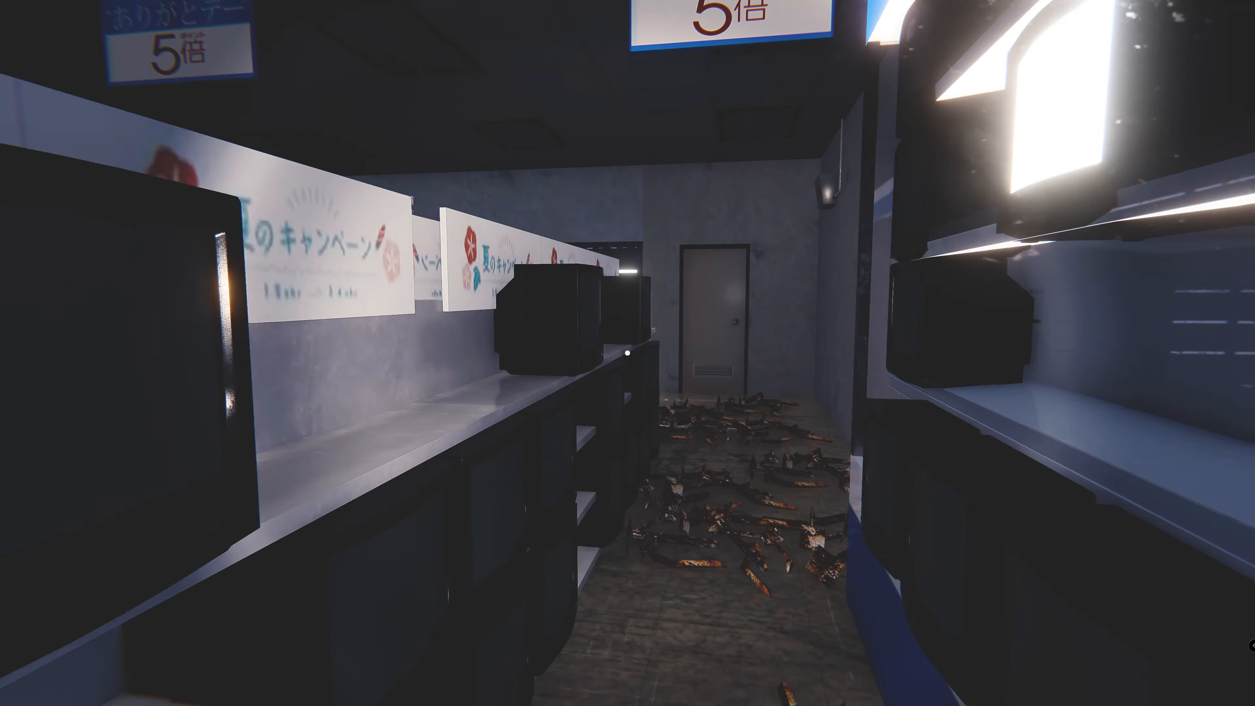
mouse_move(628, 353)
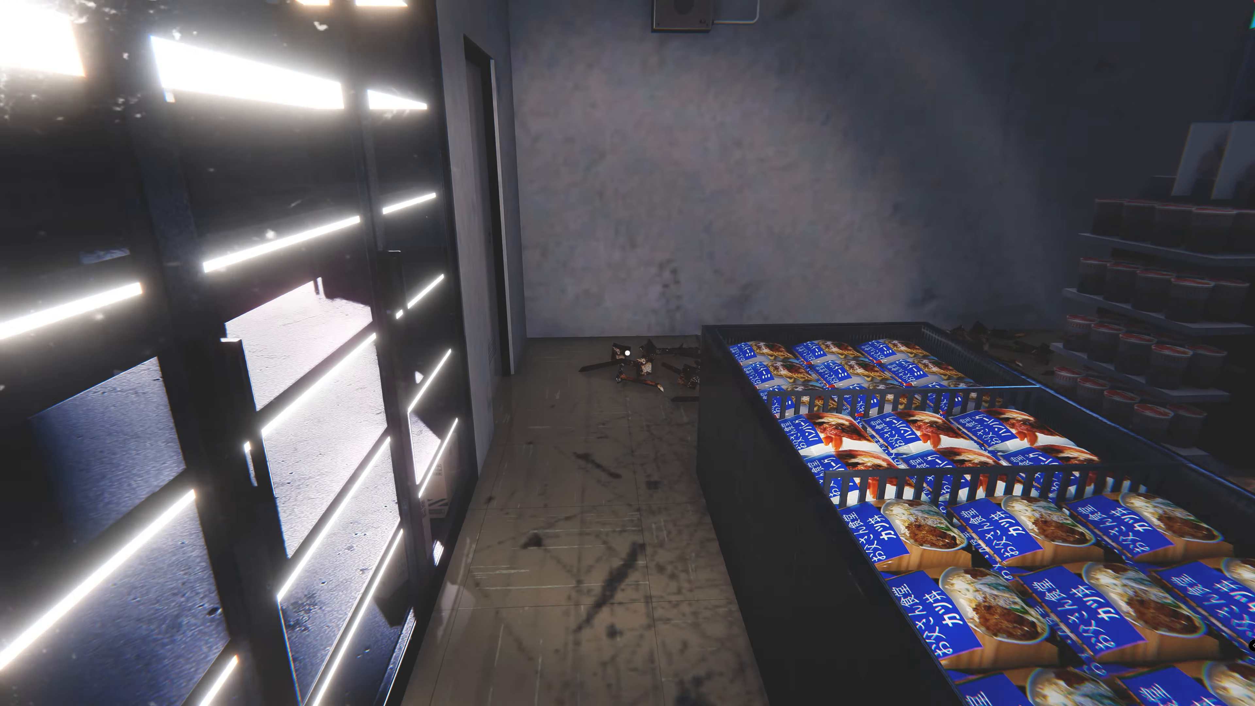
mouse_move(627, 353)
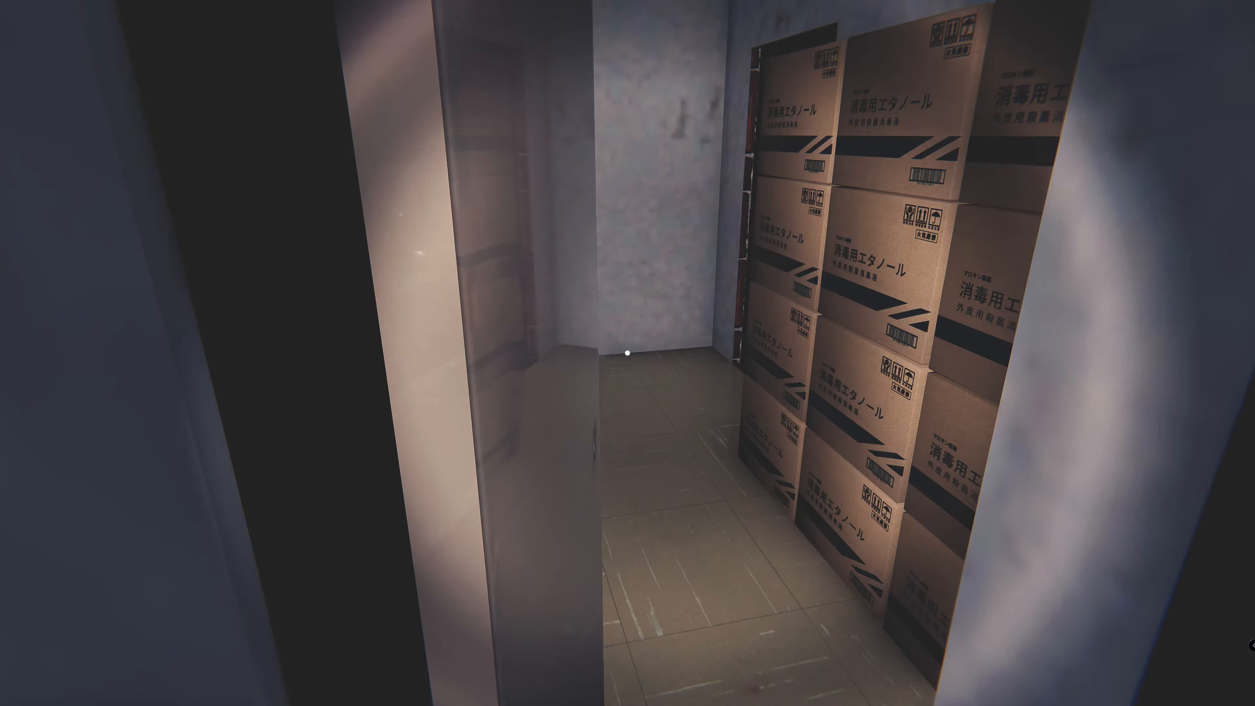
mouse_move(627, 353)
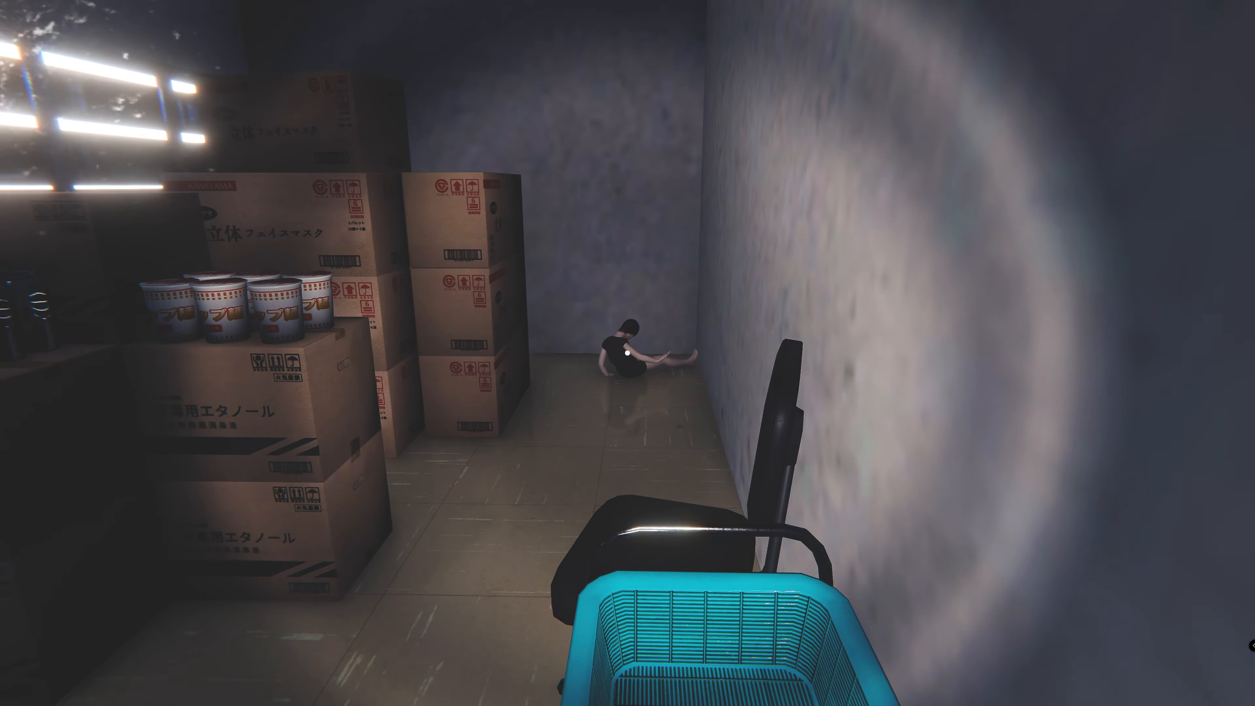
mouse_move(628, 353)
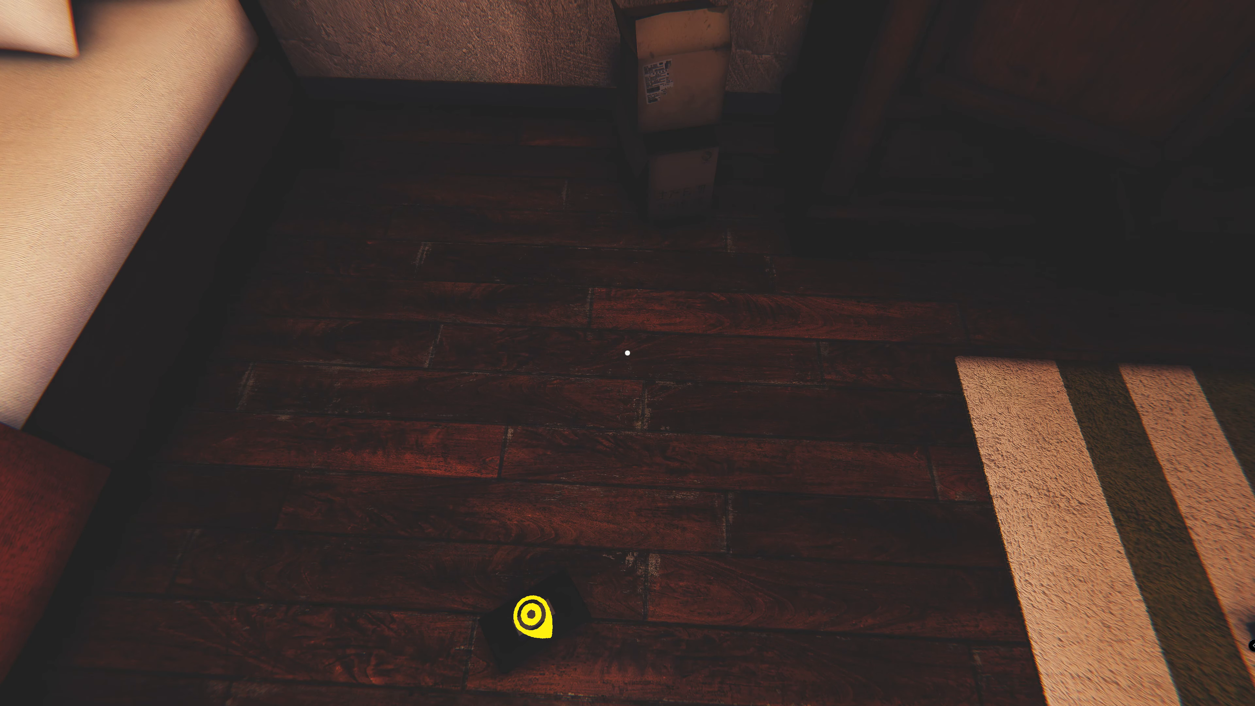
mouse_move(627, 352)
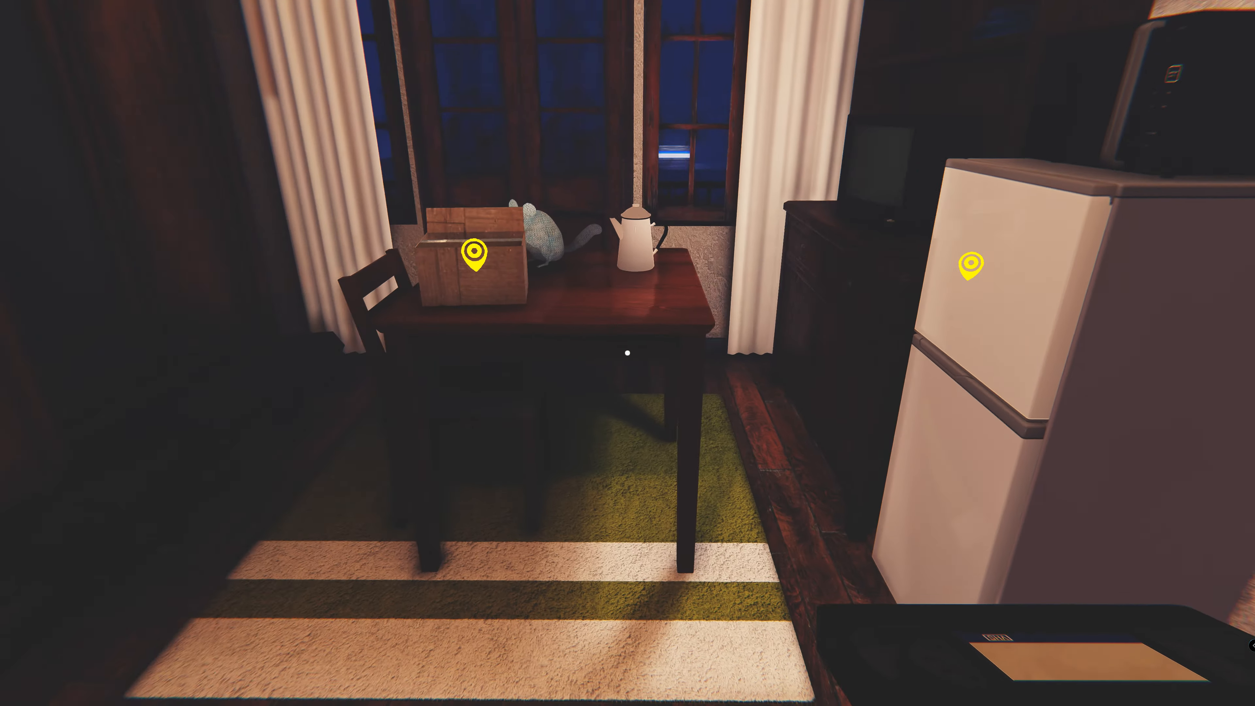
Open the cardboard package on the apartment table and agree to send it off.
click(471, 256)
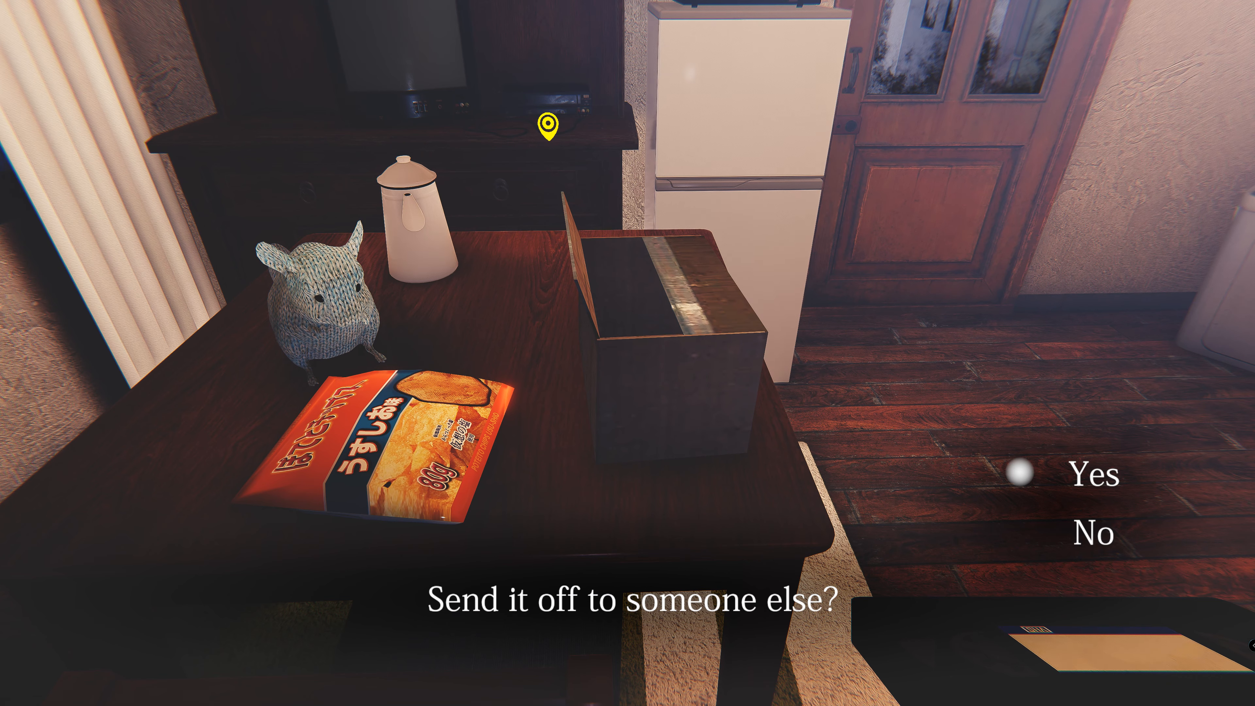
click(1084, 479)
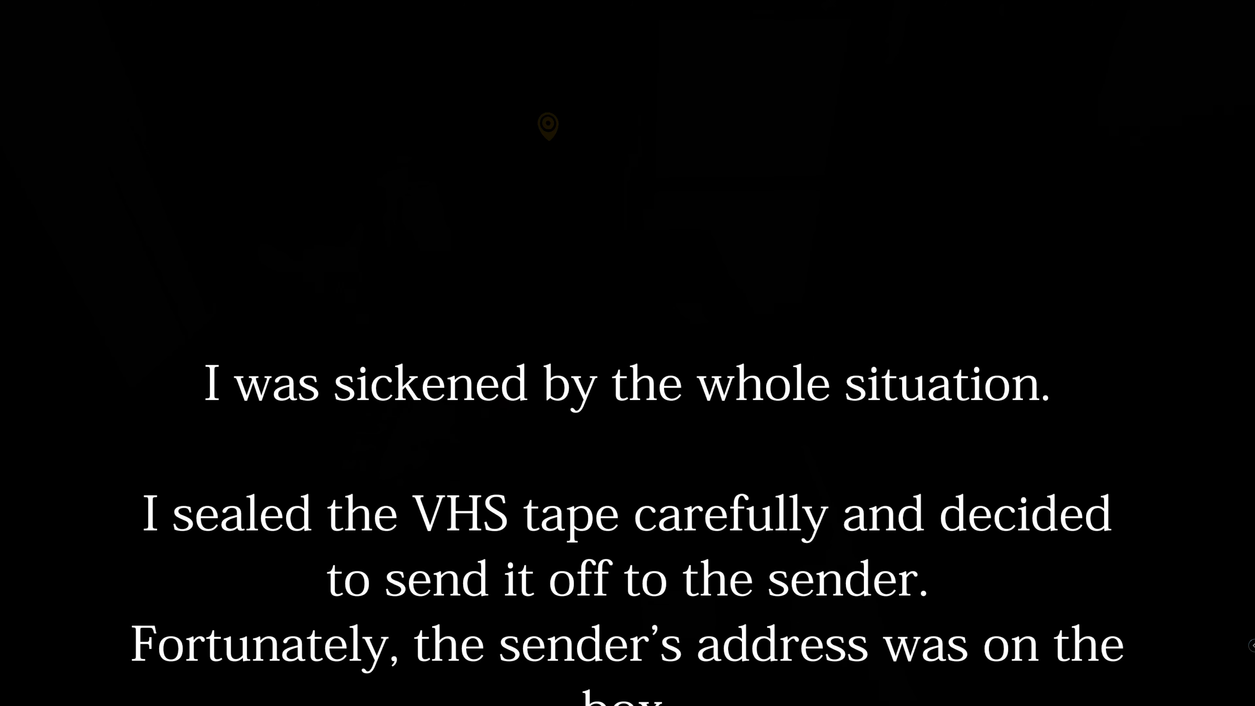
Scroll through the ending narration revealing the manager's death after the night shift.
scroll(down, 3)
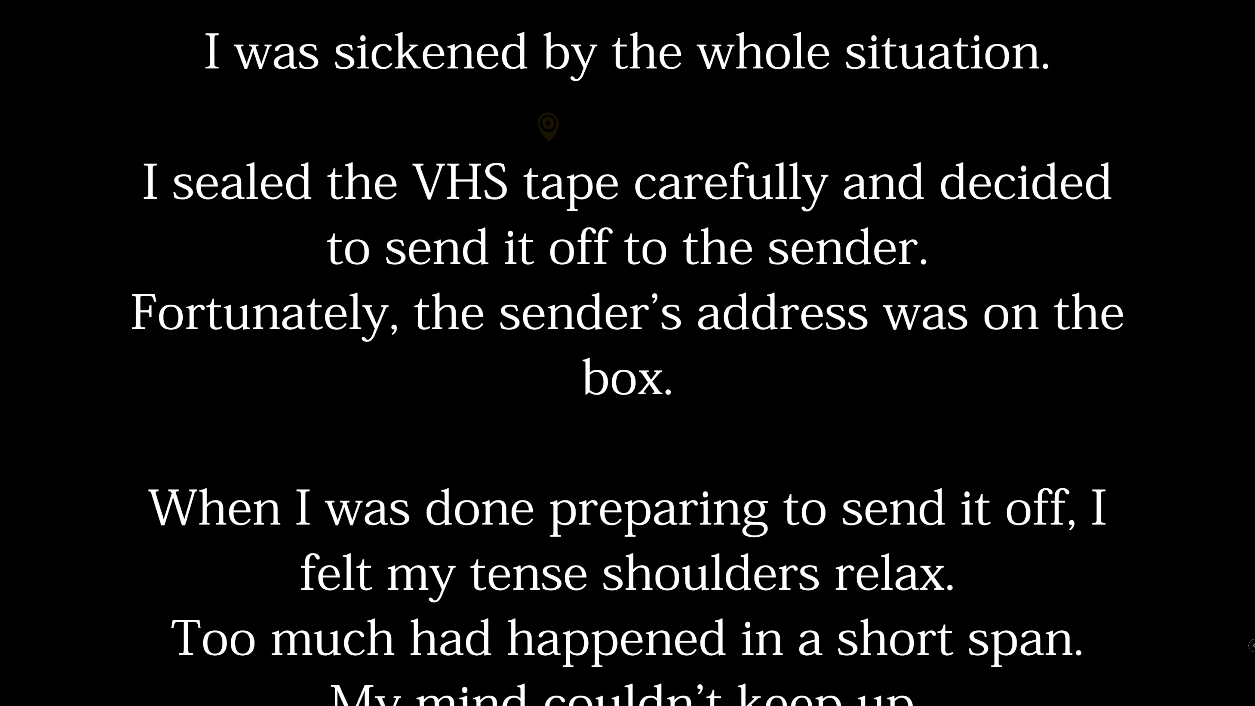
scroll(down, 3)
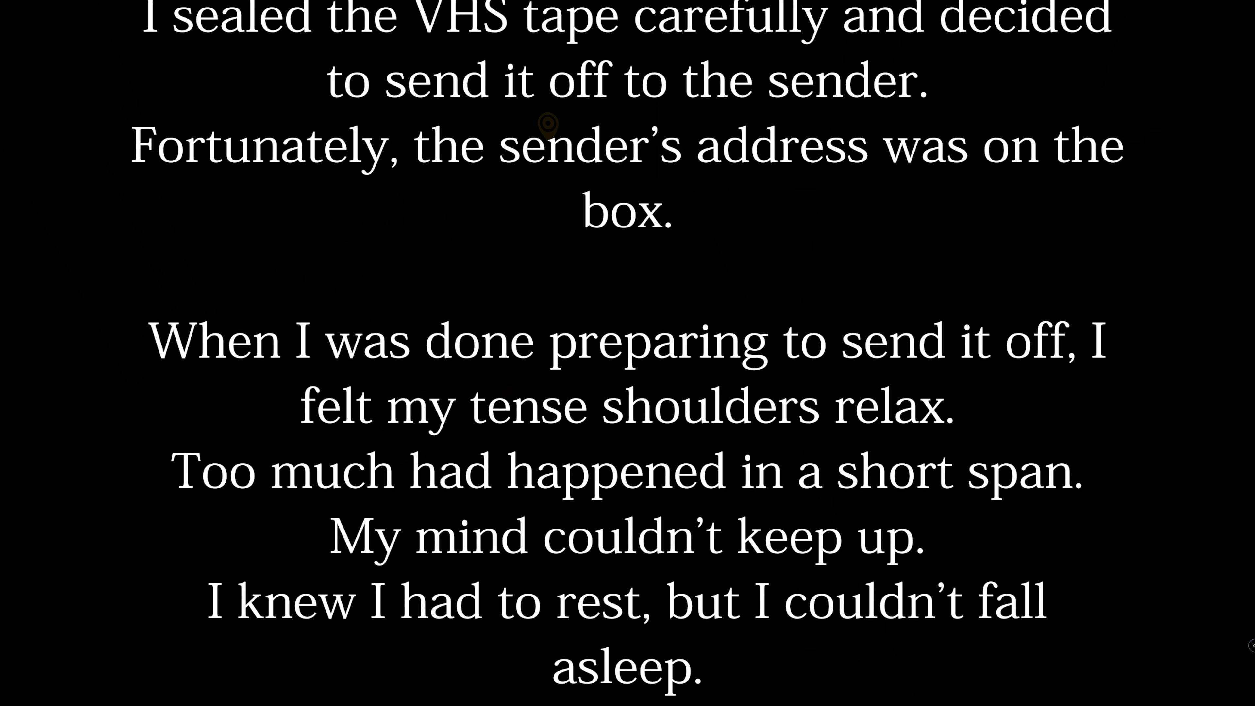
scroll(down, 3)
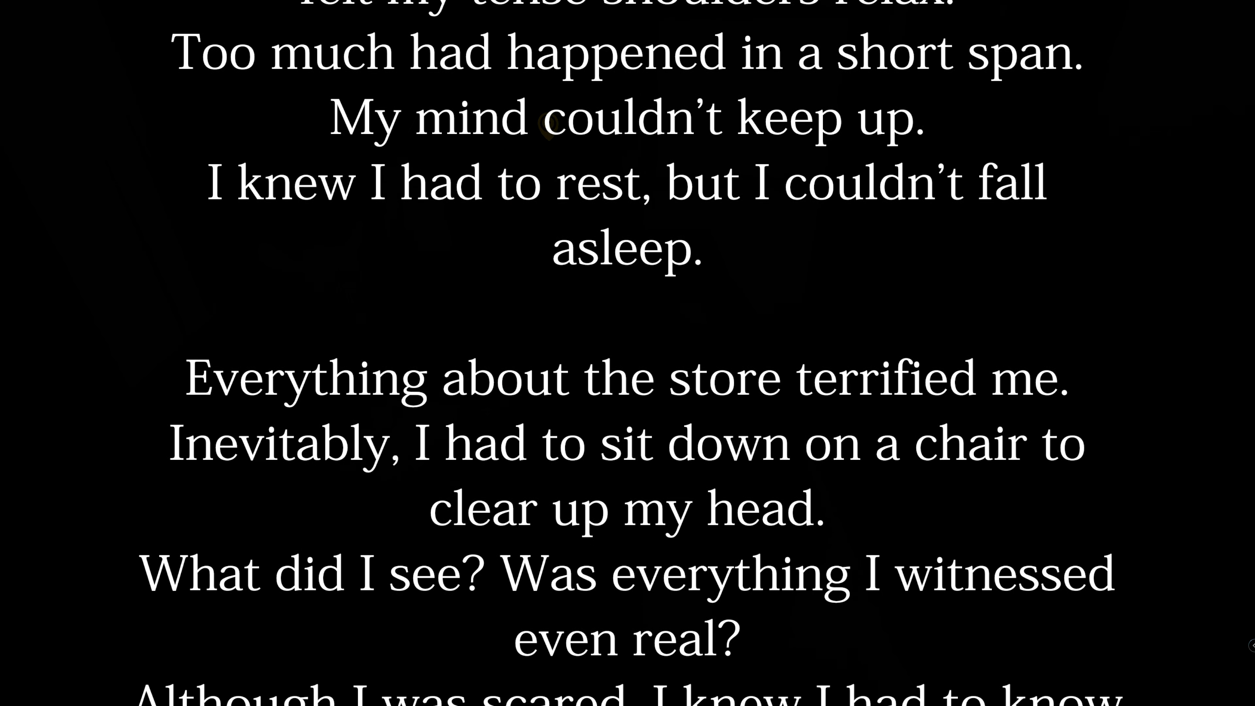
scroll(down, 3)
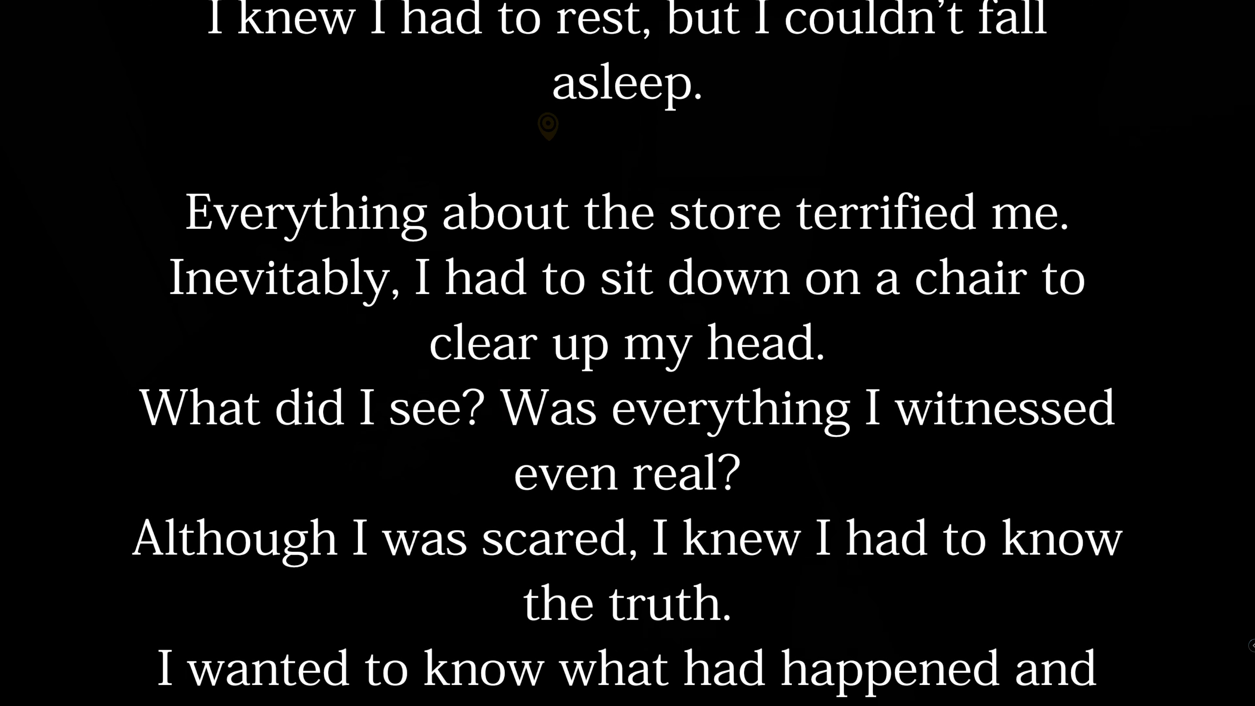
scroll(down, 3)
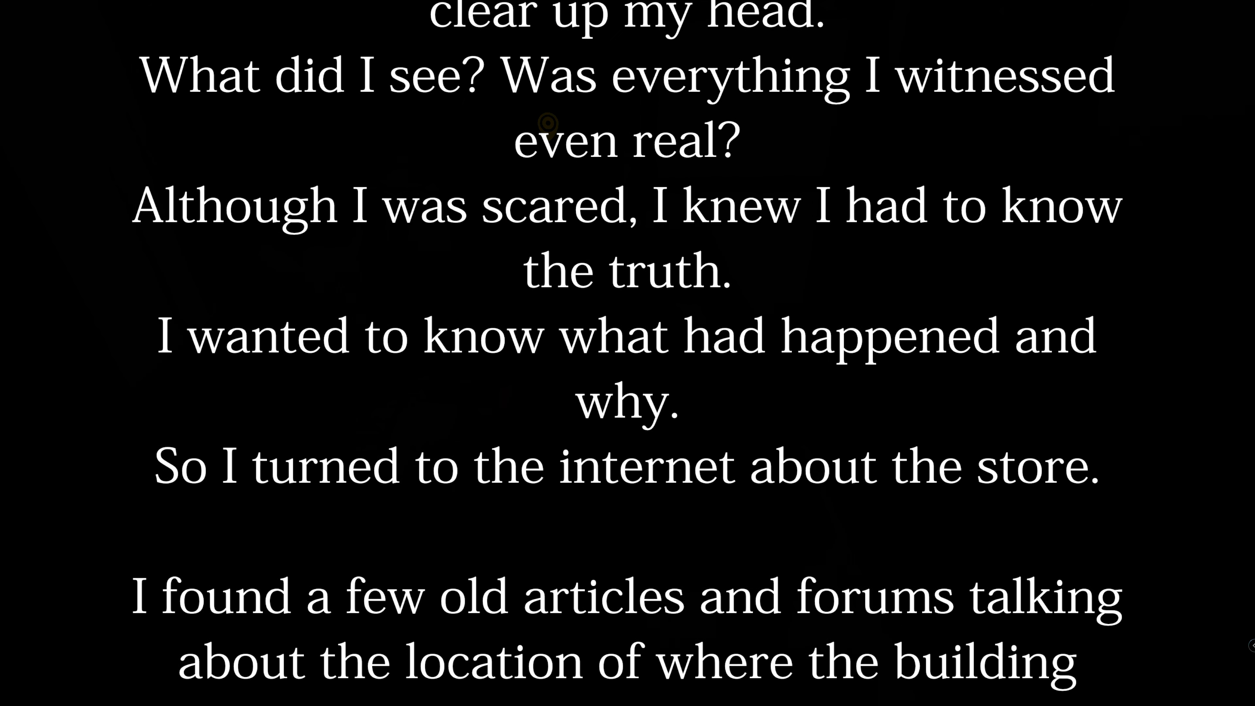
scroll(down, 3)
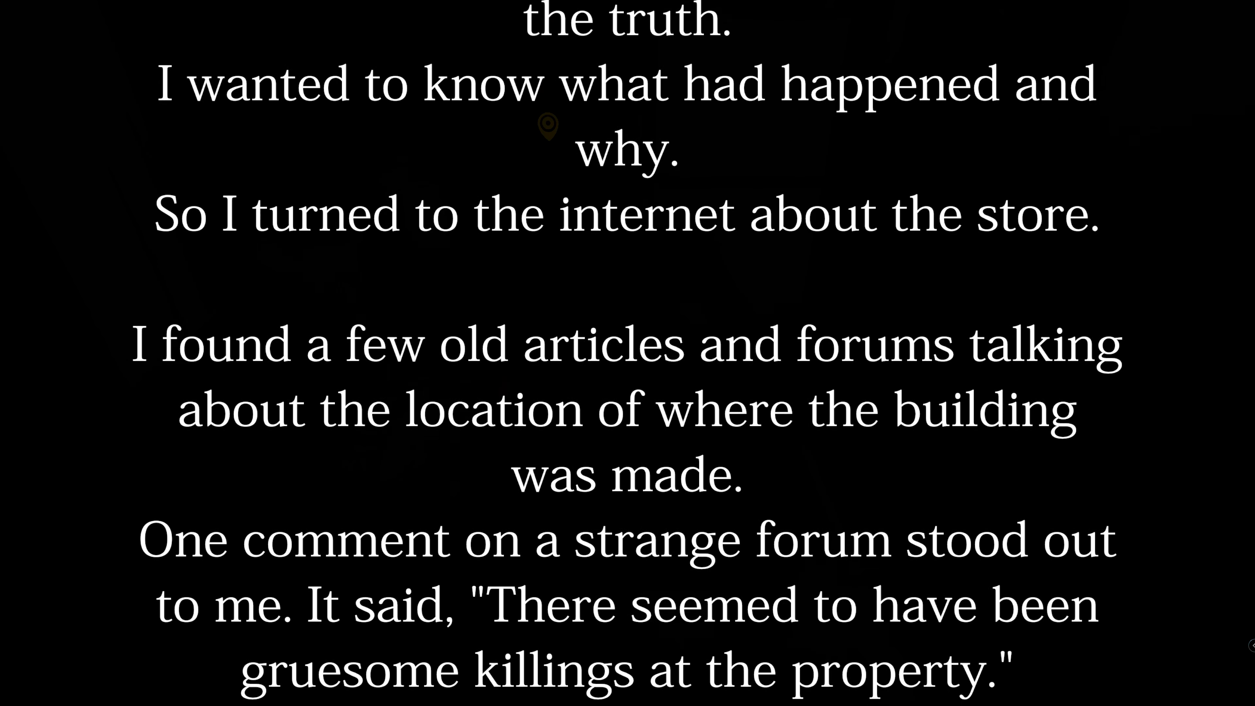
scroll(down, 3)
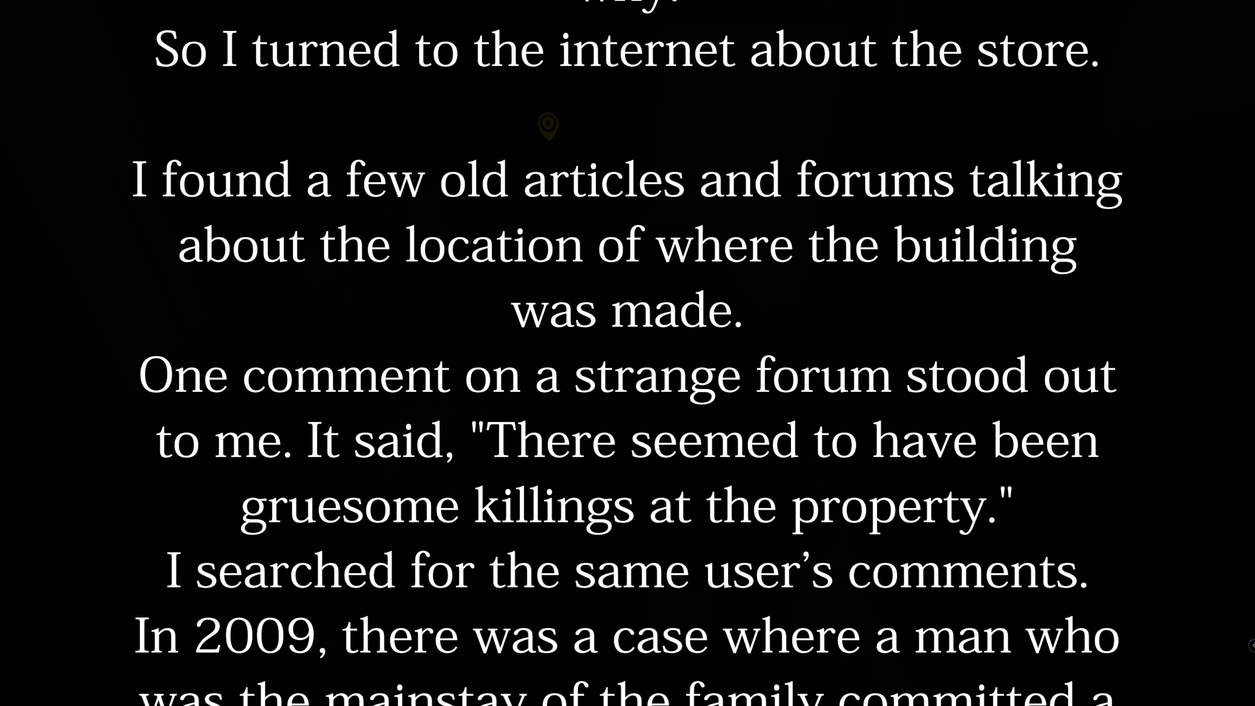
scroll(down, 3)
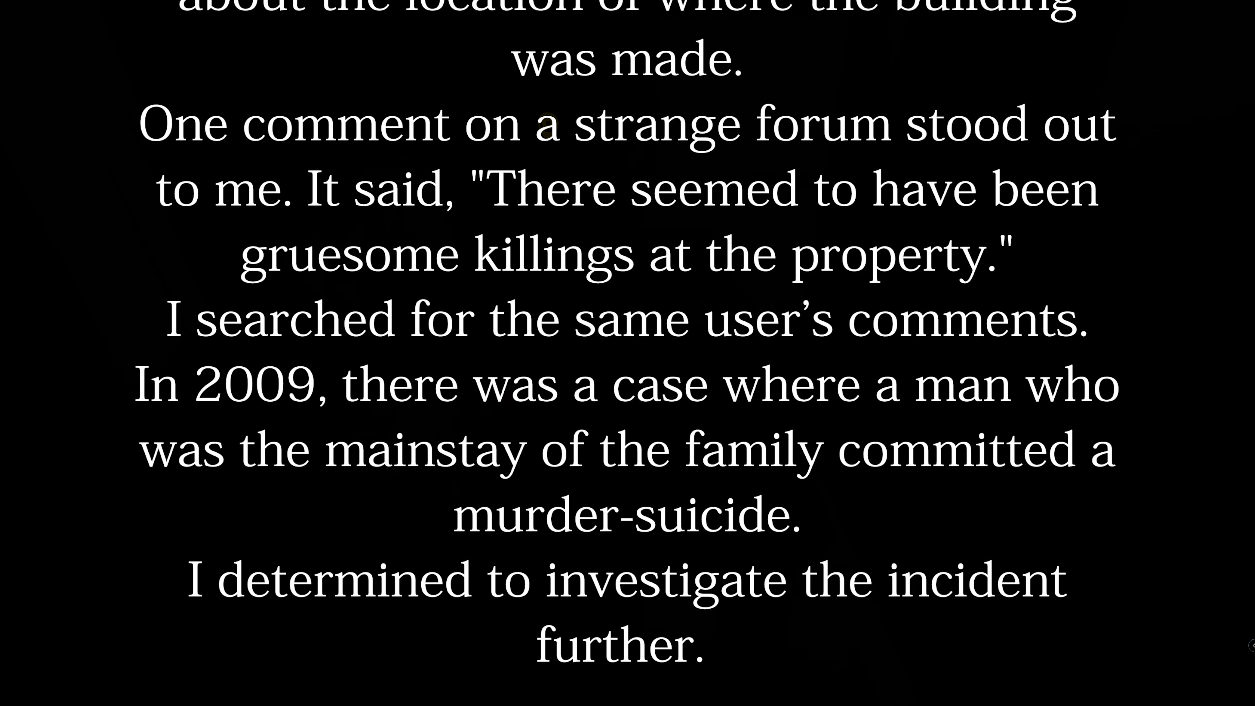
scroll(up, 3)
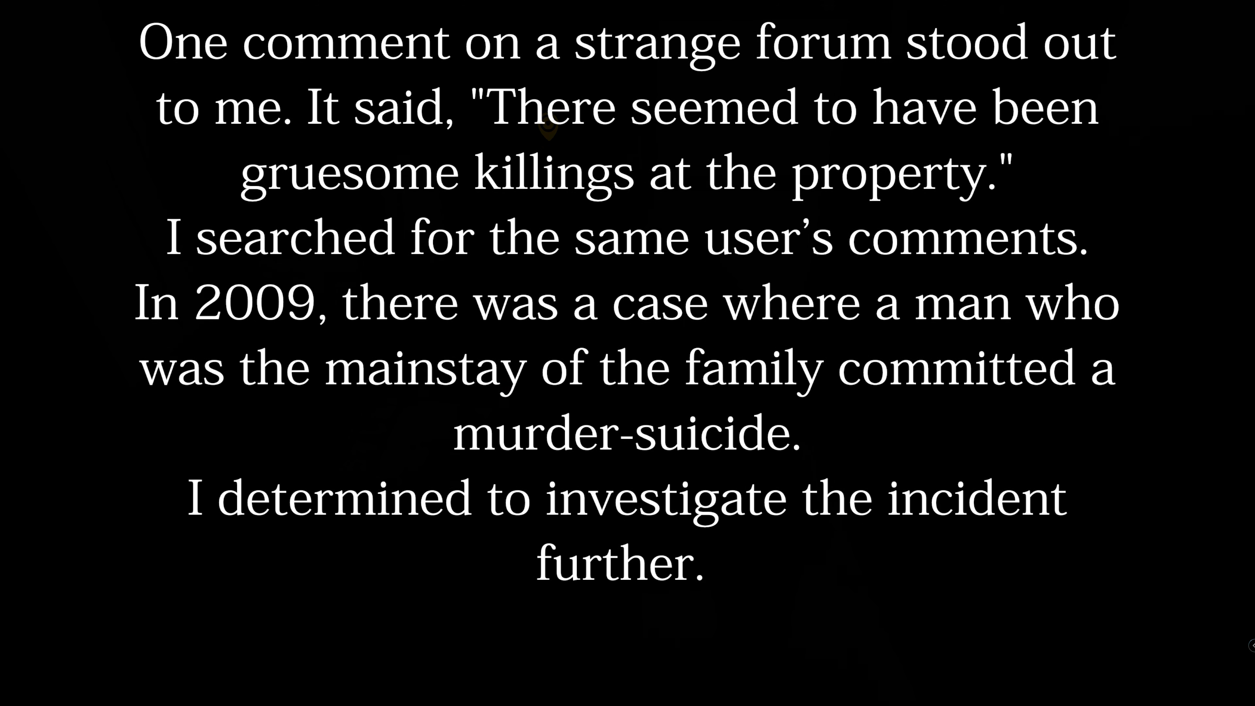
scroll(down, 3)
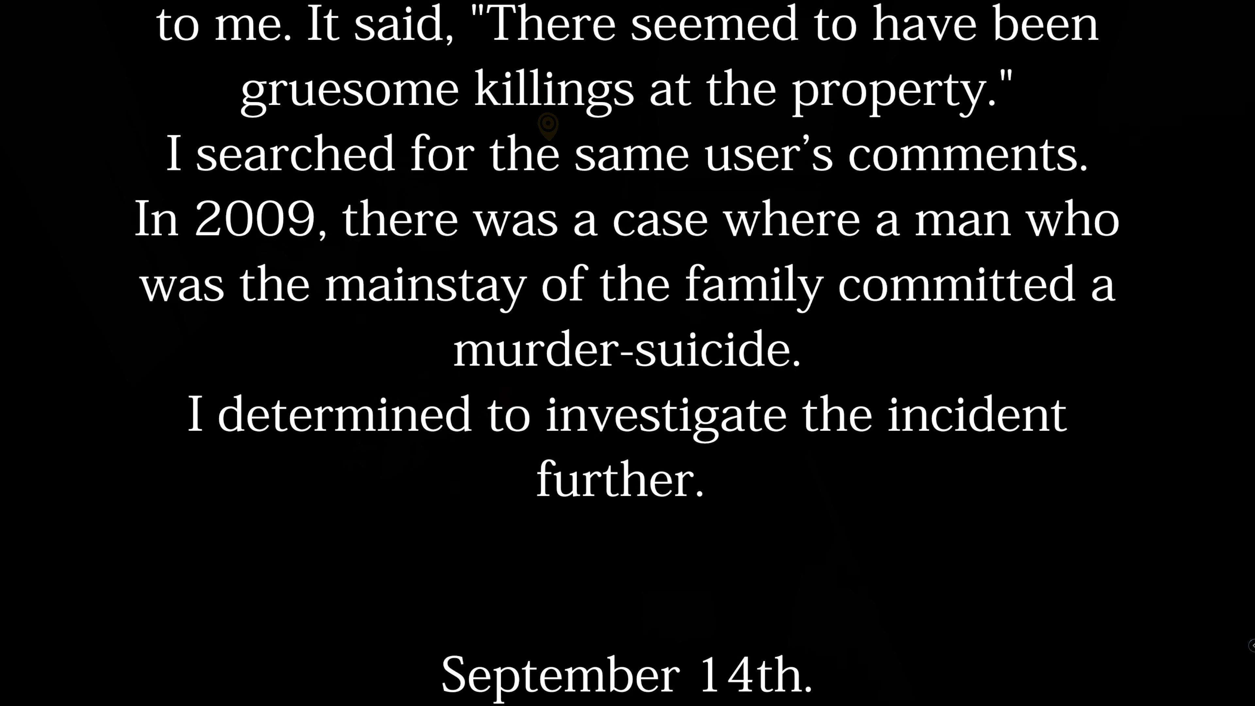
scroll(down, 3)
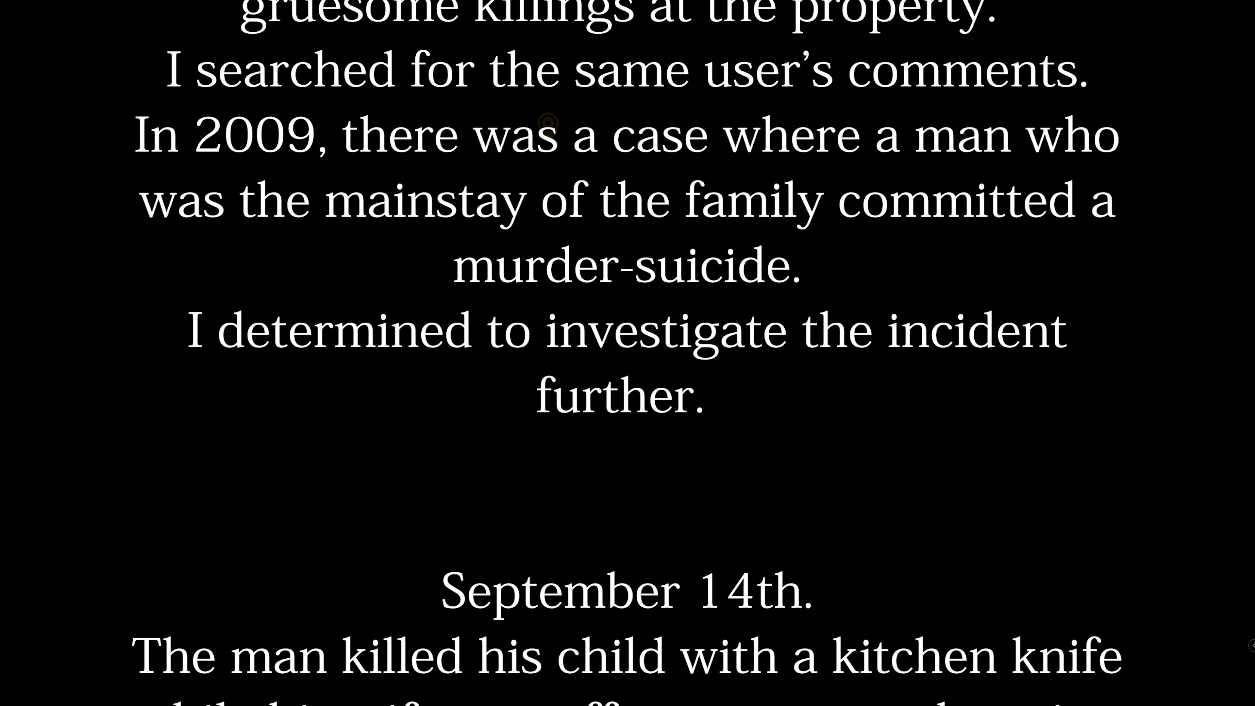
scroll(down, 3)
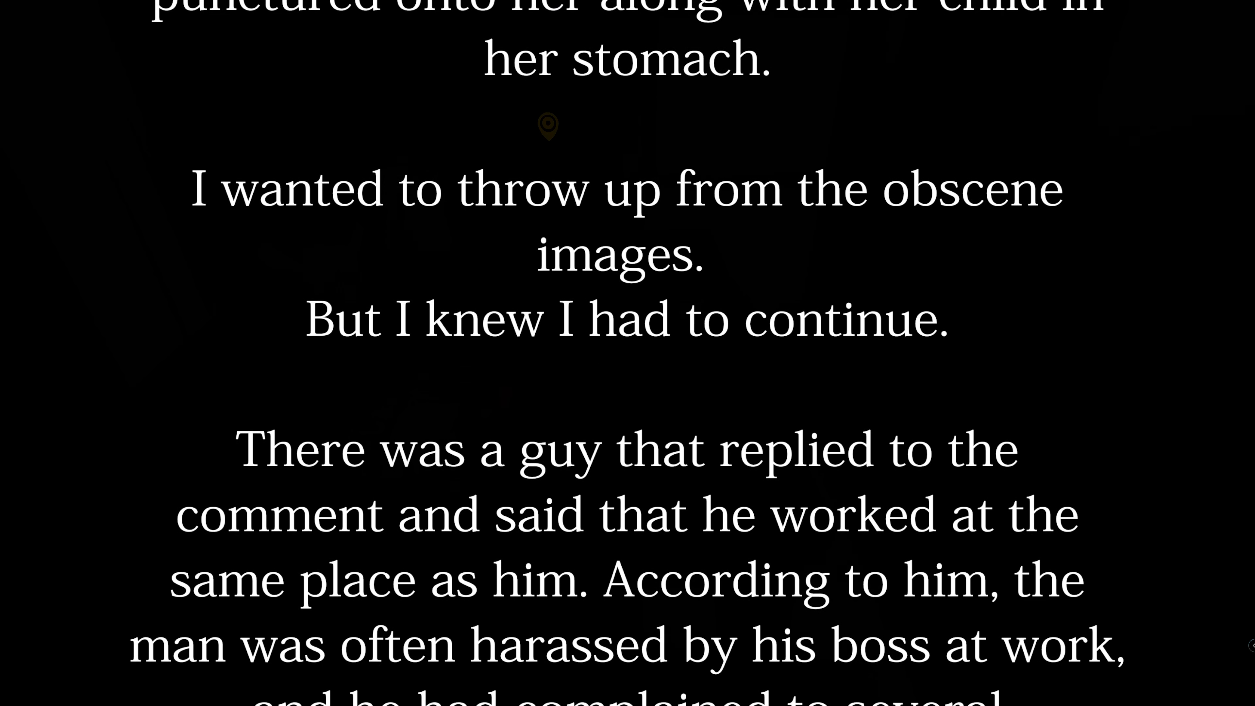
Continue scrolling to the narrator returning to the closed-down store and picking up a rusted nail.
scroll(down, 3)
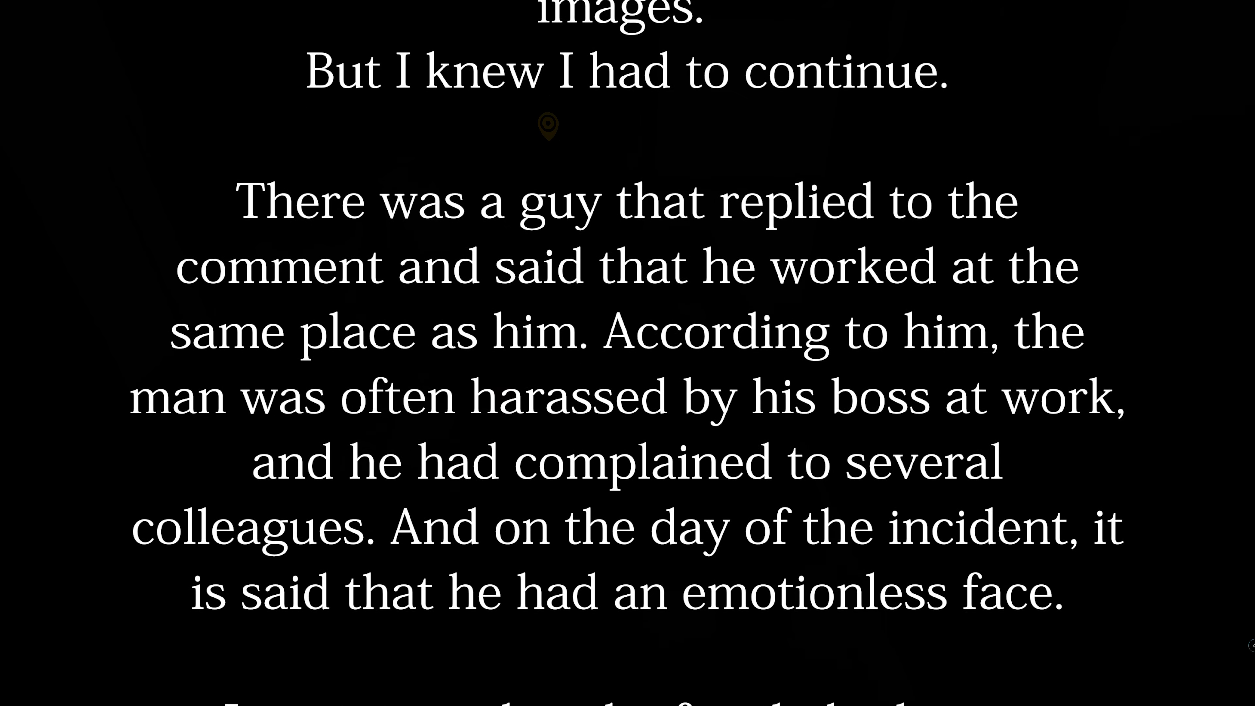
scroll(down, 3)
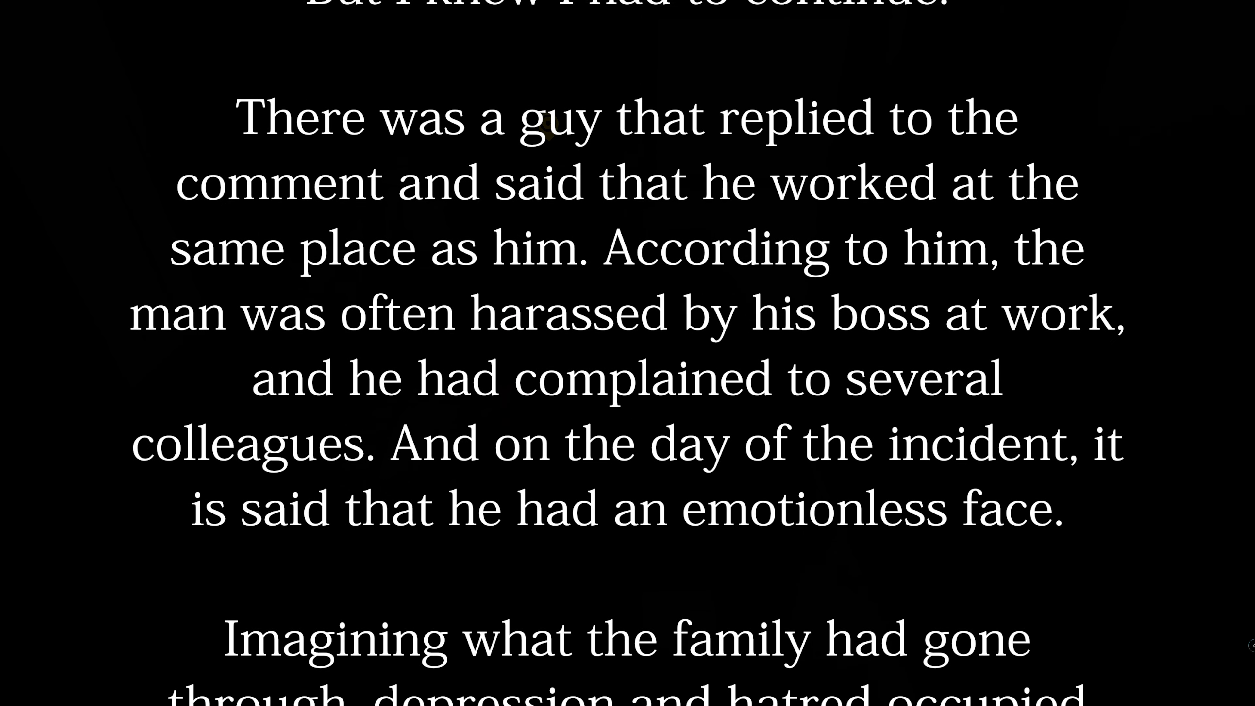
scroll(down, 3)
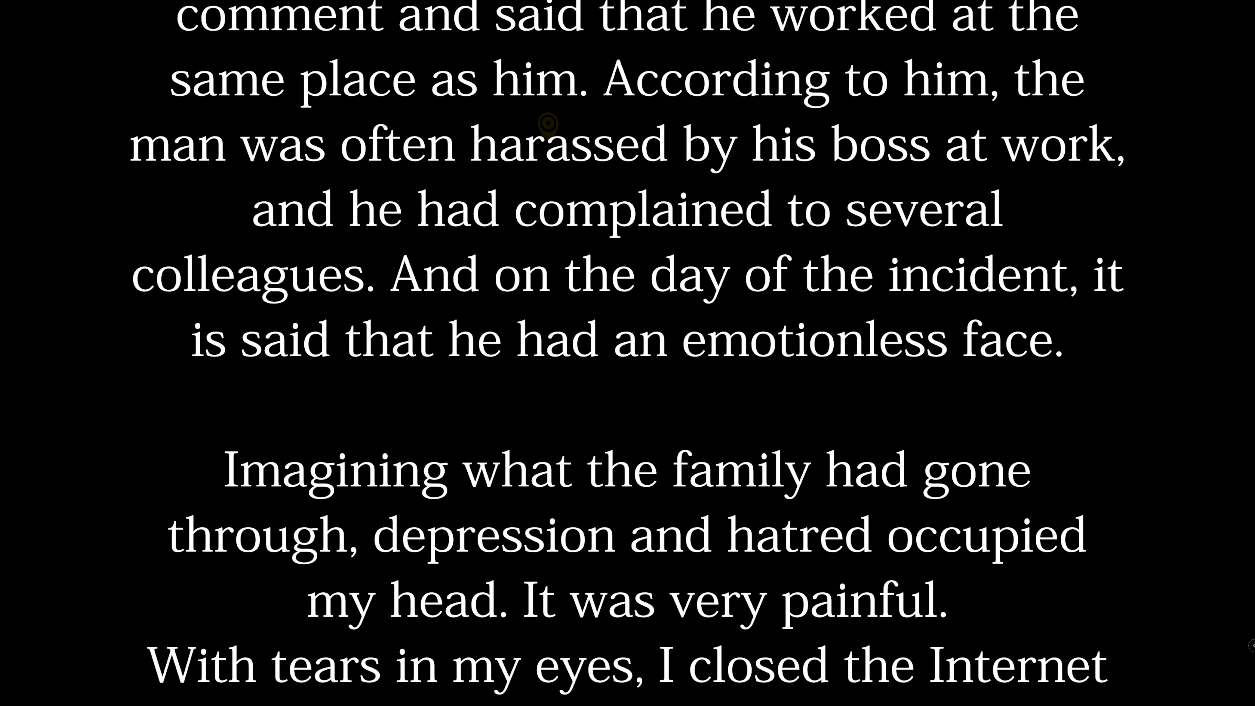
scroll(down, 3)
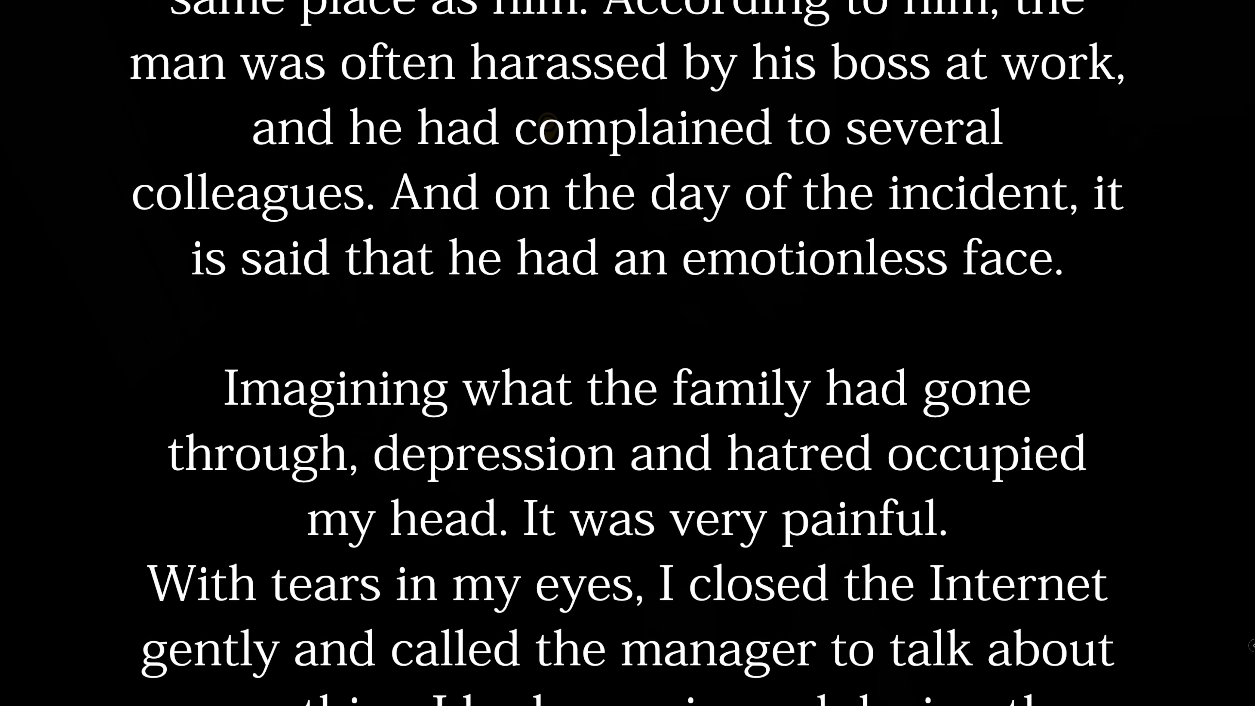
scroll(down, 3)
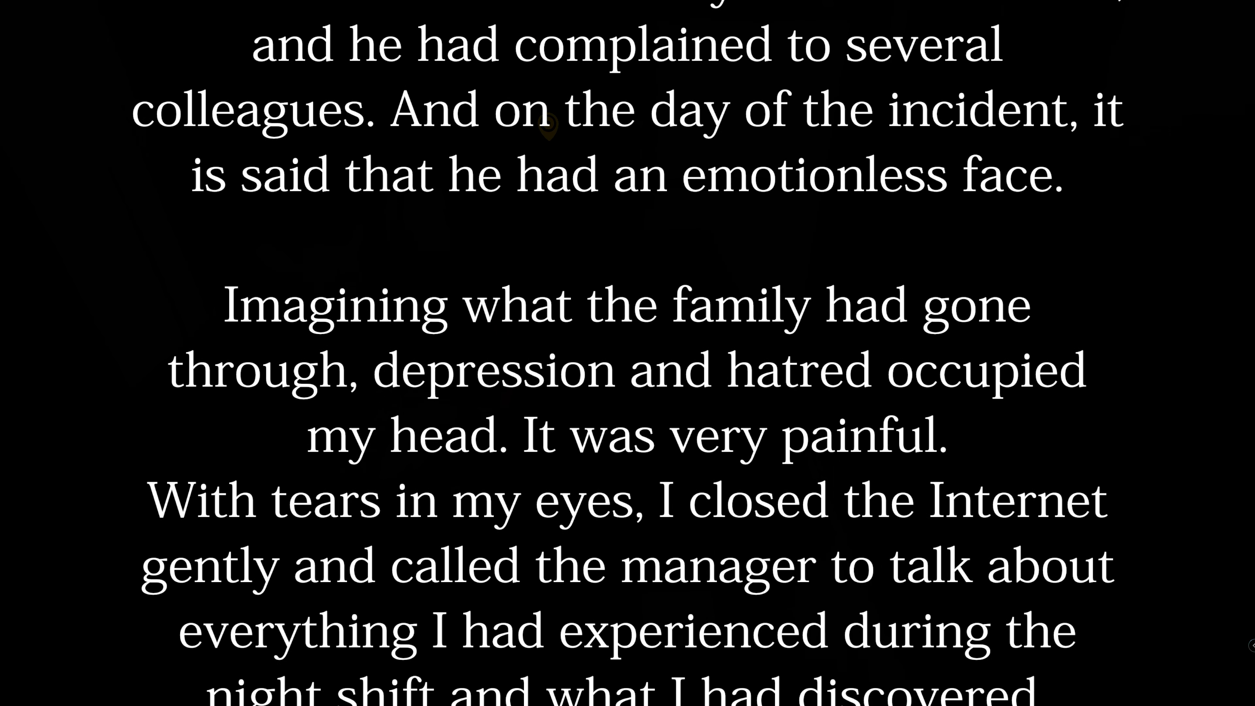
scroll(down, 3)
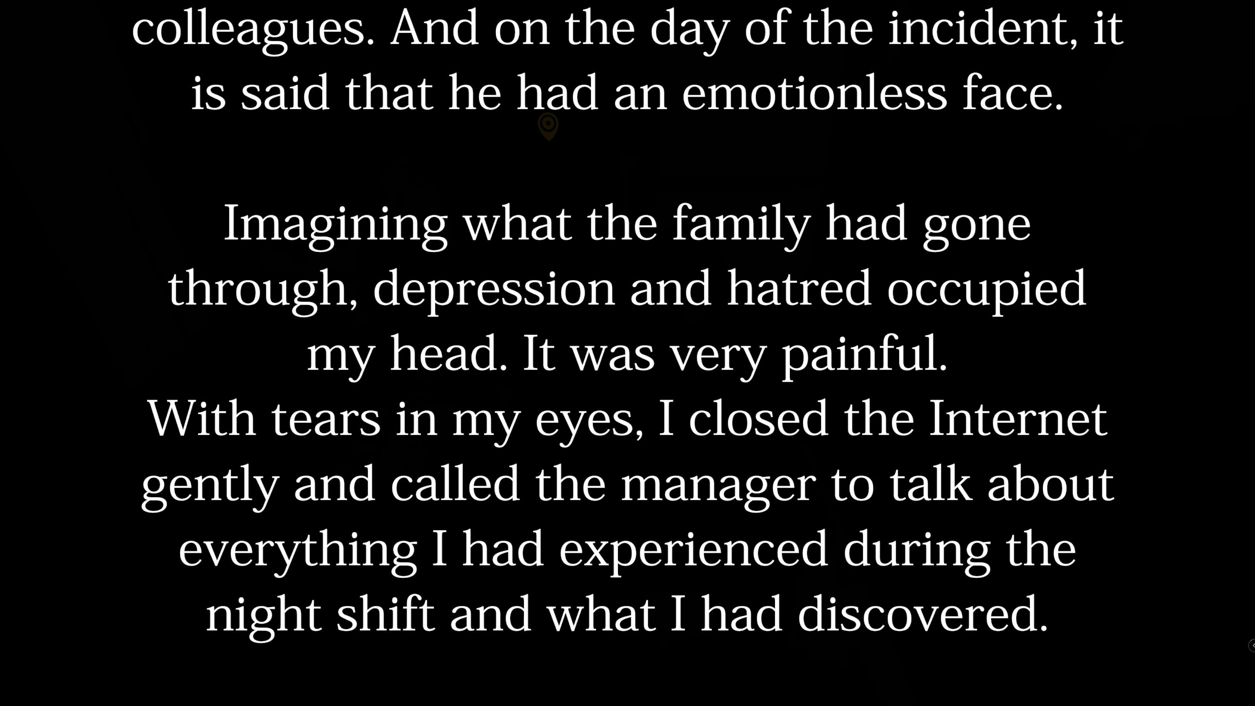
scroll(down, 3)
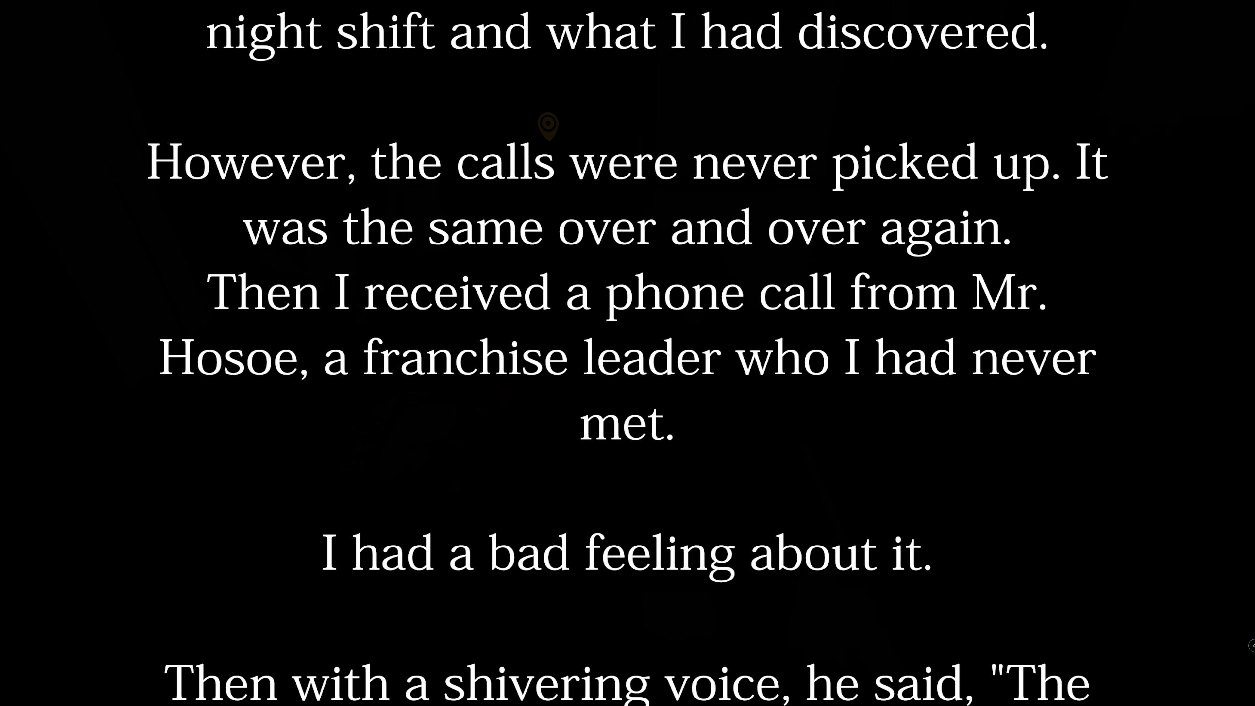
scroll(down, 3)
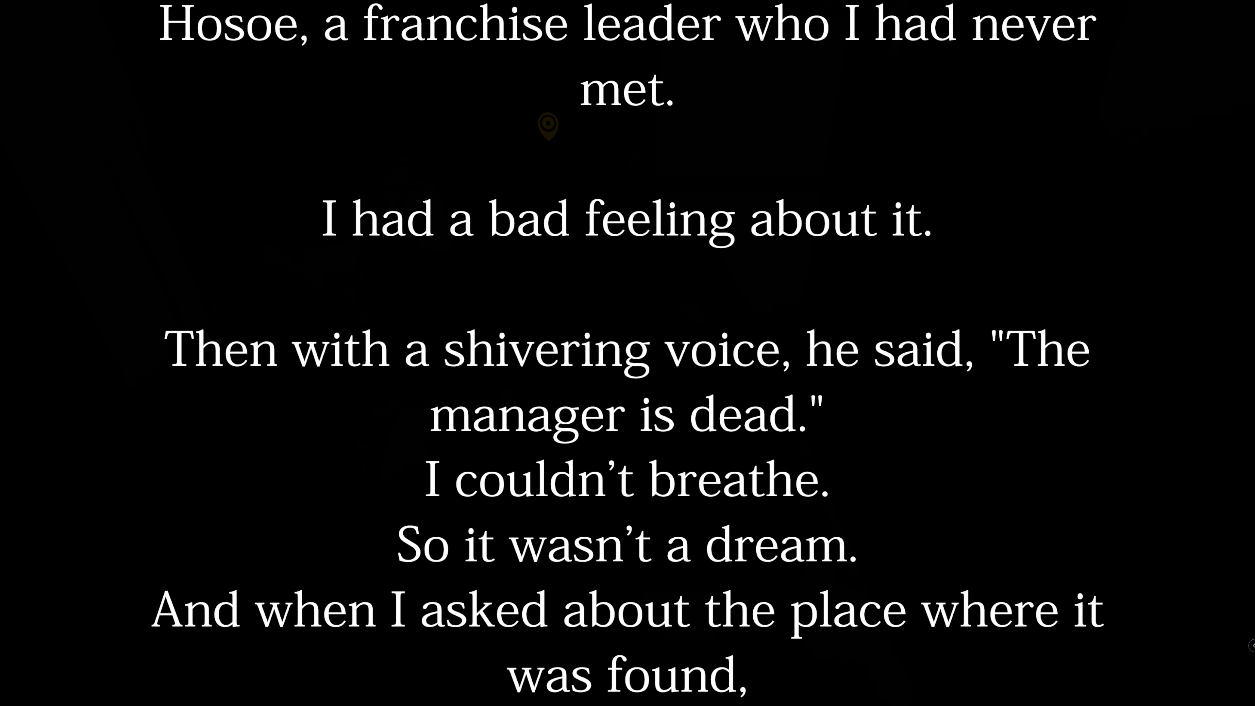
scroll(down, 3)
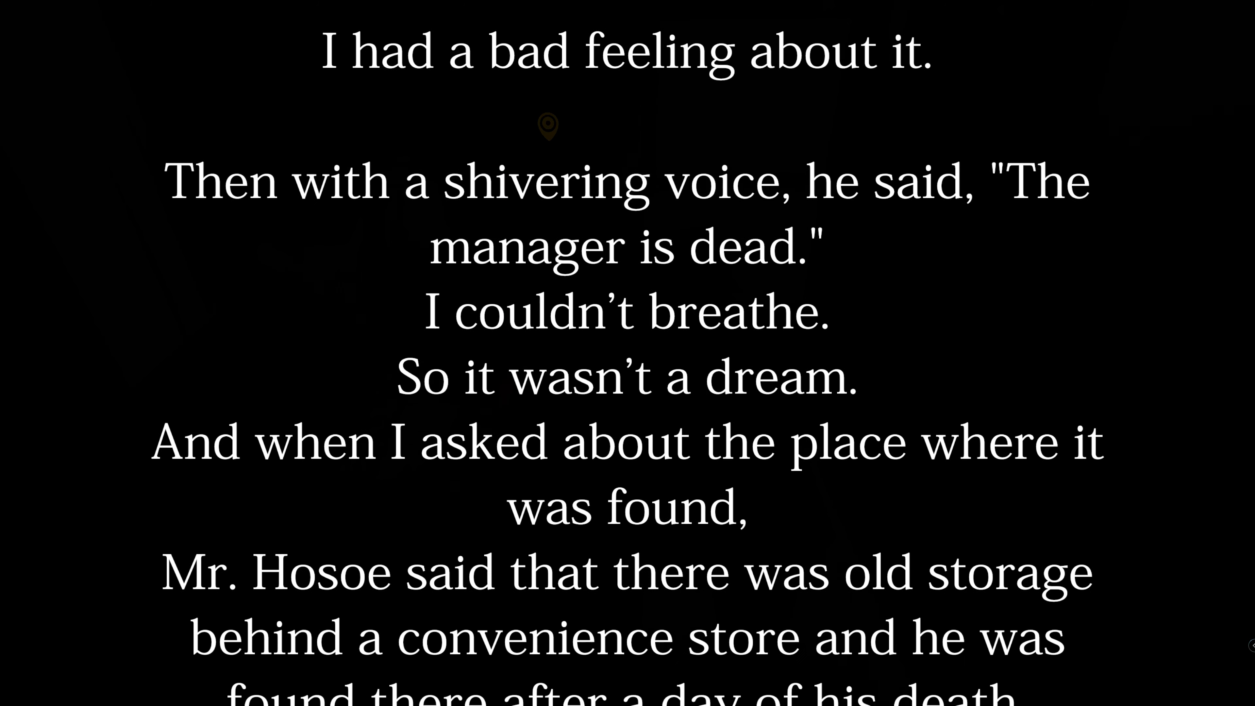
scroll(down, 3)
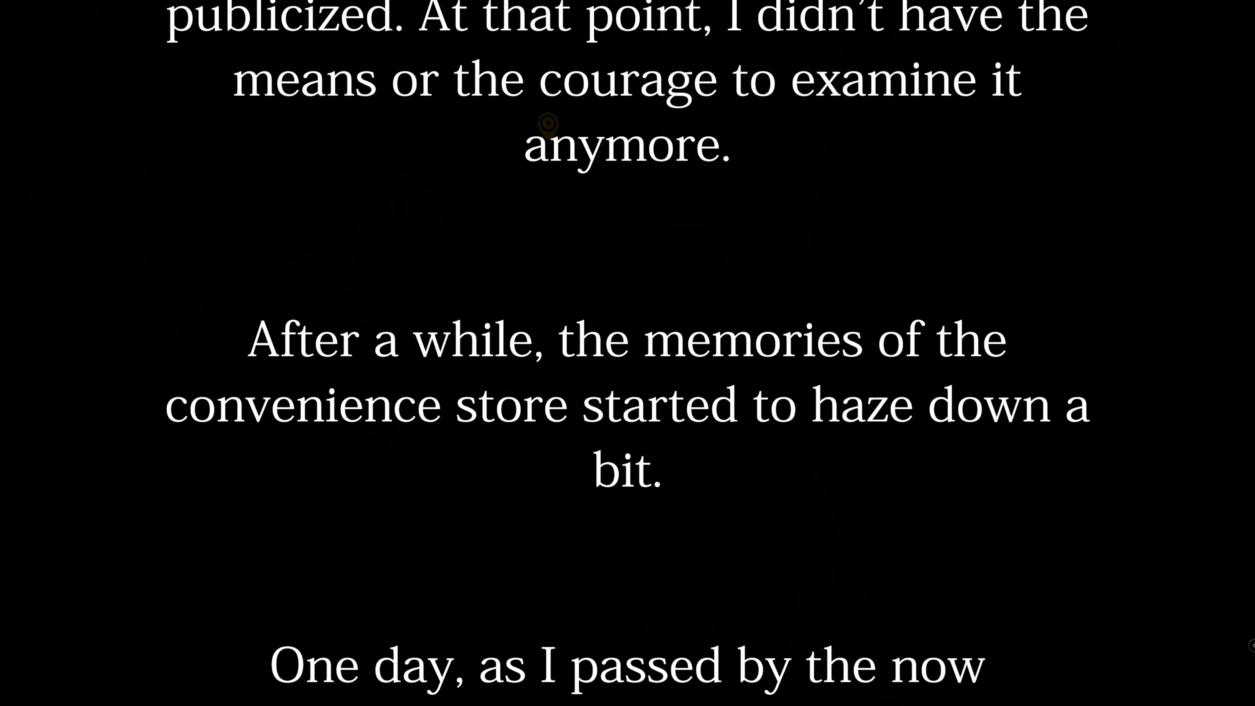
scroll(down, 3)
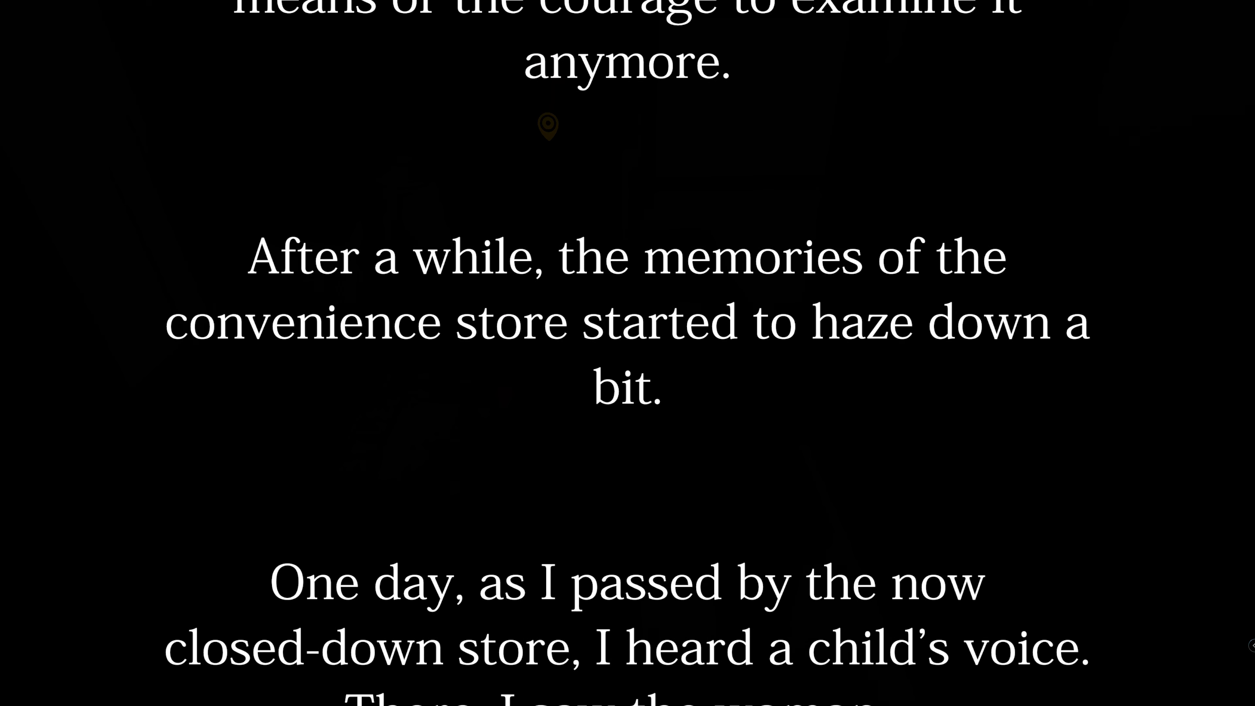
scroll(down, 3)
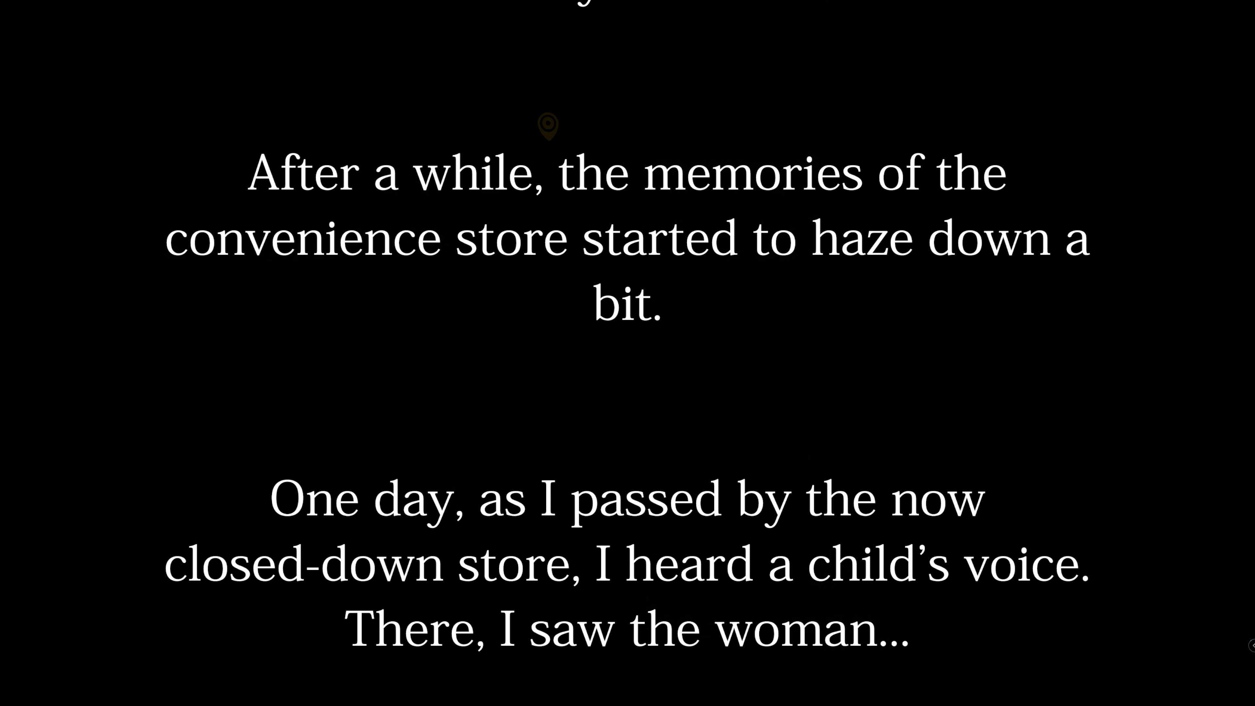
scroll(up, 3)
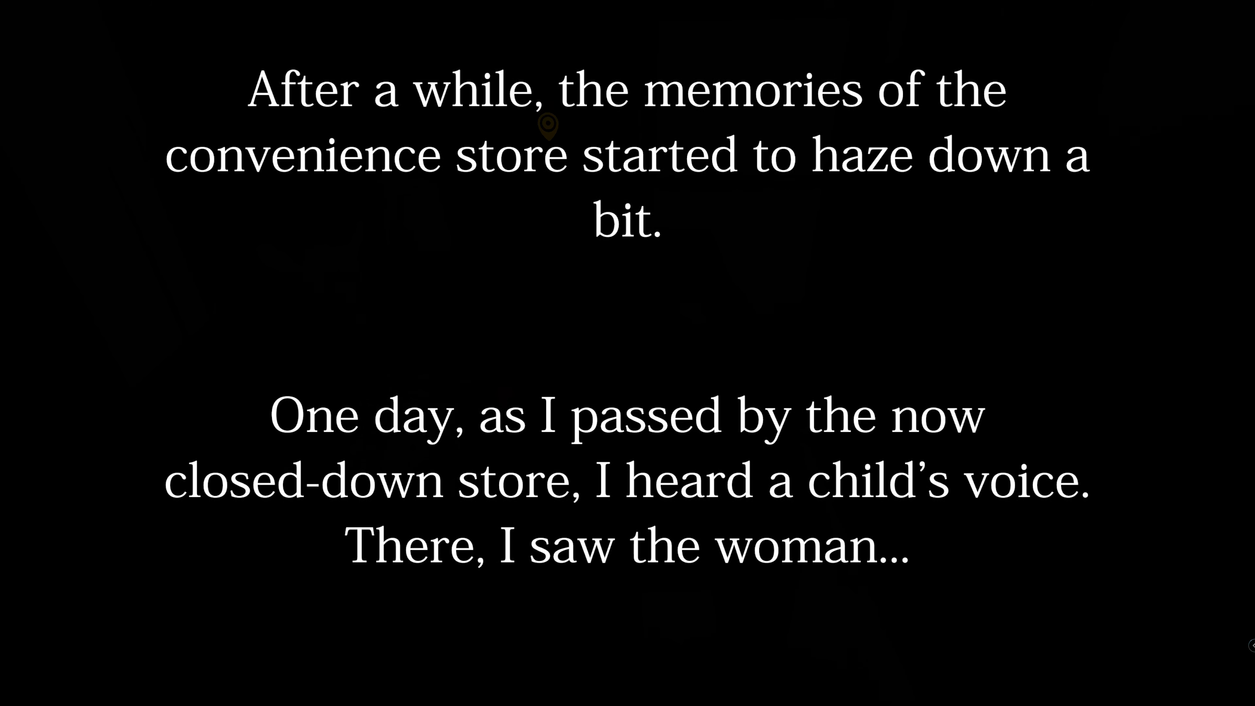
scroll(down, 3)
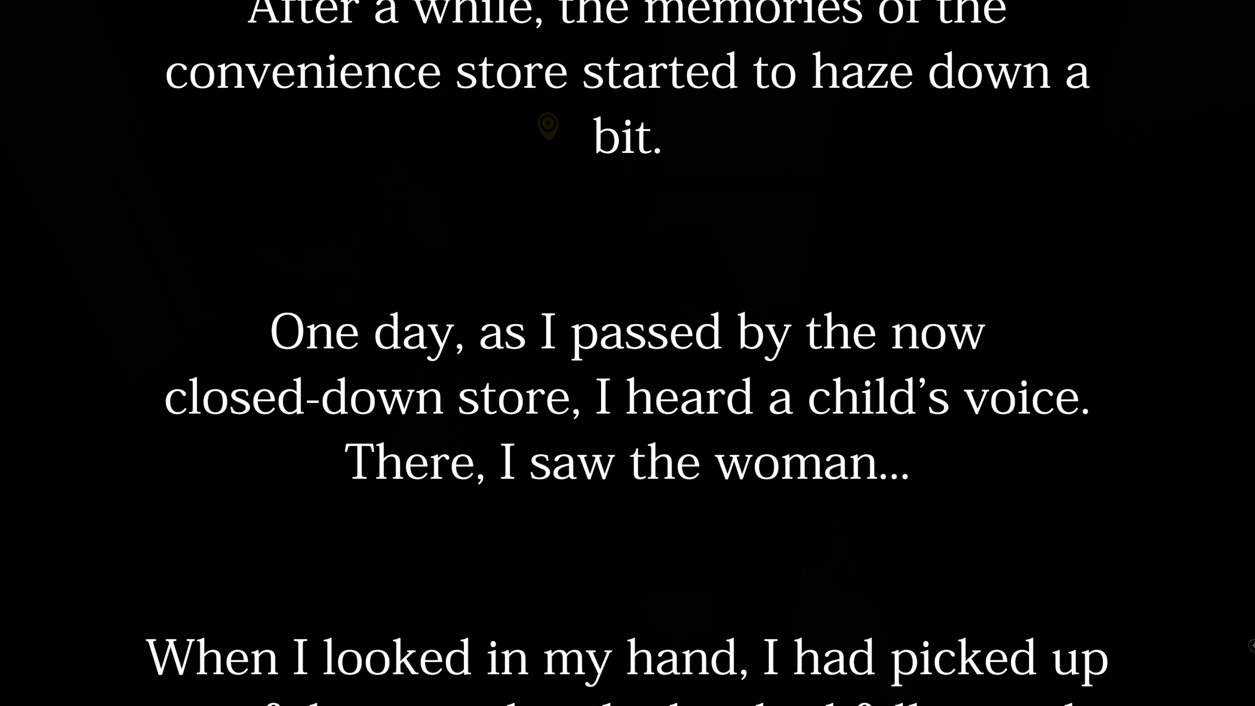
scroll(down, 3)
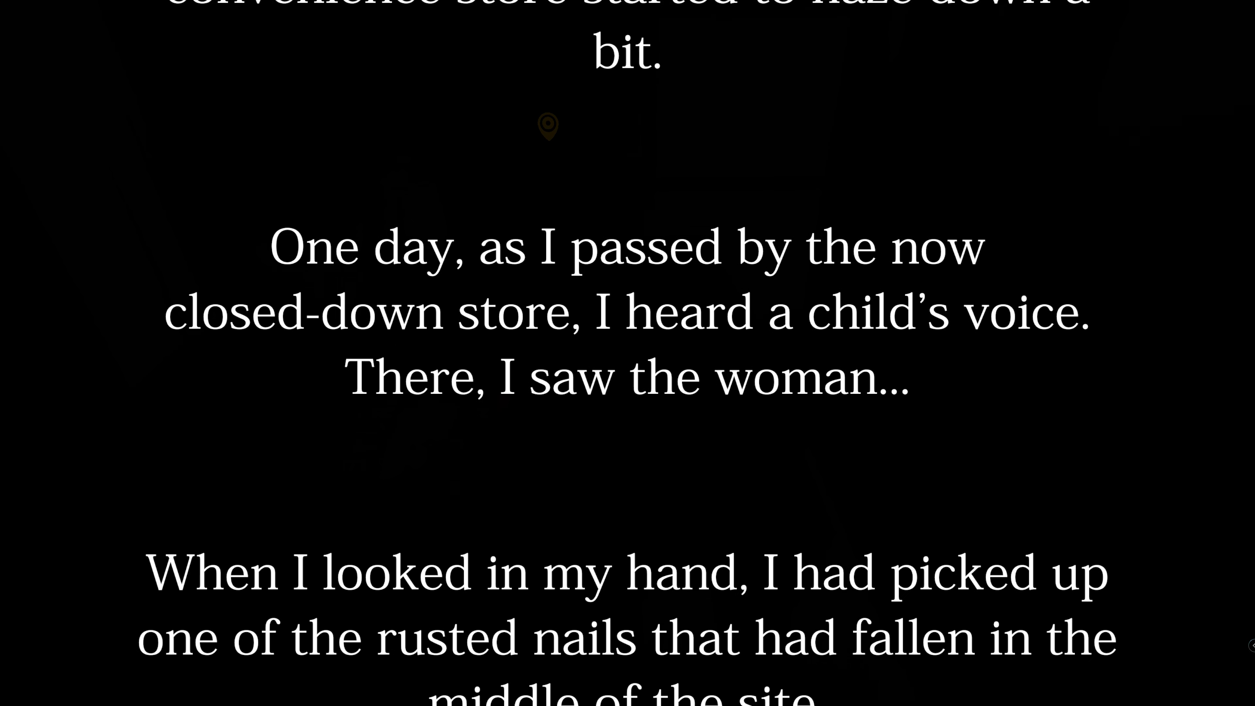